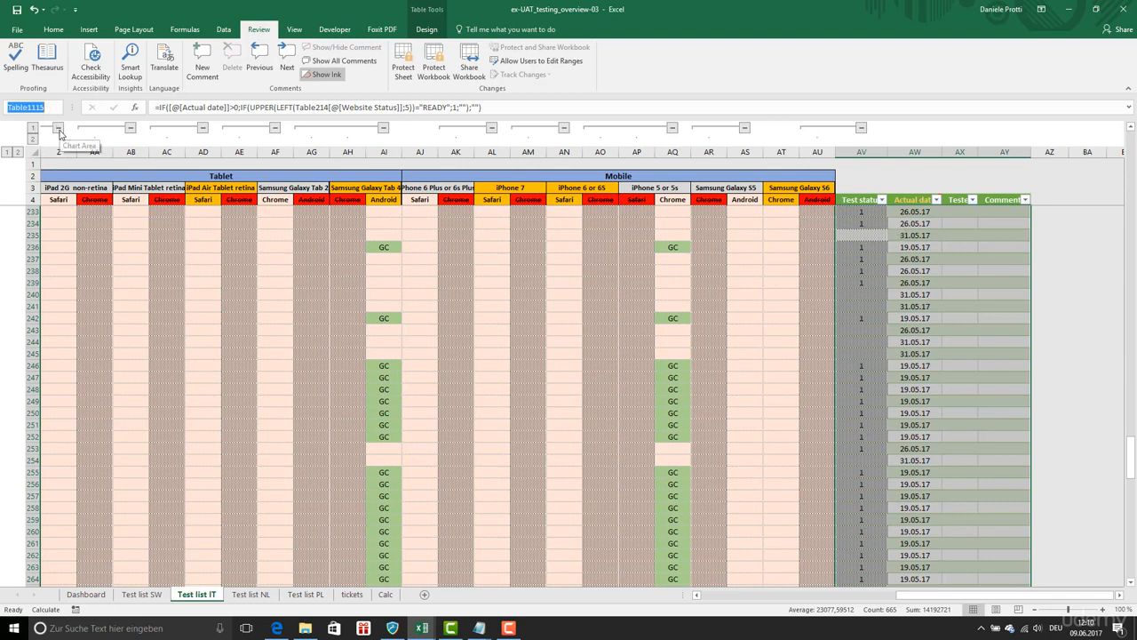
mouse_move(57, 140)
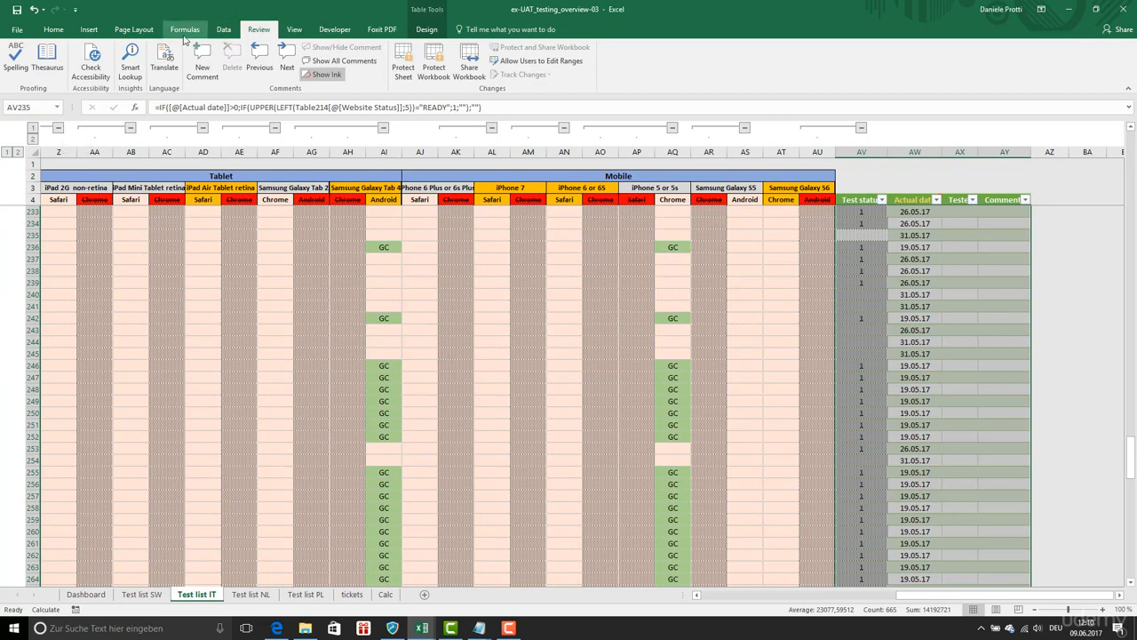
In Name Manager, rename the IT test list table to tblTestListIT and close the dialog
click(169, 28)
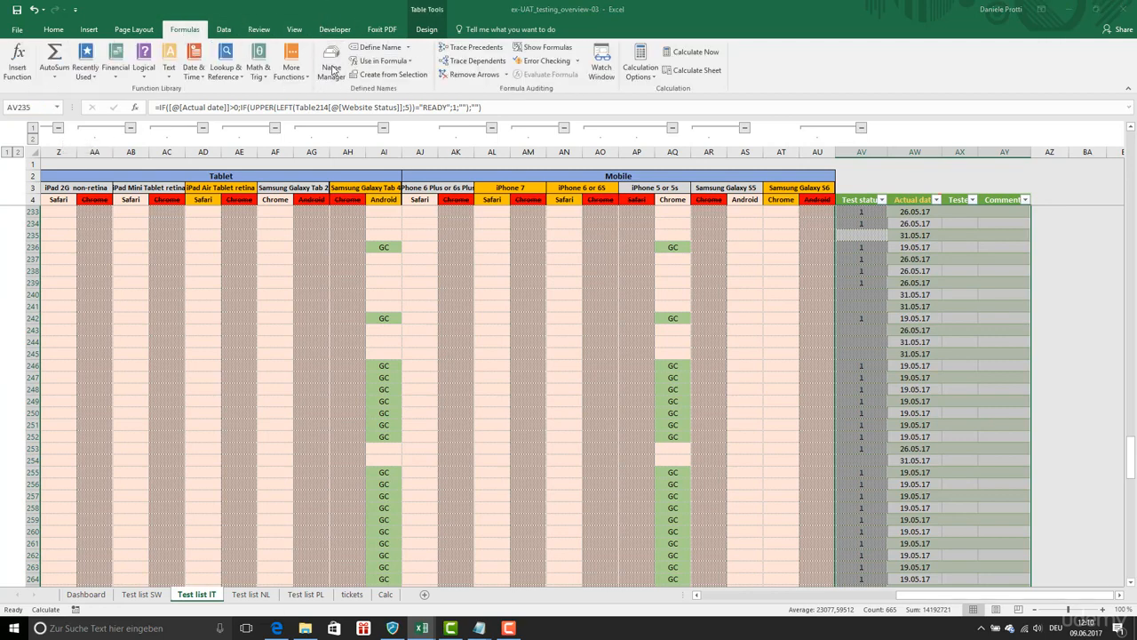
click(330, 57)
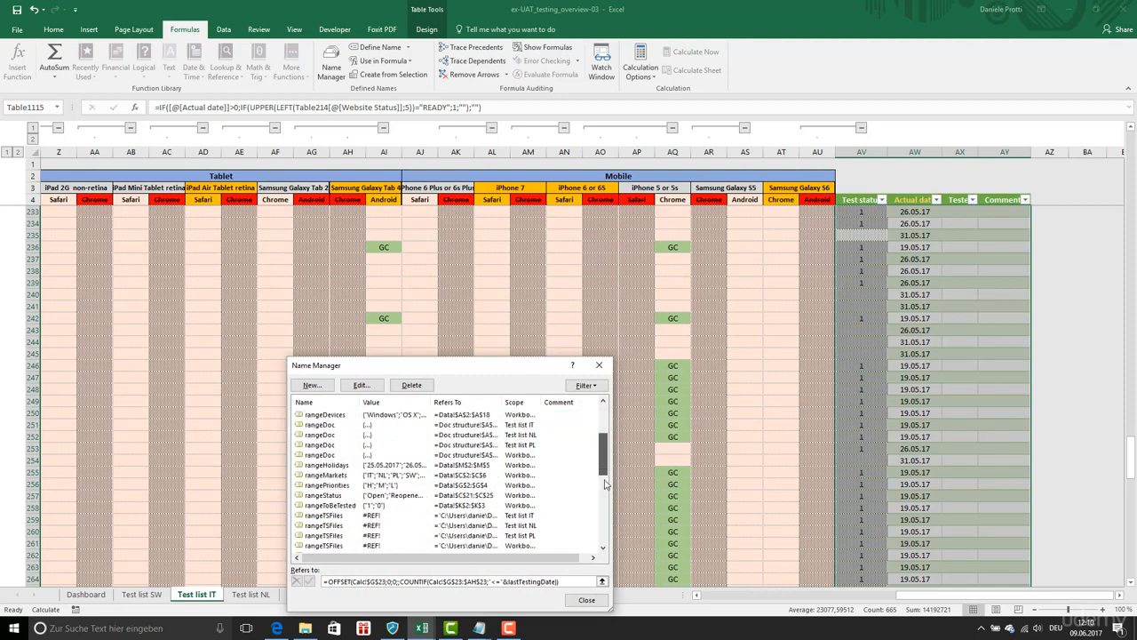
scroll(down, 3)
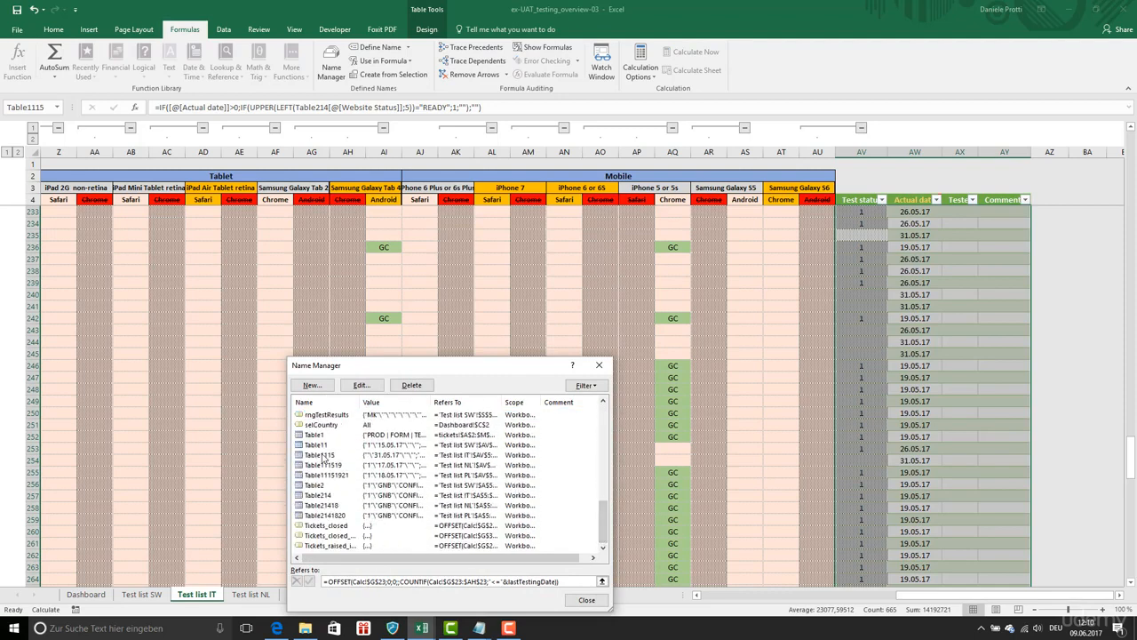
click(361, 384)
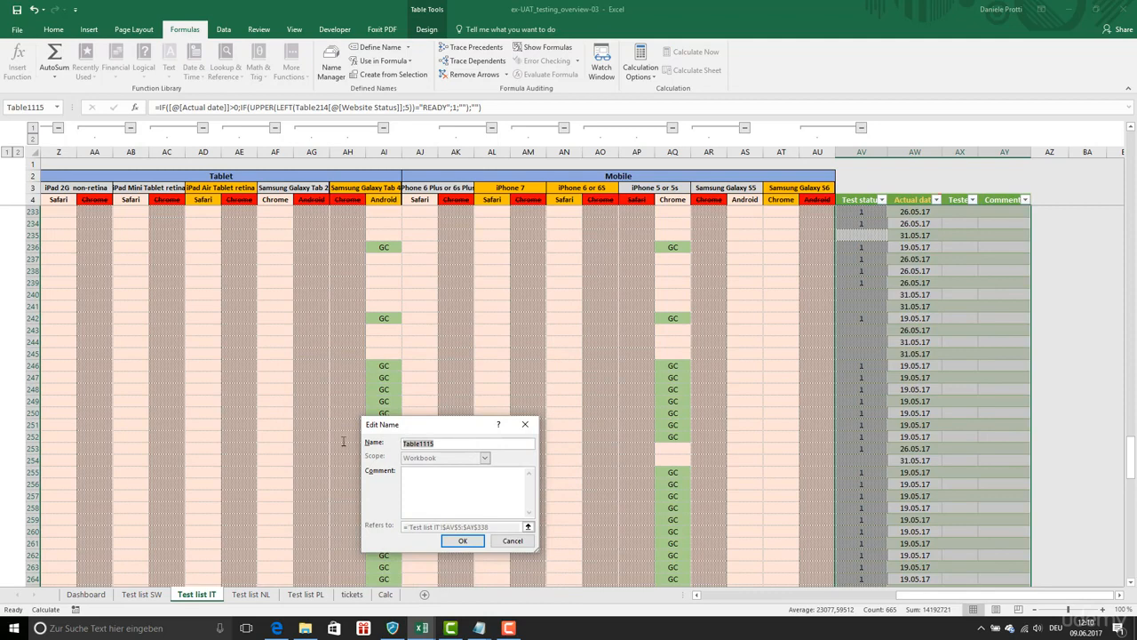
text(tbl)
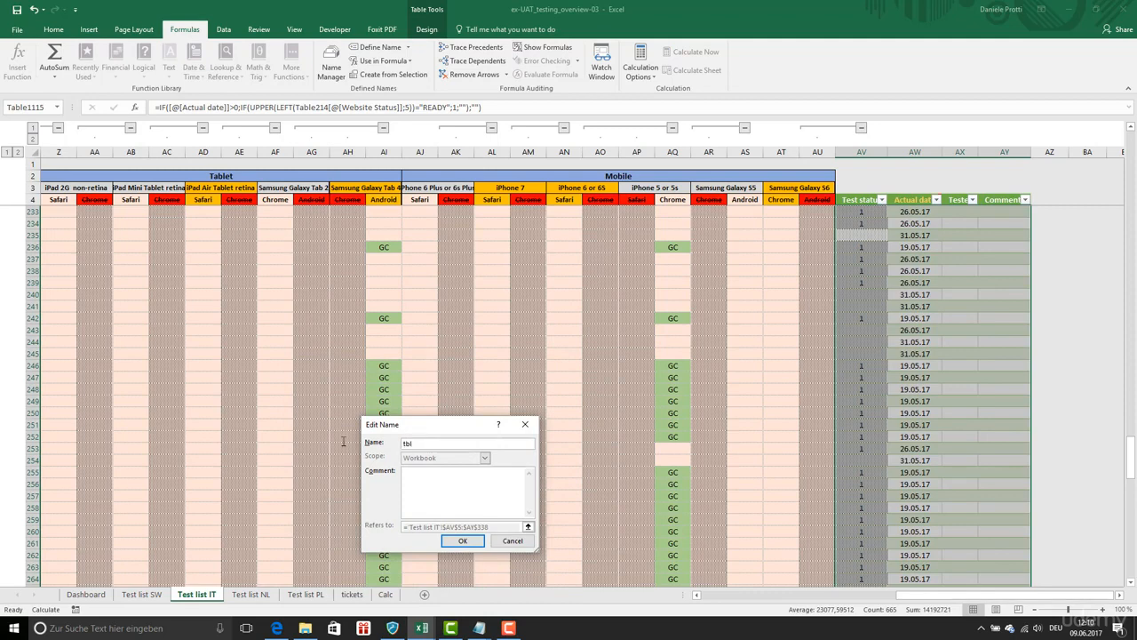
text(Test)
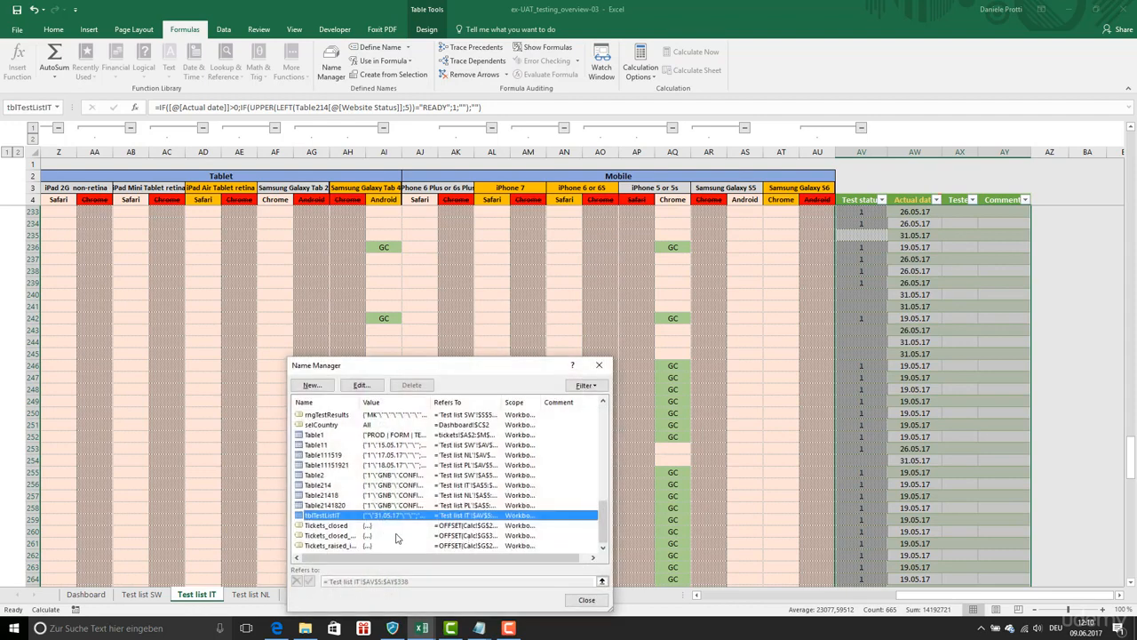
click(586, 601)
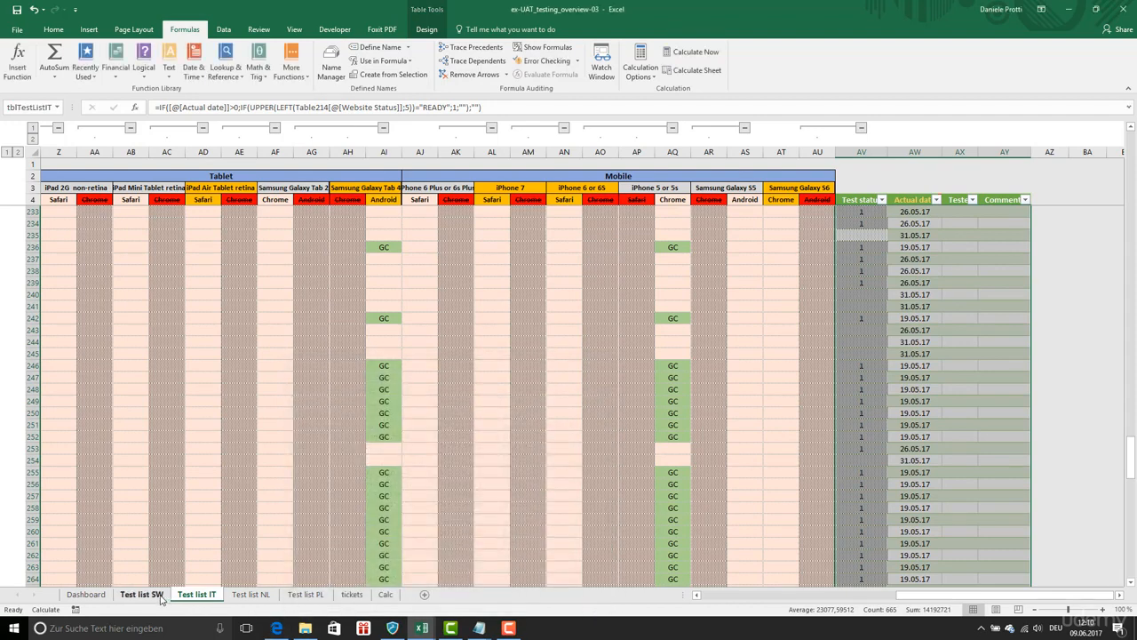
On the Test list SW sheet, rename its table to tblTestListSW via Name Manager
click(256, 593)
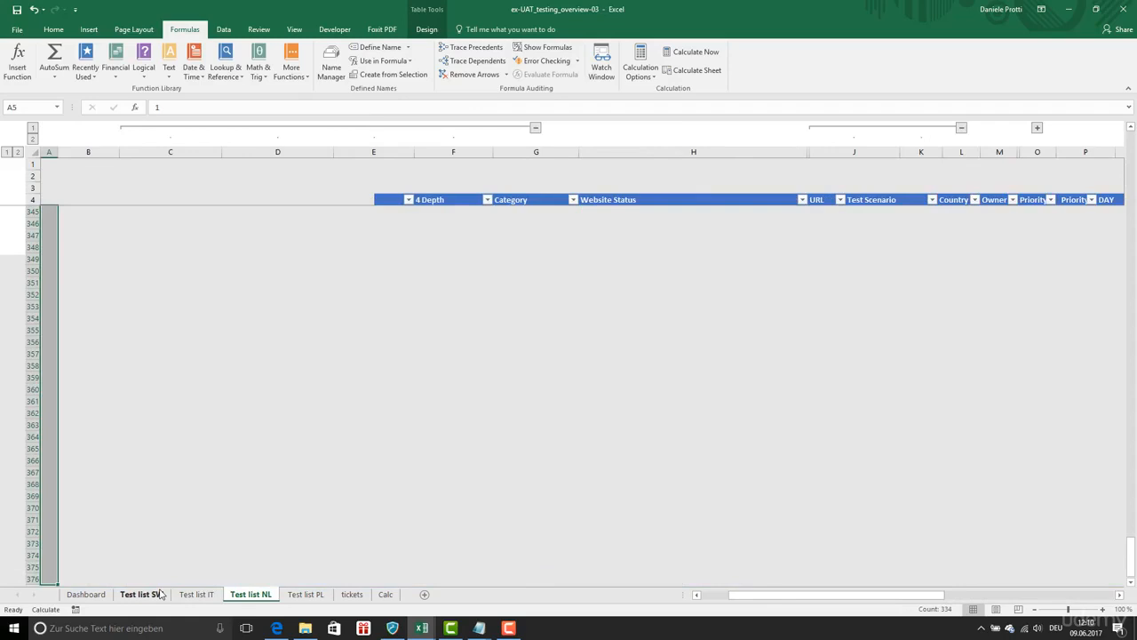
click(331, 62)
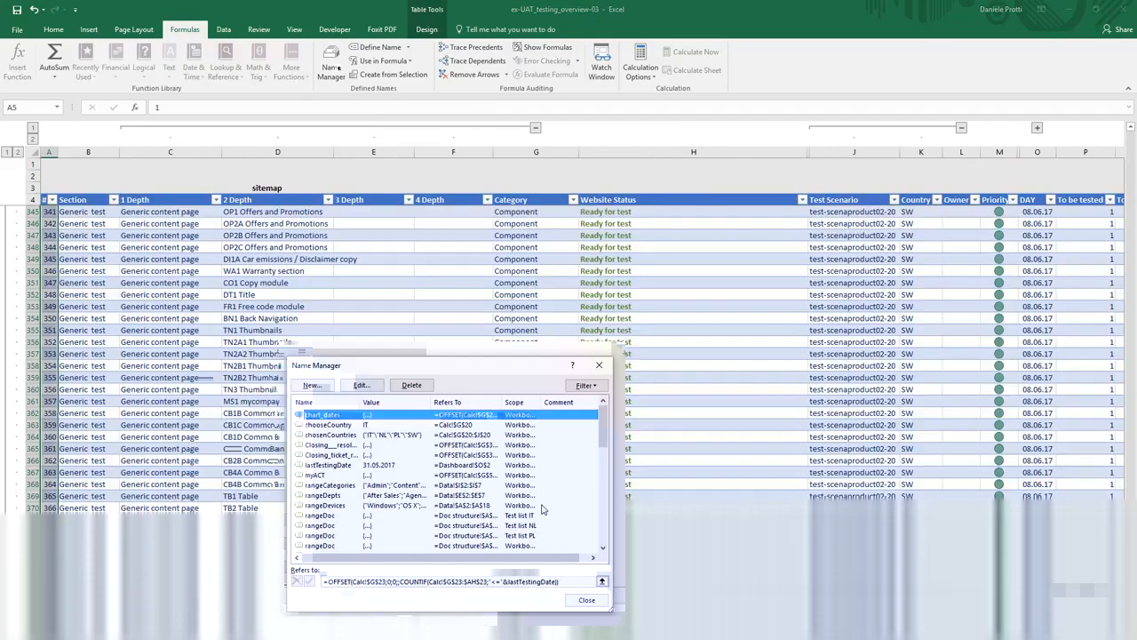
scroll(down, 3)
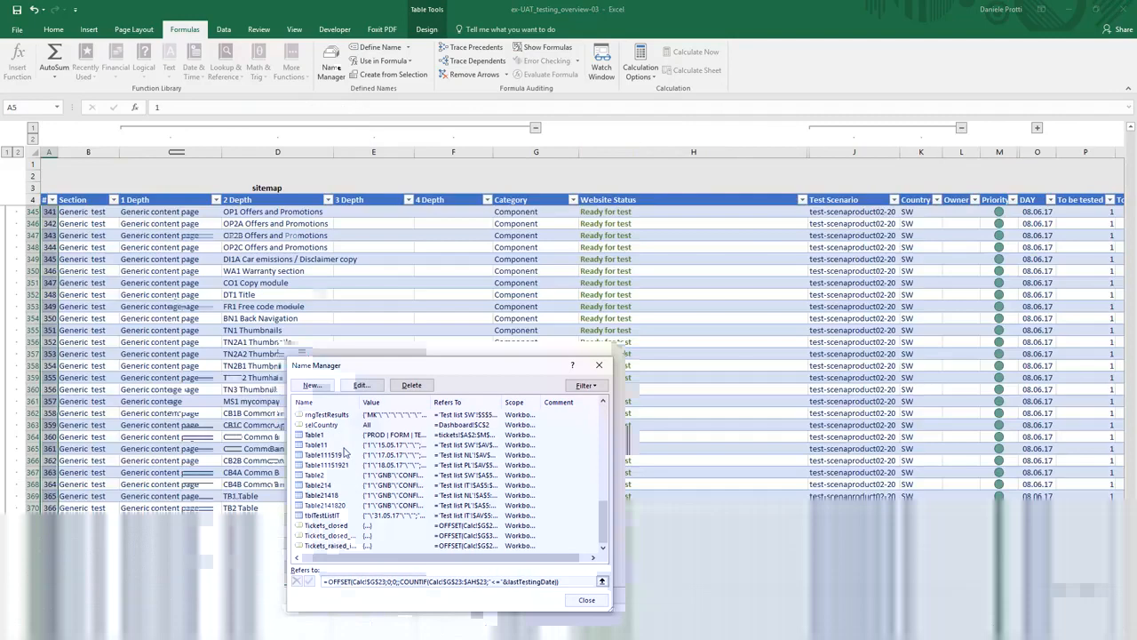
click(362, 384)
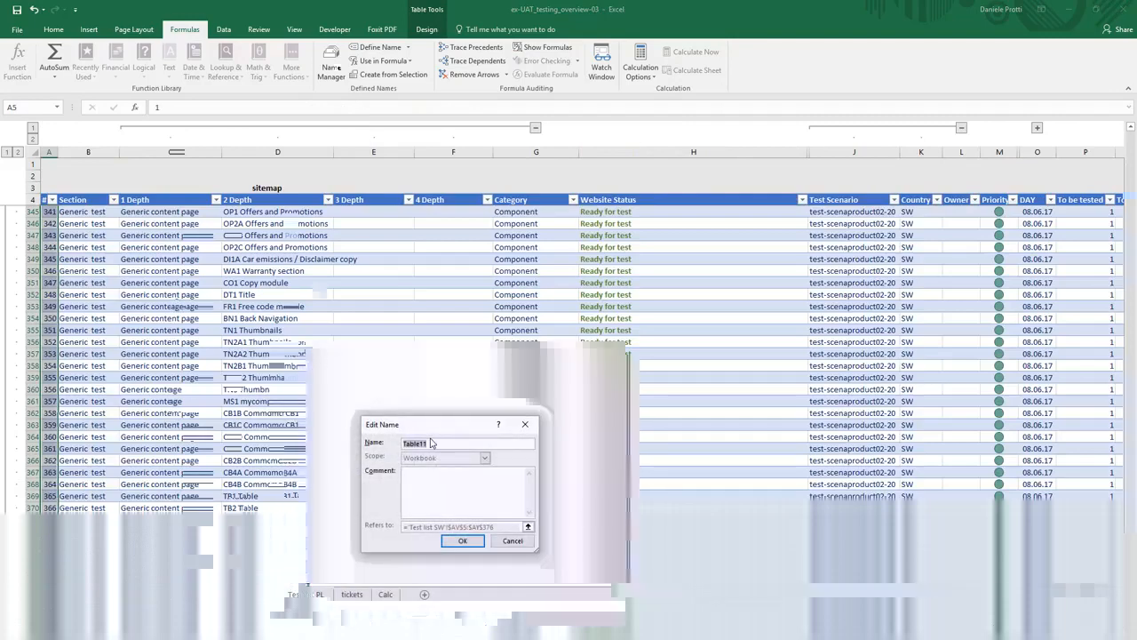
text(tblTestLi)
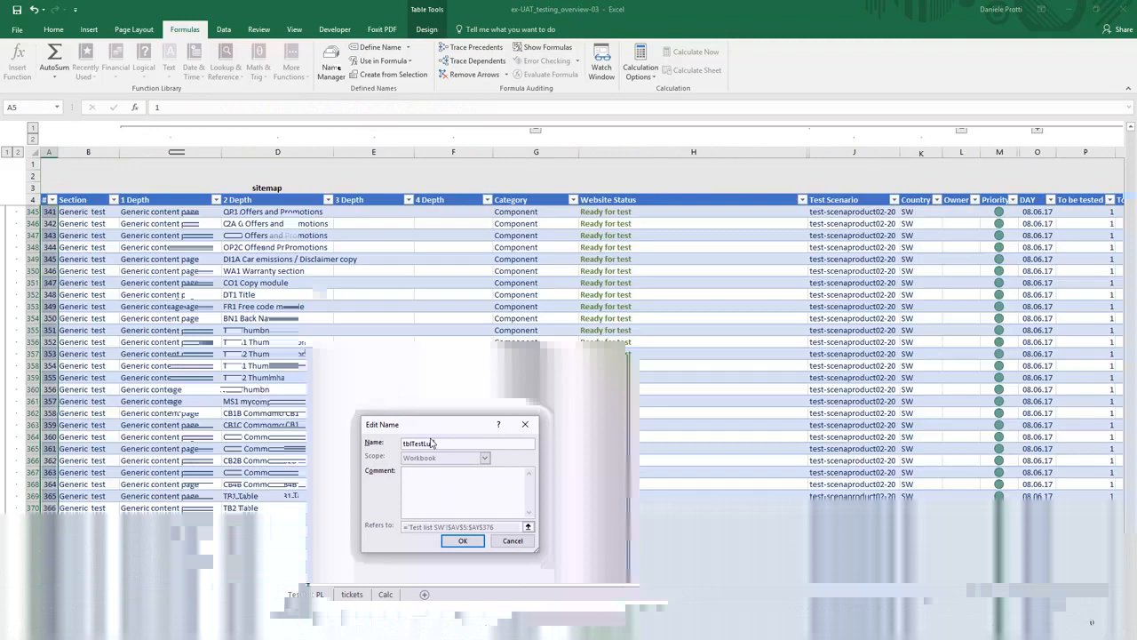
click(461, 540)
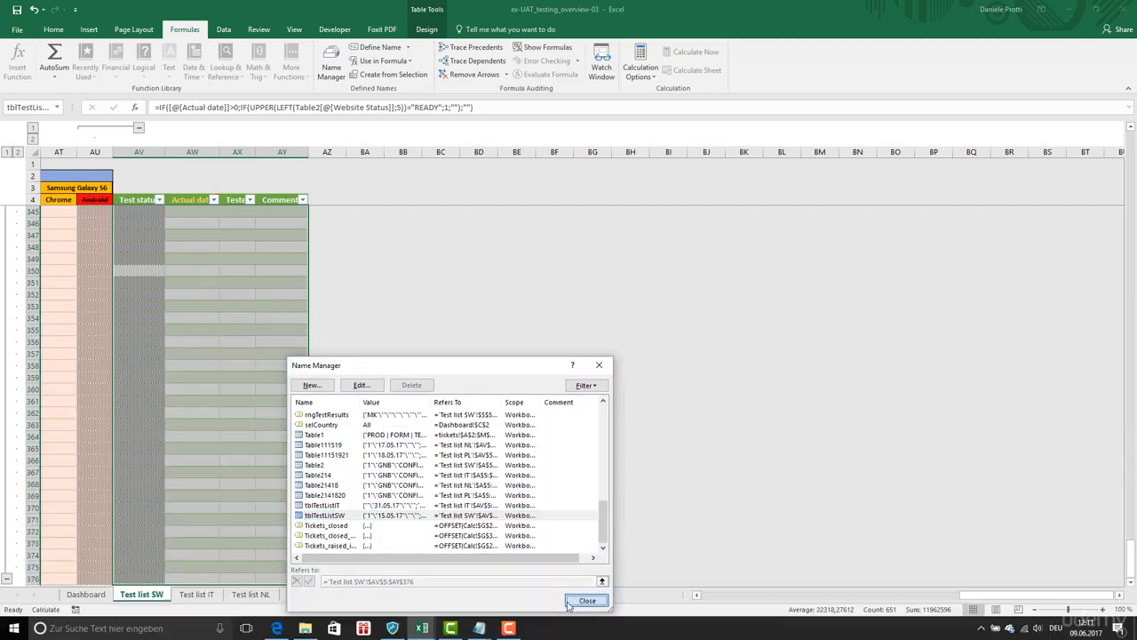
On the Test list NL sheet, rename its table to tblTestListNL via Name Manager
click(586, 600)
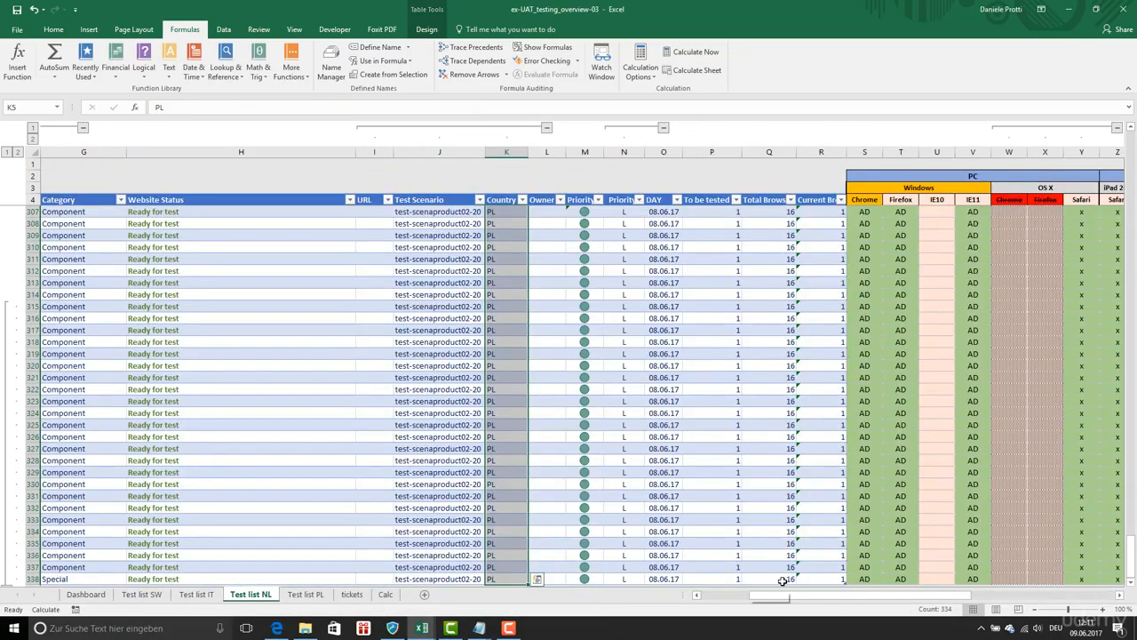
scroll(right, 3)
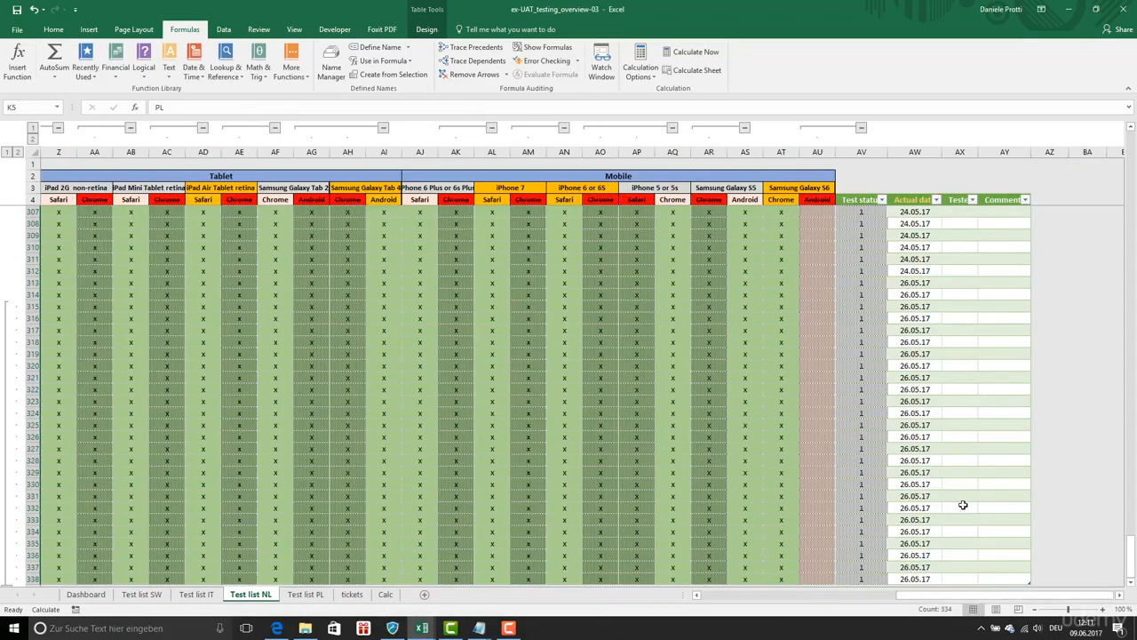
click(961, 506)
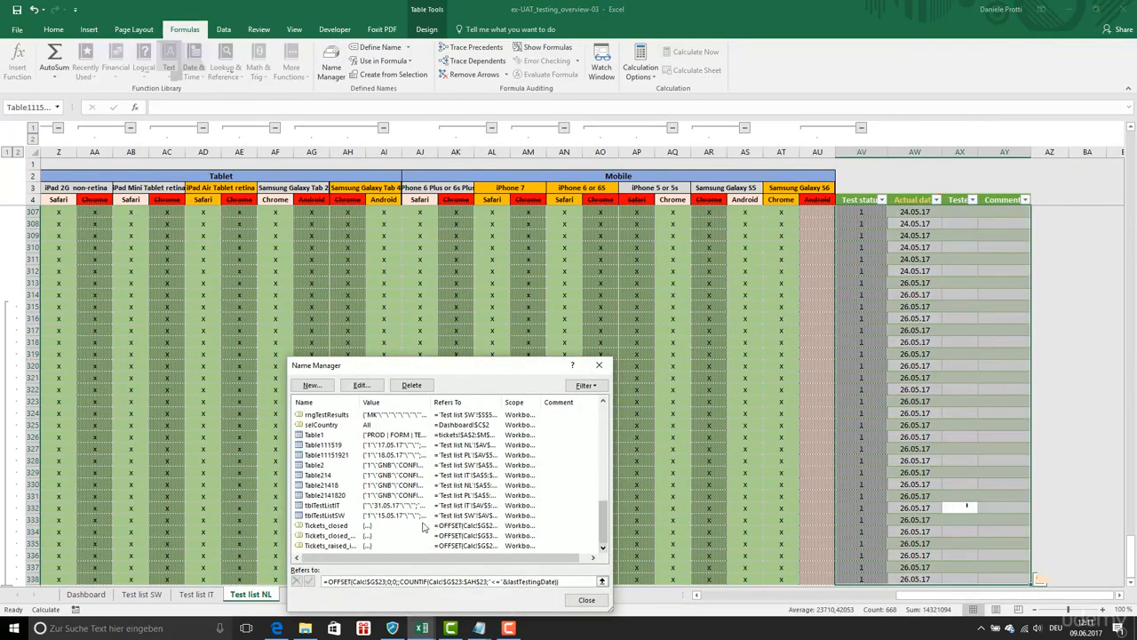
click(322, 444)
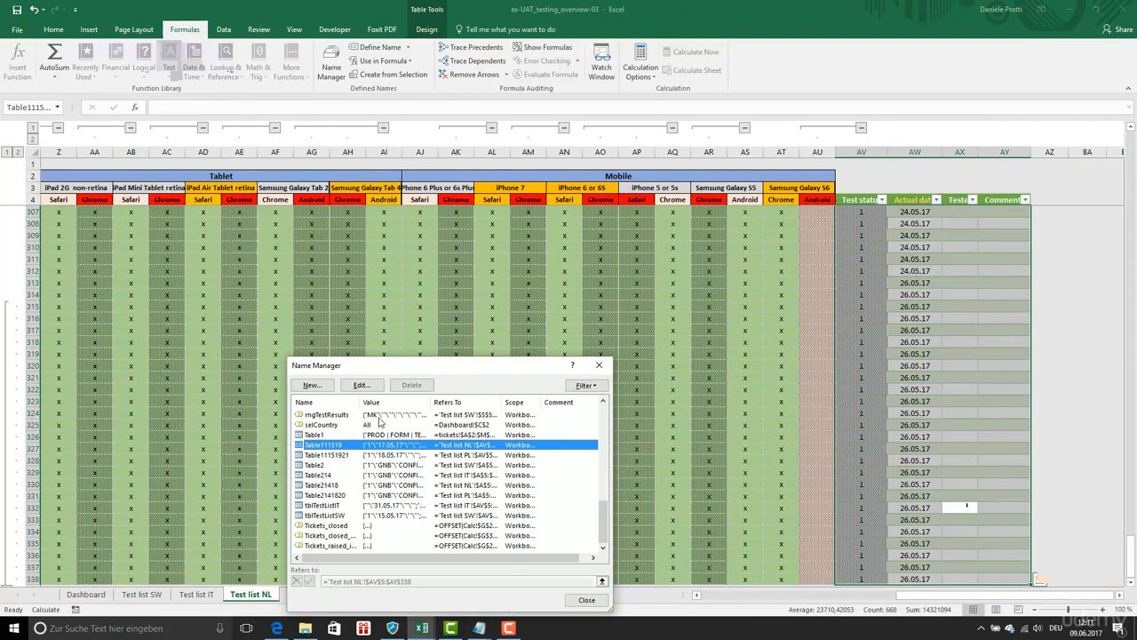
click(359, 384)
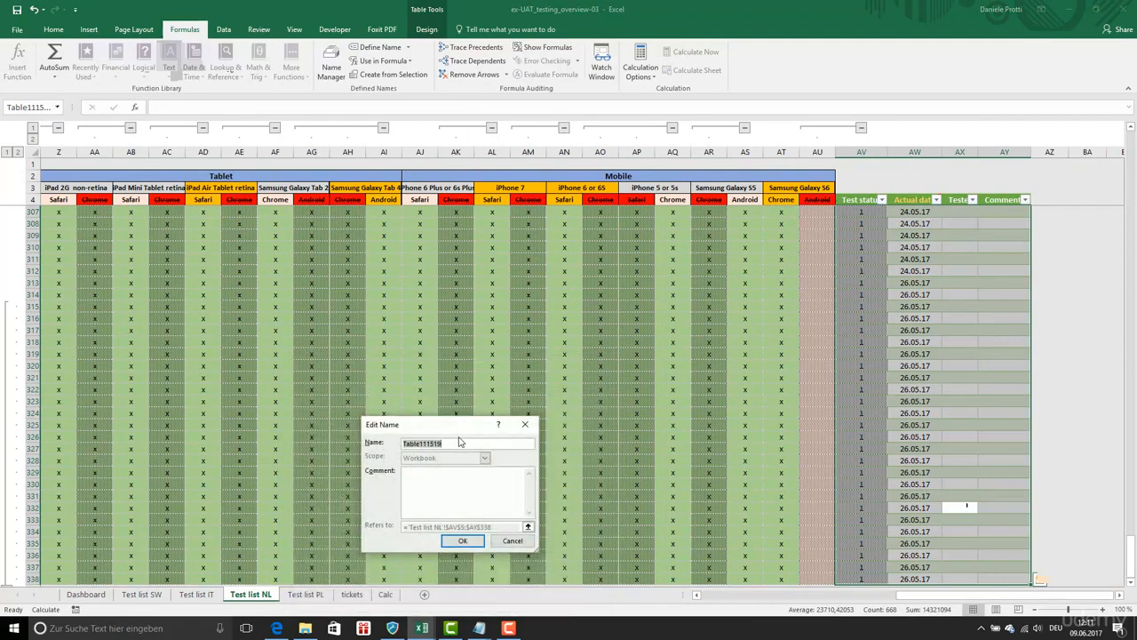
text(tblTestListNL)
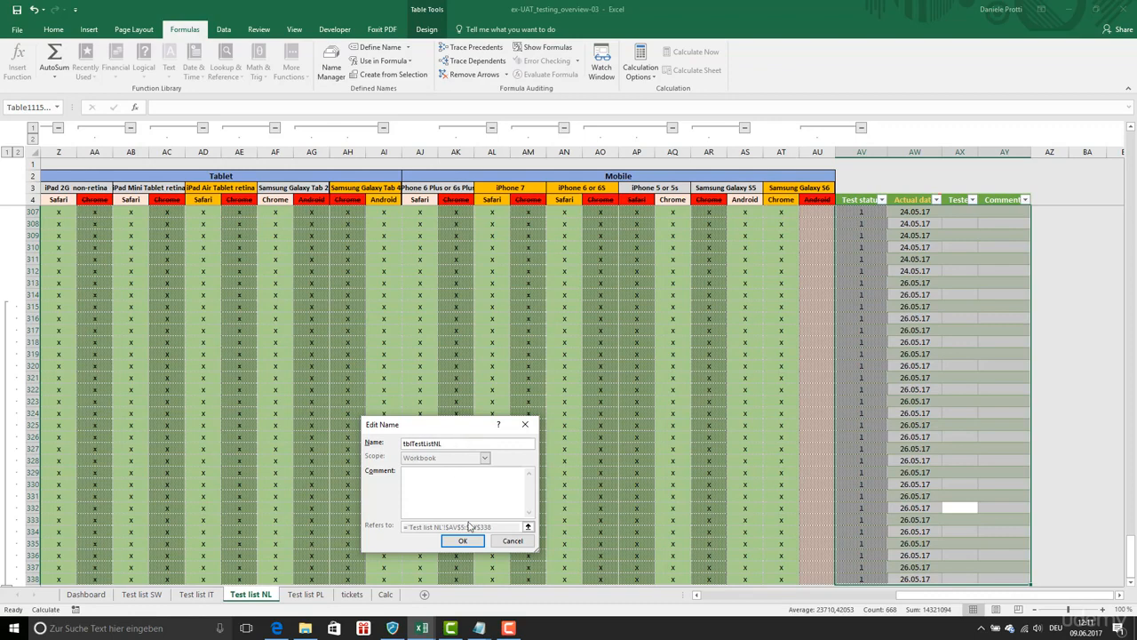
click(462, 540)
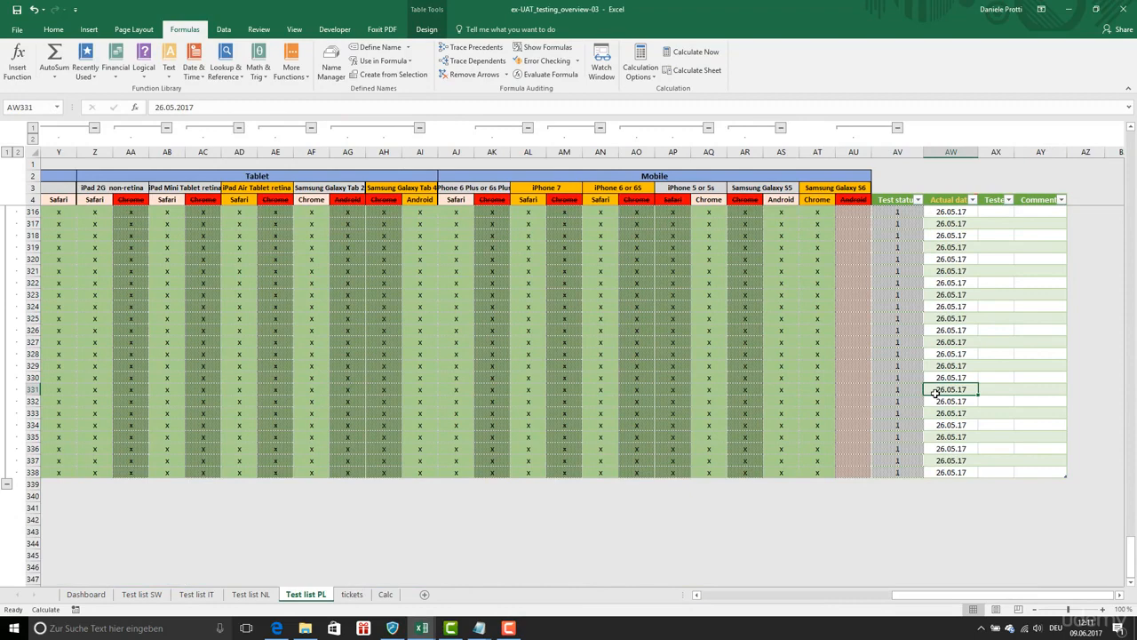
On the Test list PL sheet, rename its table to tblTestListPL via Name Manager
click(57, 106)
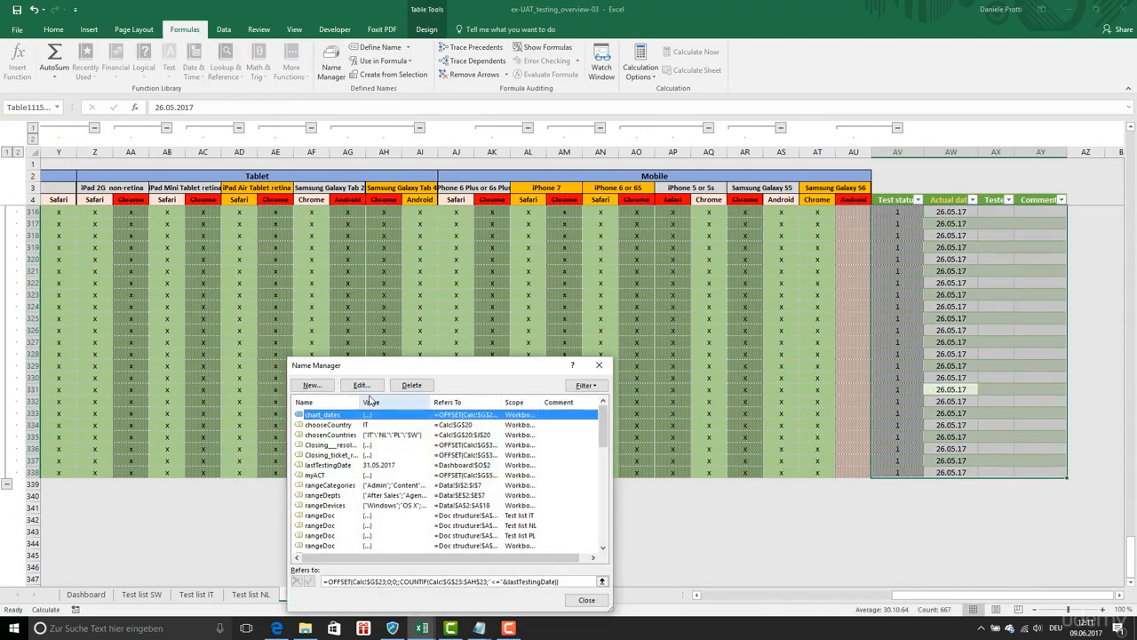
scroll(down, 3)
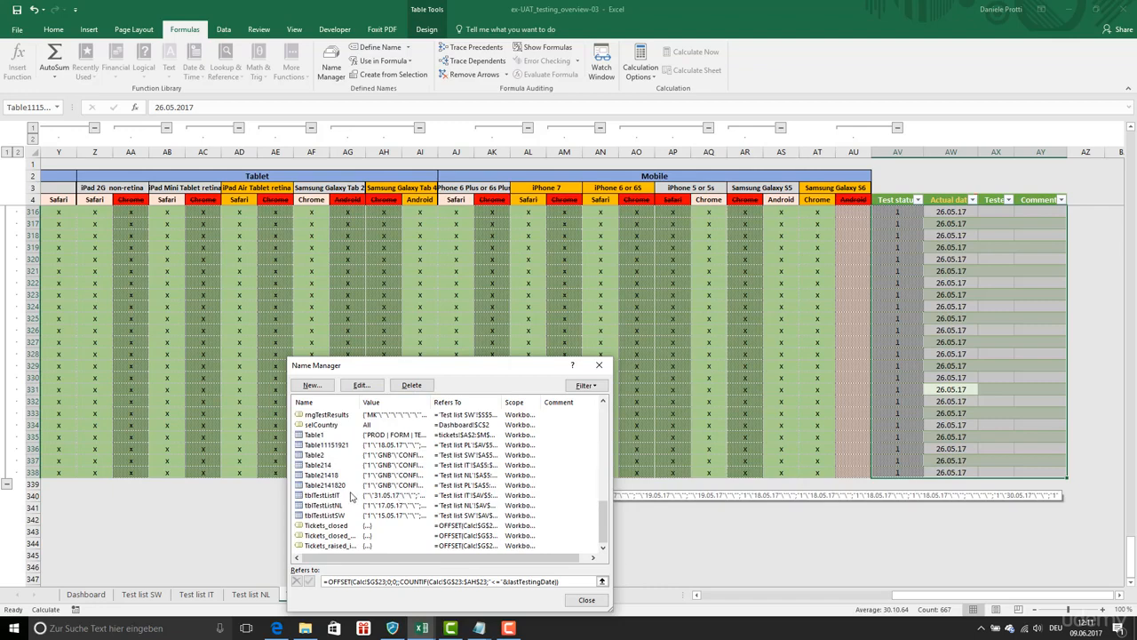
click(361, 384)
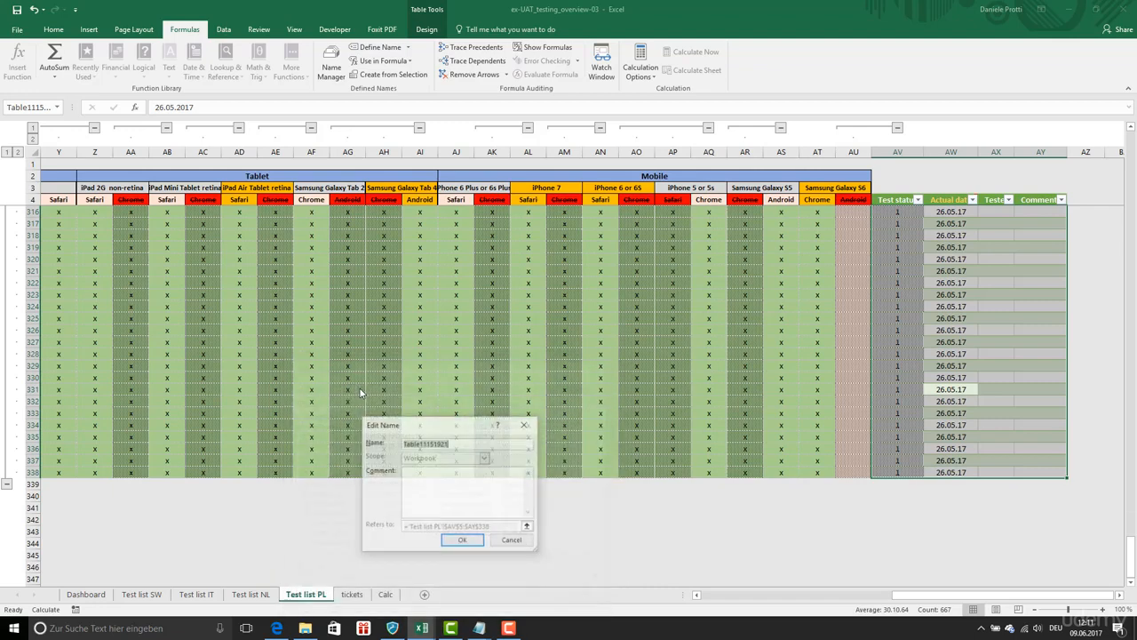
text(tblTestListPL)
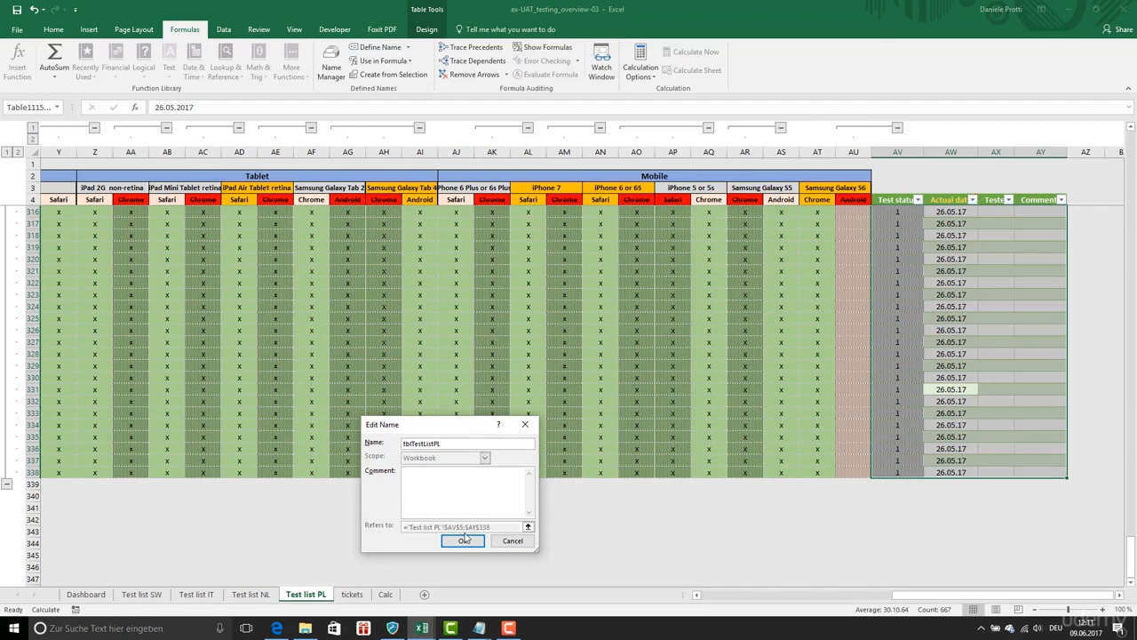
click(466, 540)
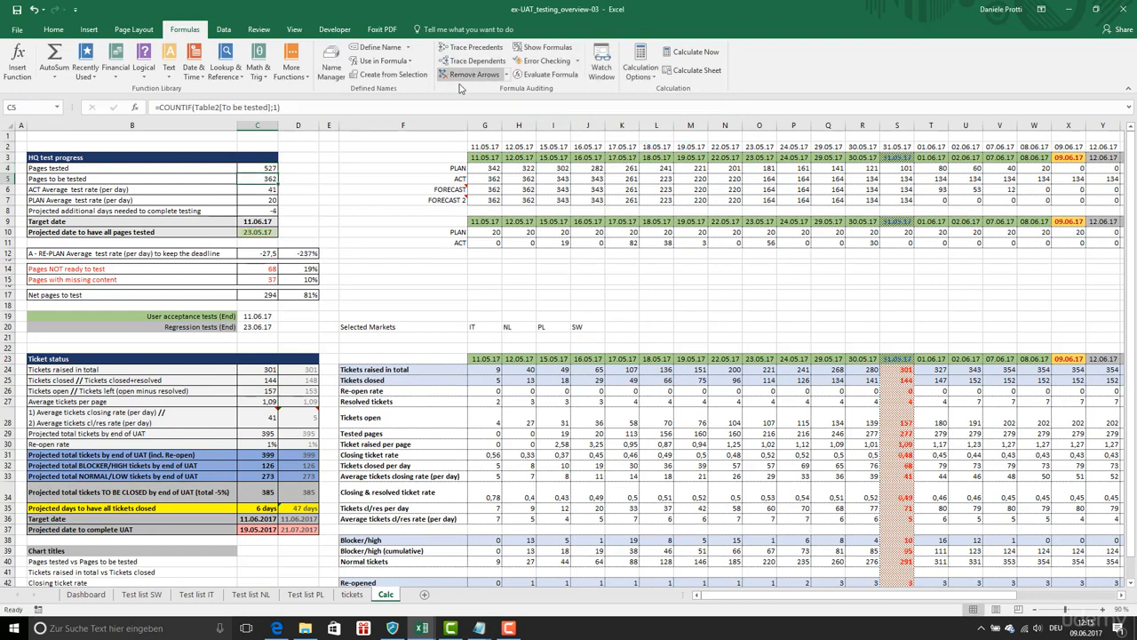
Extend the C5 pages-tested formula with IF(J20="SW";COUNTIF(tblTestListSW[Test status];1);0)
double_click(256, 167)
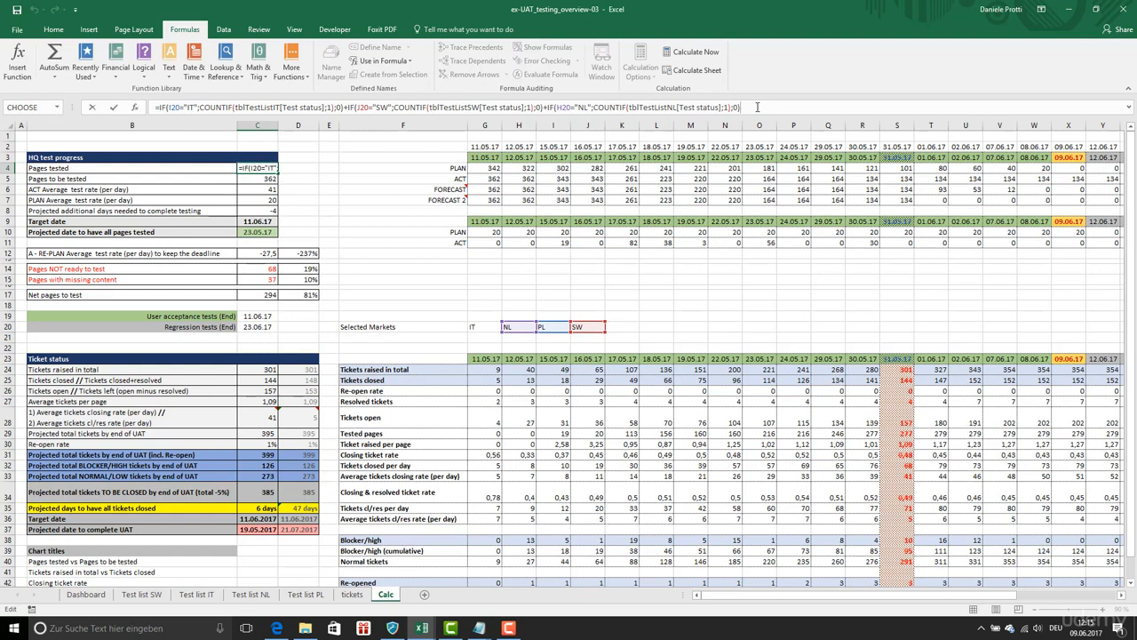
text(+IF(J20="SW";COUNTIF(tblTestListSW[Test status];1);0))
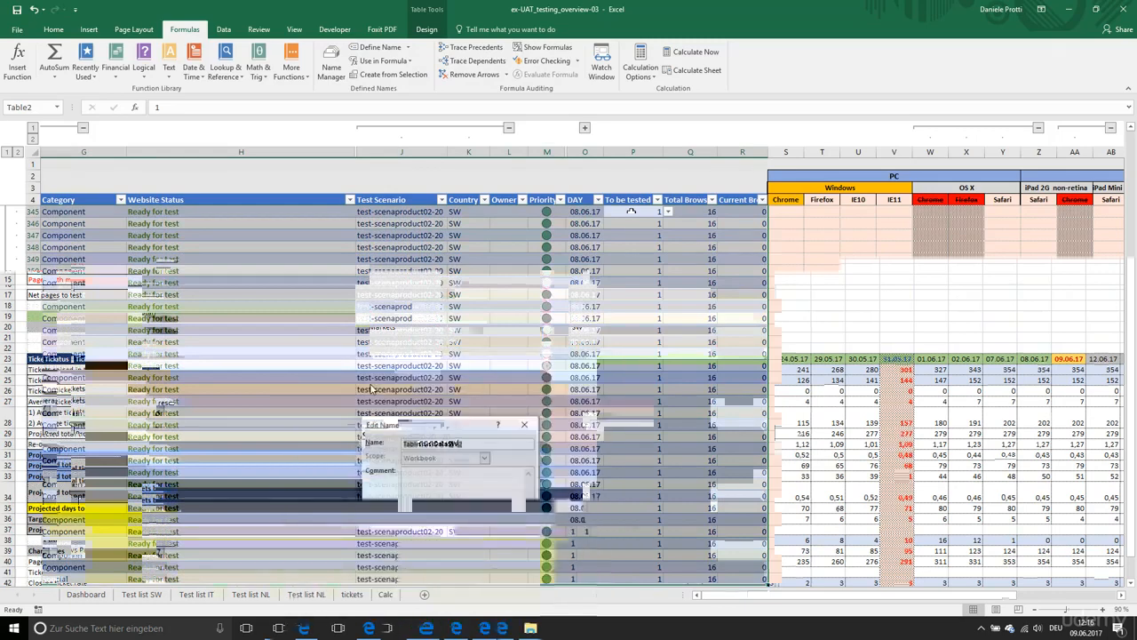
Confirm the SW rename, then select the Test list IT table in Name Manager for renaming
click(199, 593)
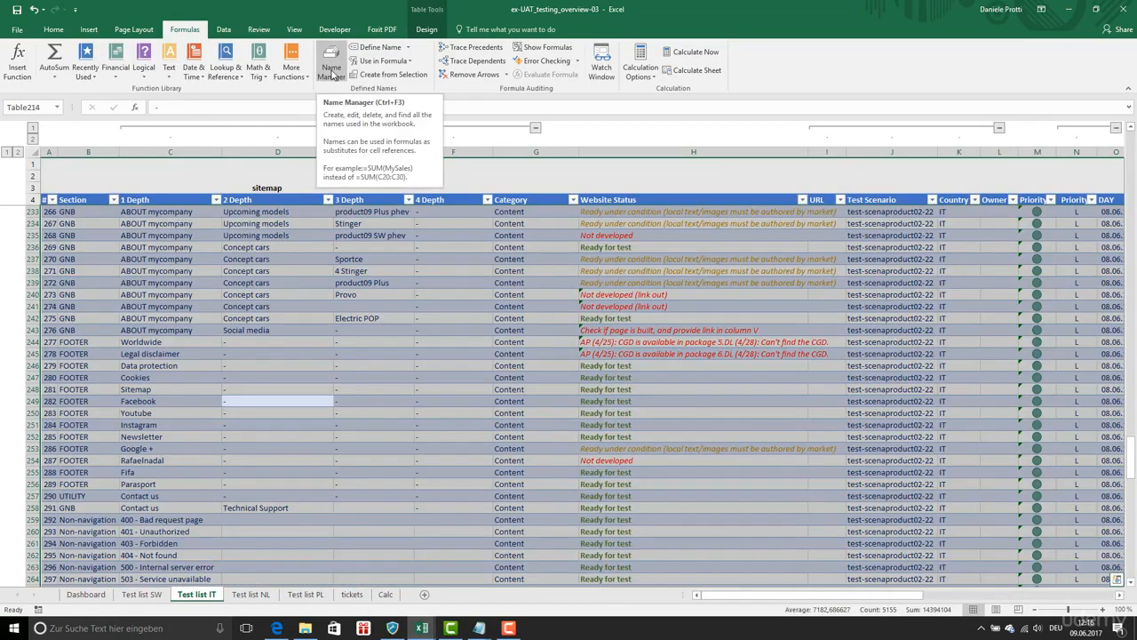
click(331, 62)
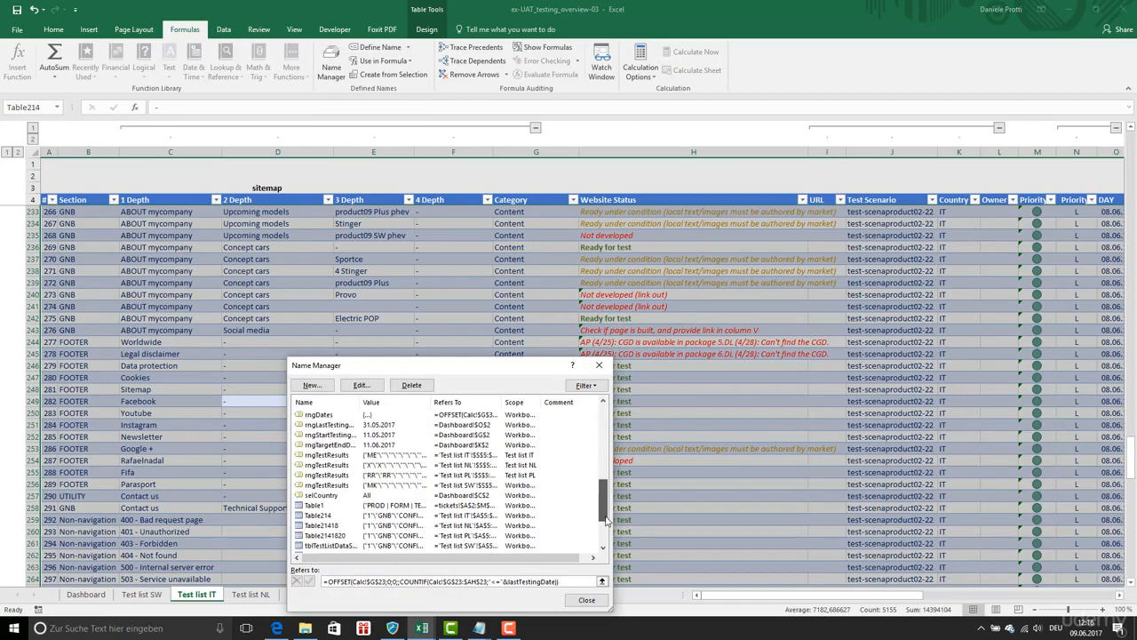
click(318, 473)
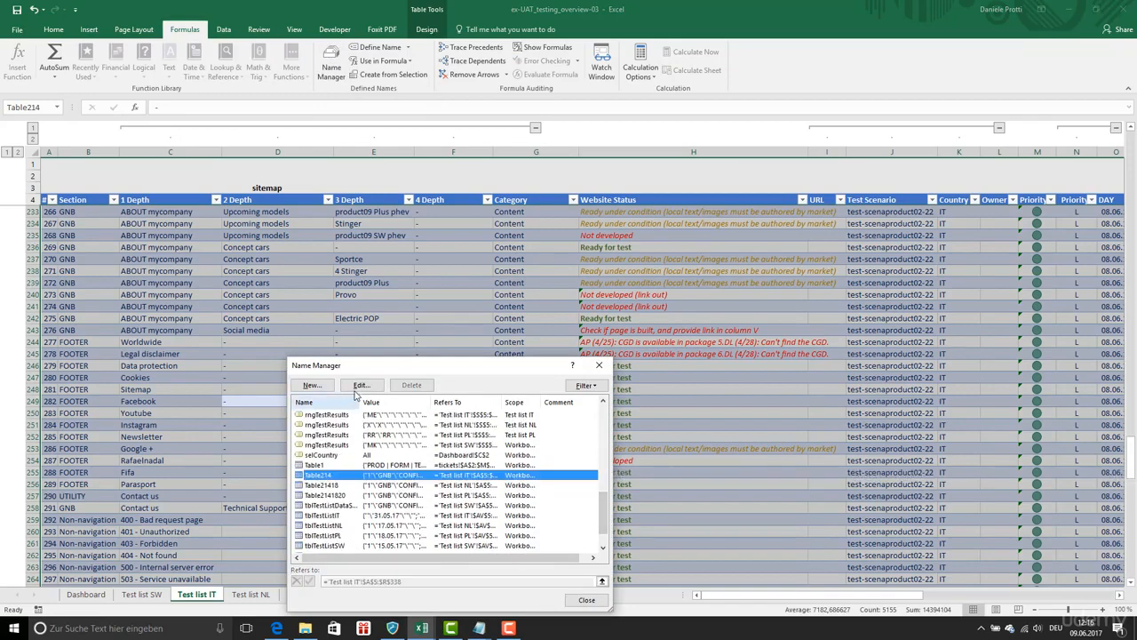
click(362, 384)
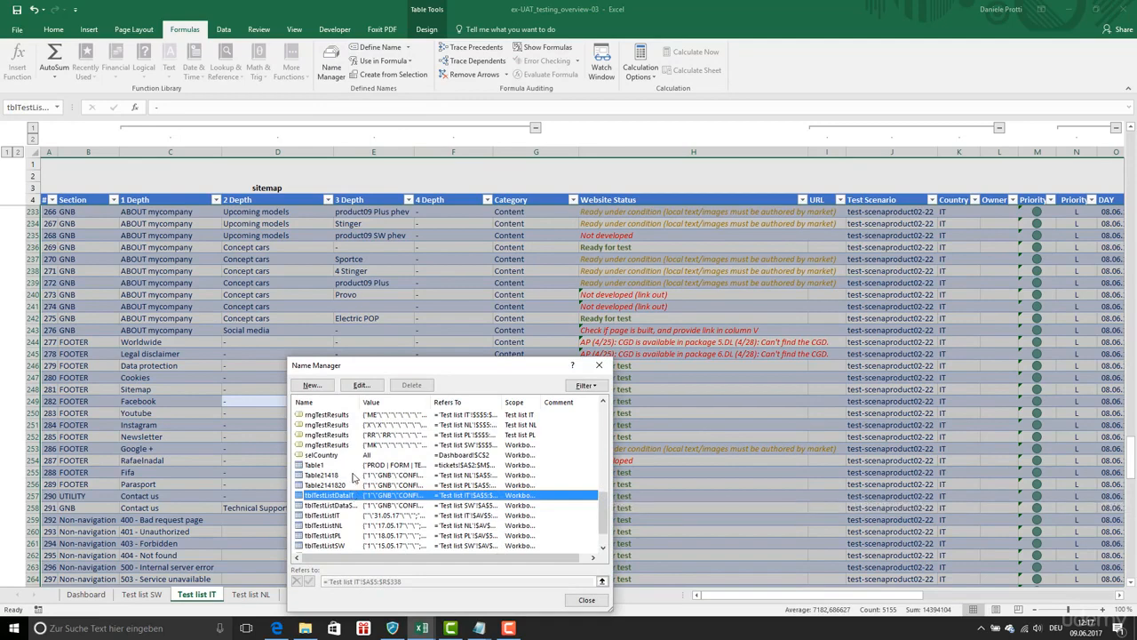
click(361, 383)
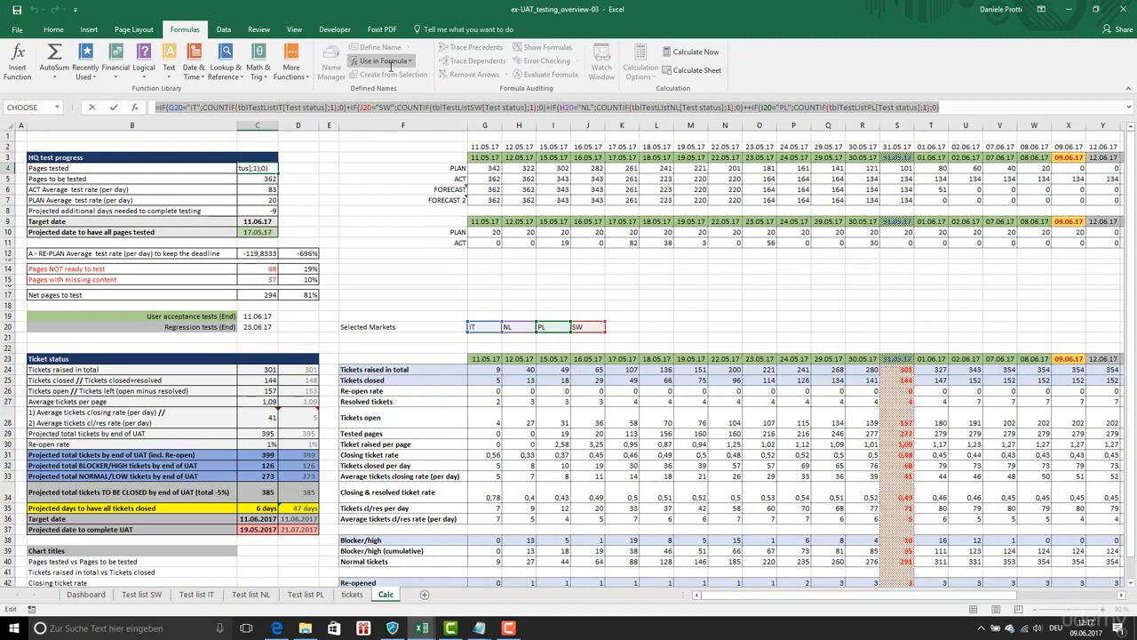
Run Find and Replace (Ctrl+H) with Replace All on the pages-tested formula text
key(Ctrl+h)
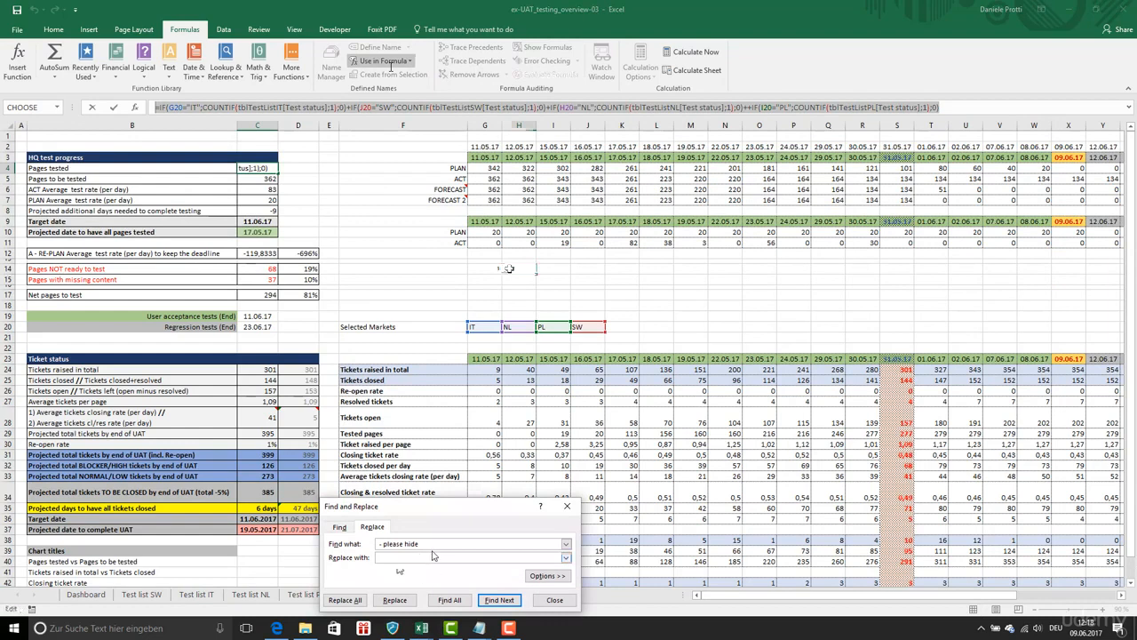
click(356, 600)
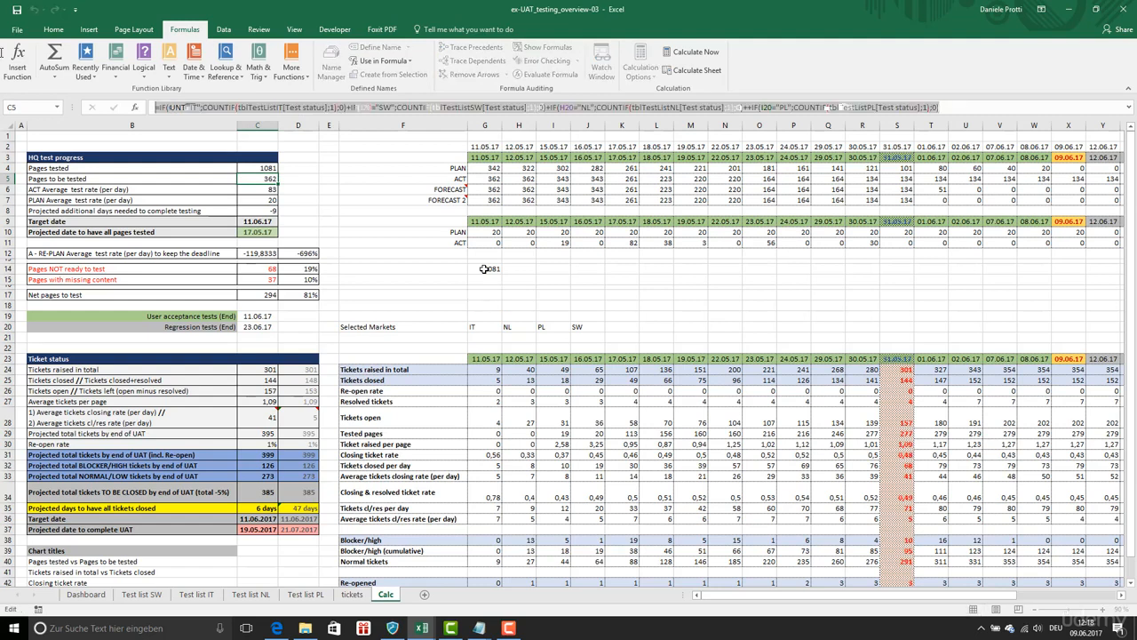
In the text editor, replace Test status with To be tested and tblTestList with tblTestListData, then return to Excel
click(327, 55)
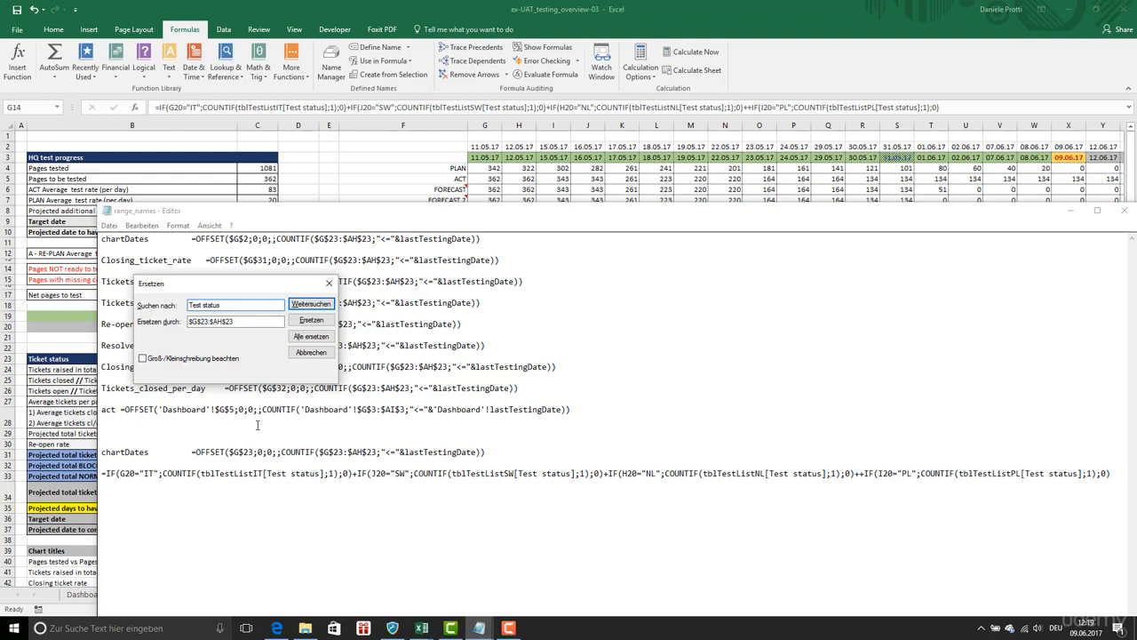
text(To be tested)
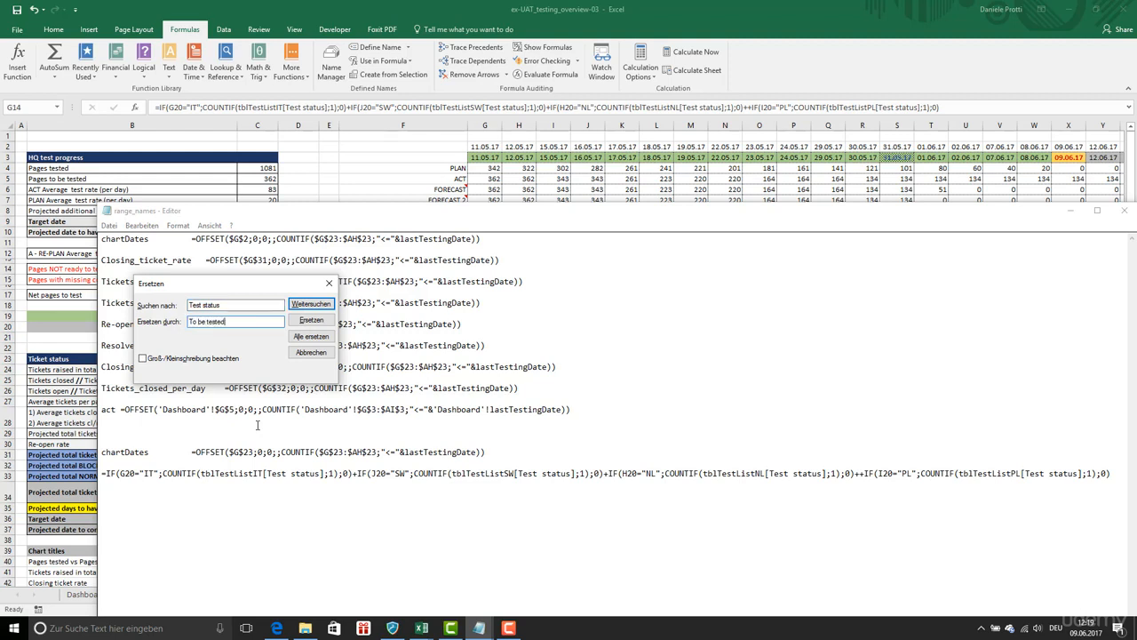
click(311, 336)
text(tblTestListData)
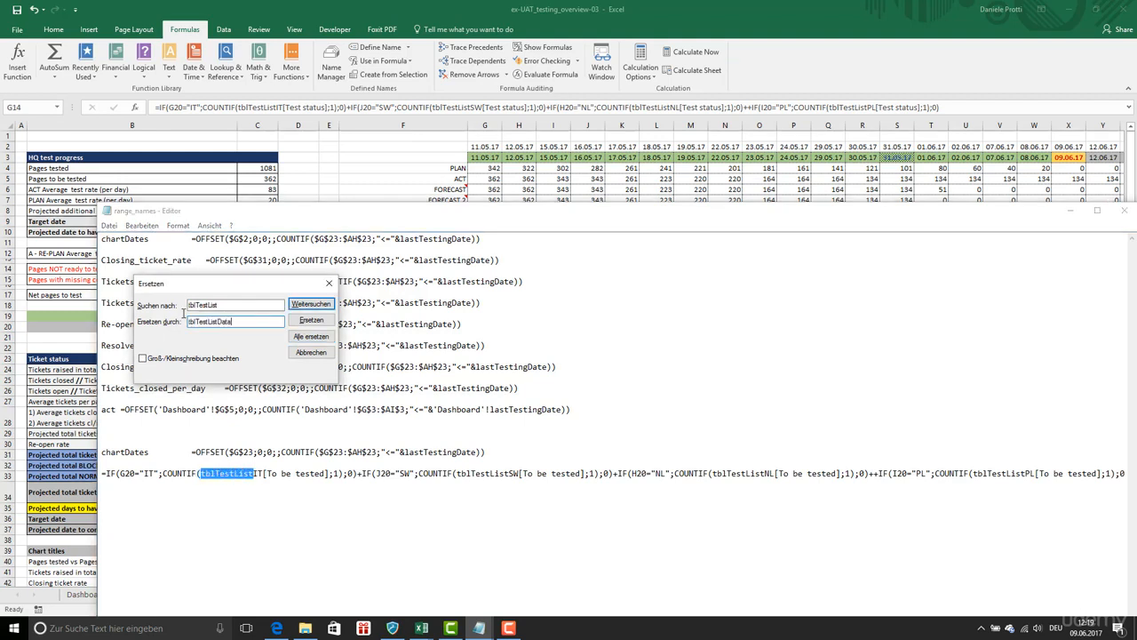
click(311, 320)
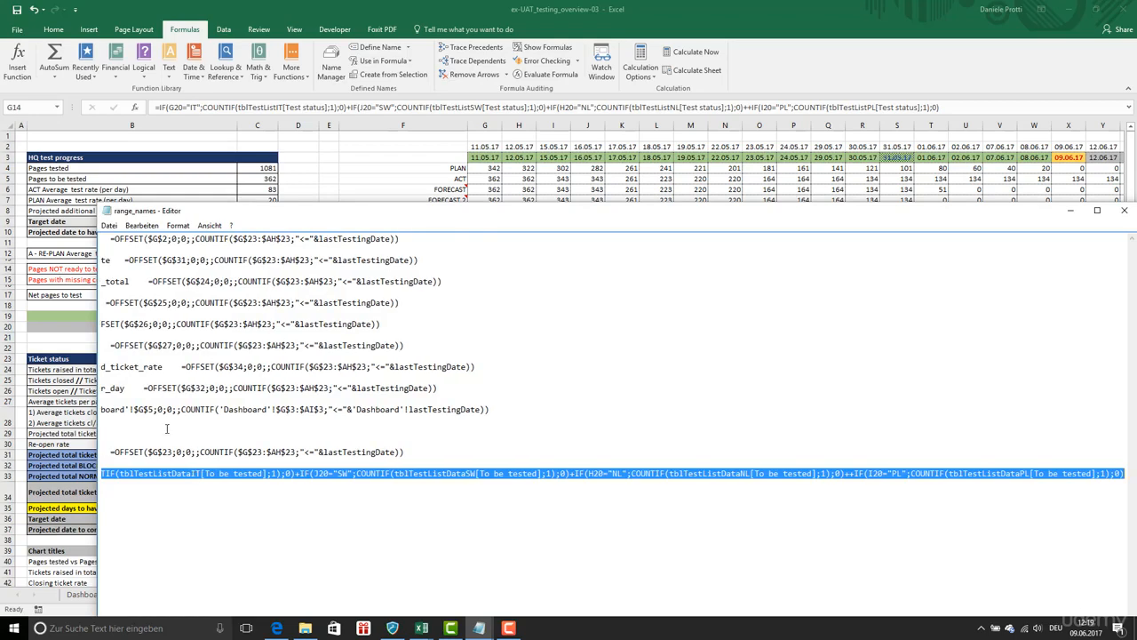
click(1121, 216)
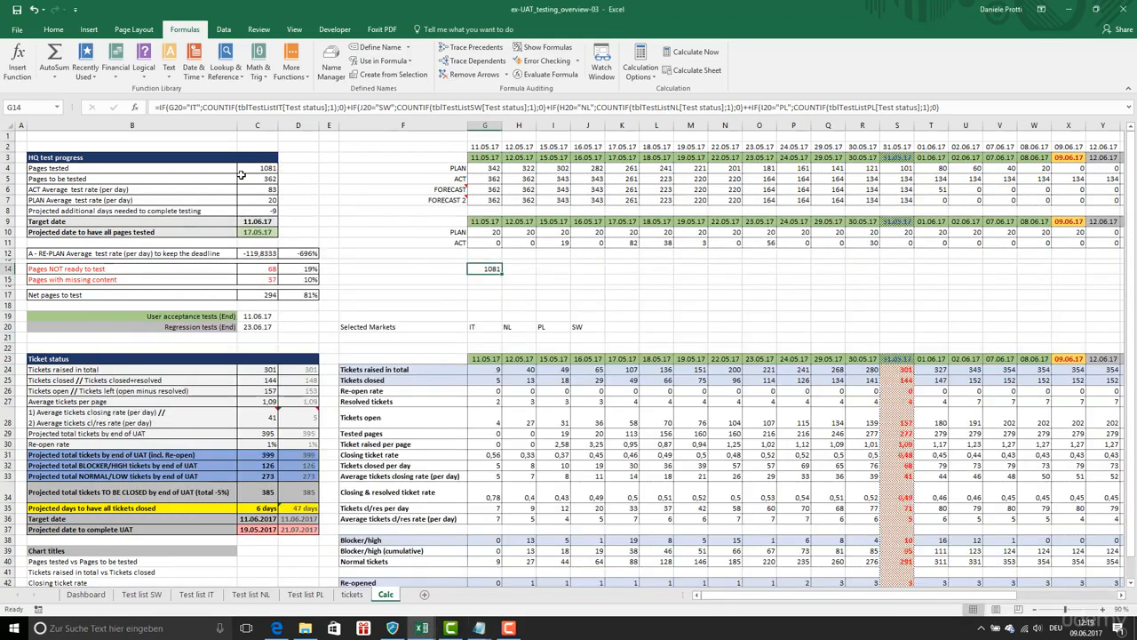
Paste the edited to-be-tested formula into the Calc sheet cell
double_click(258, 178)
text(1266)
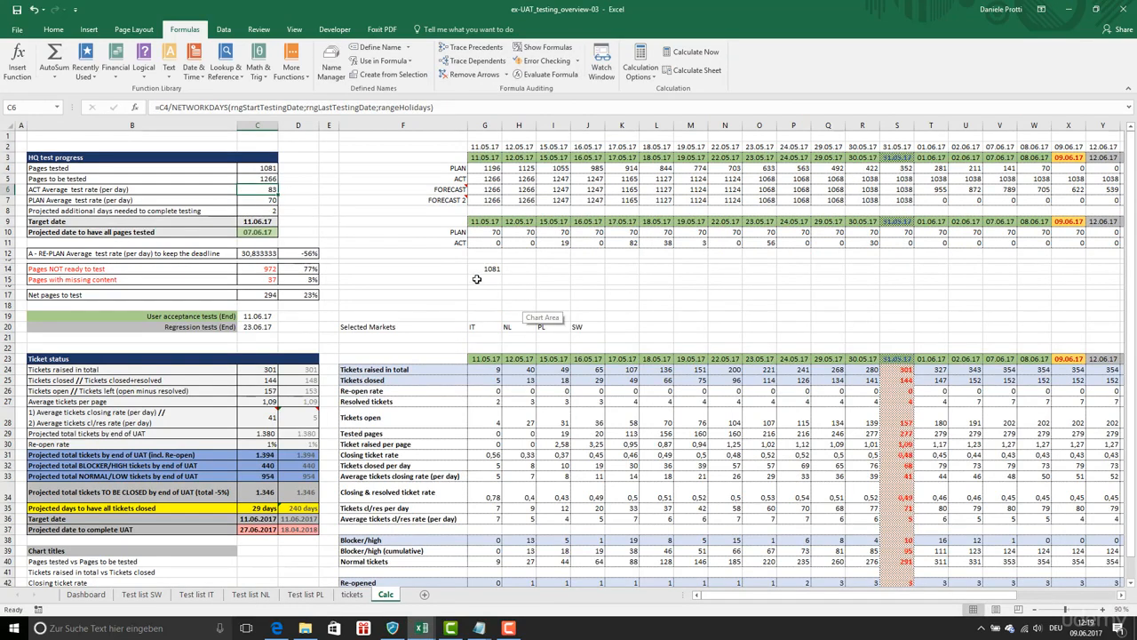
click(485, 266)
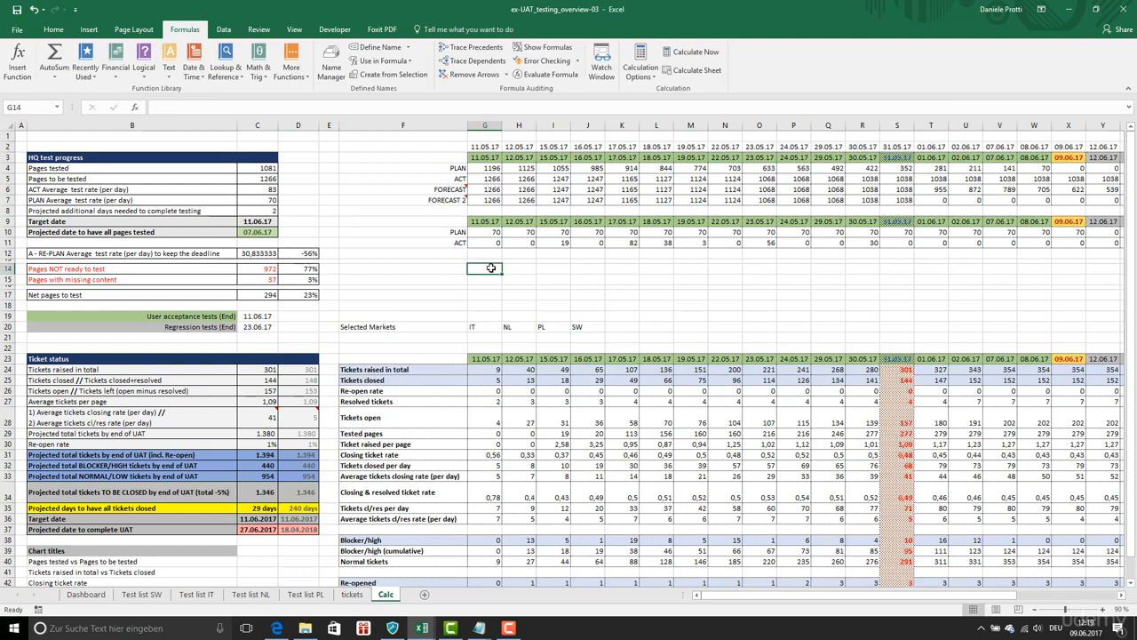
click(258, 178)
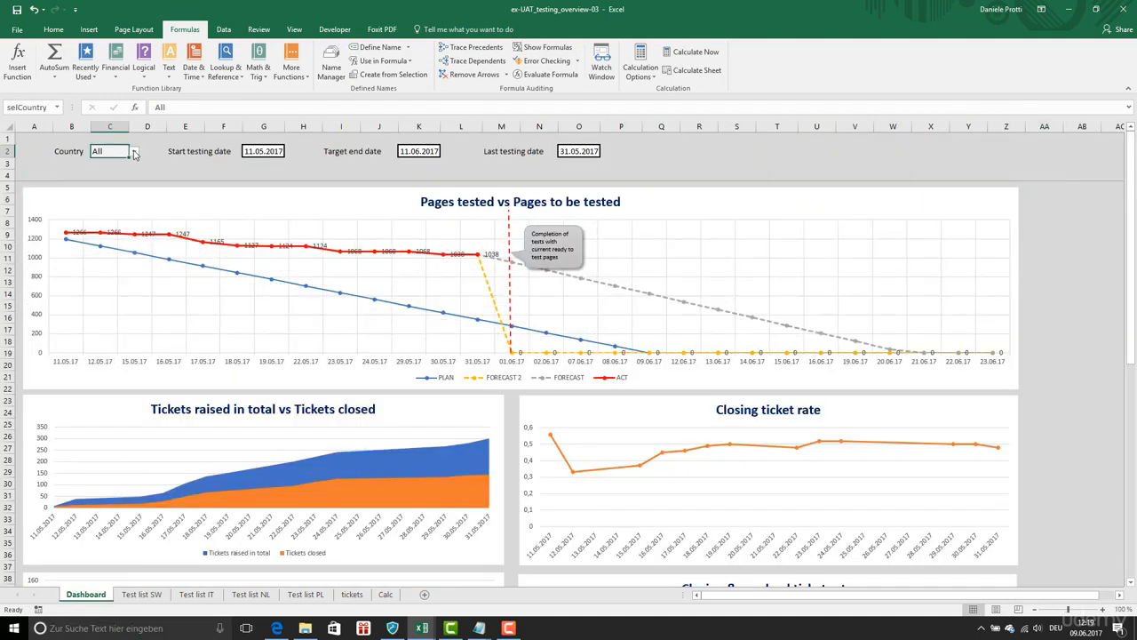
Switch the Dashboard country dropdown to NL, then IT, to check the charts respond
click(135, 151)
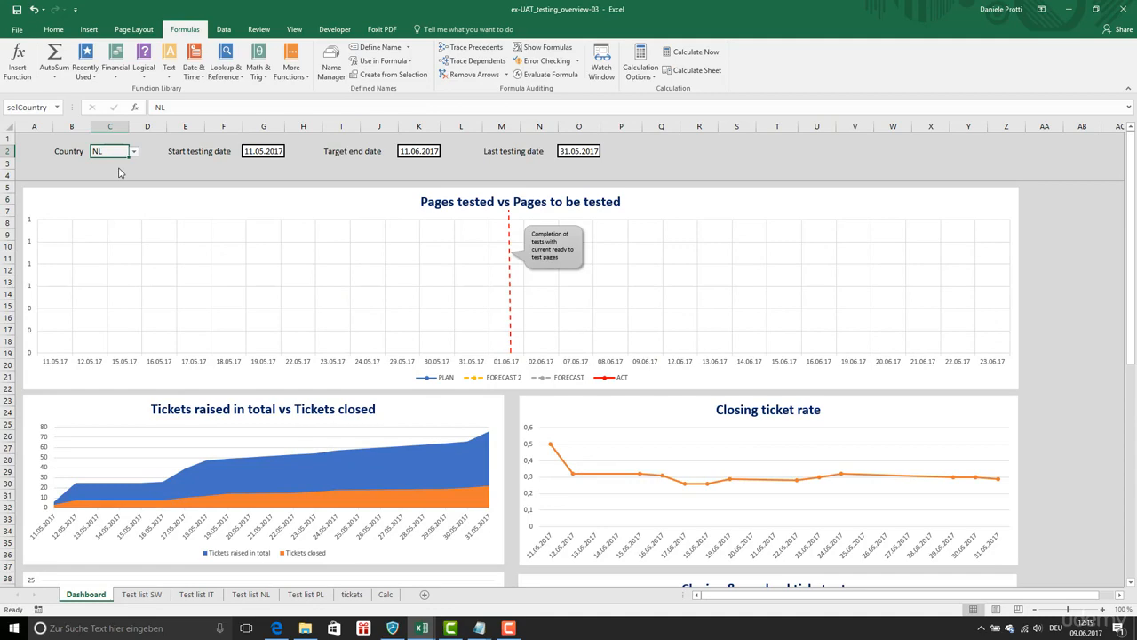
click(133, 151)
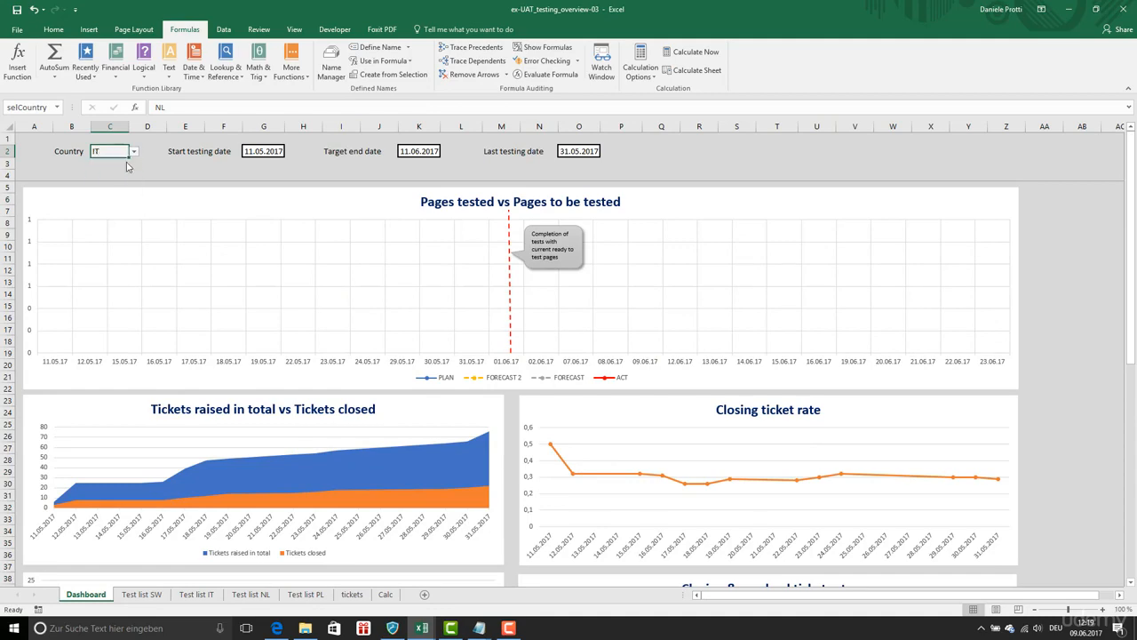
click(195, 594)
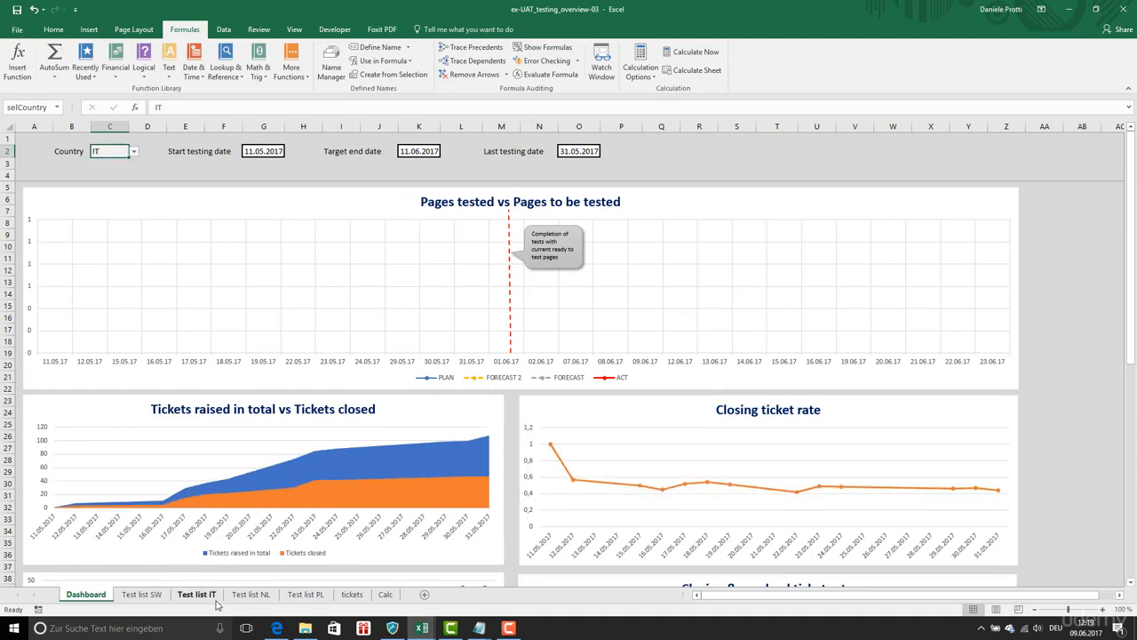
click(388, 593)
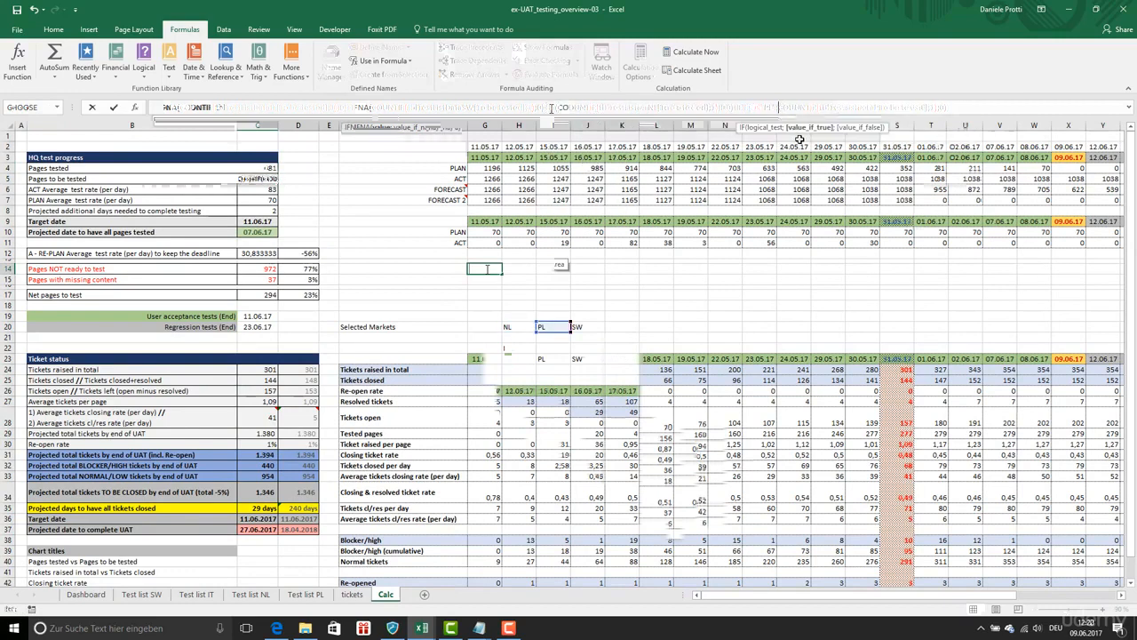
Begin an IF(J20=...) formula in C6 combining the per-country to-be-tested counts
text(IF)
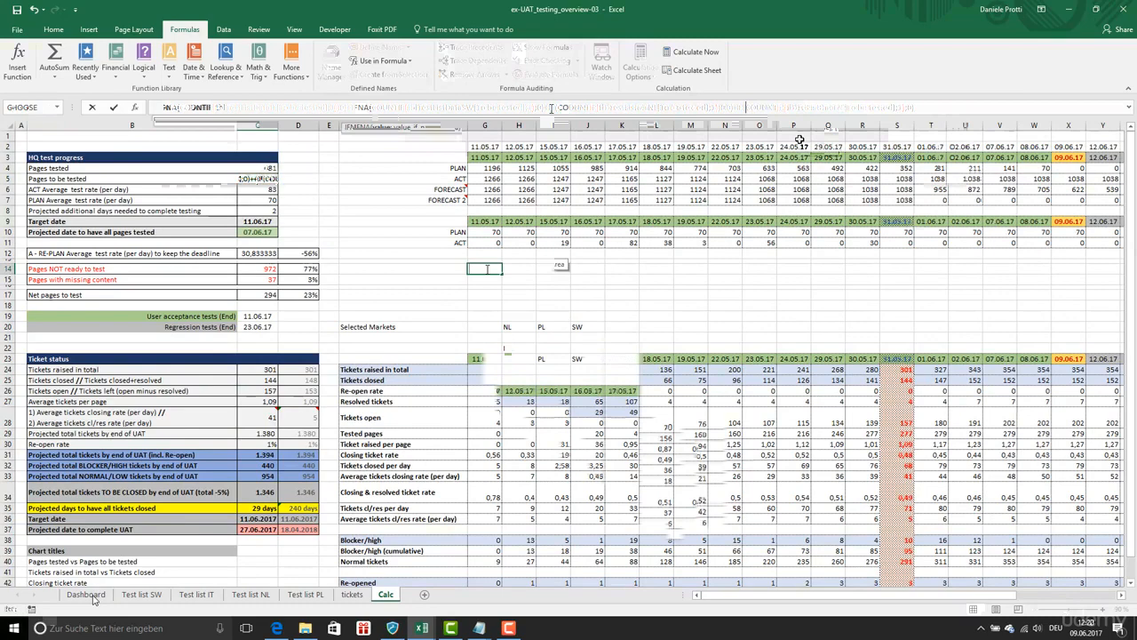
Inspect the pages-tested total in C4, set the Dashboard country to All, and begin a per-country IF/COUNTIF rewrite
click(85, 597)
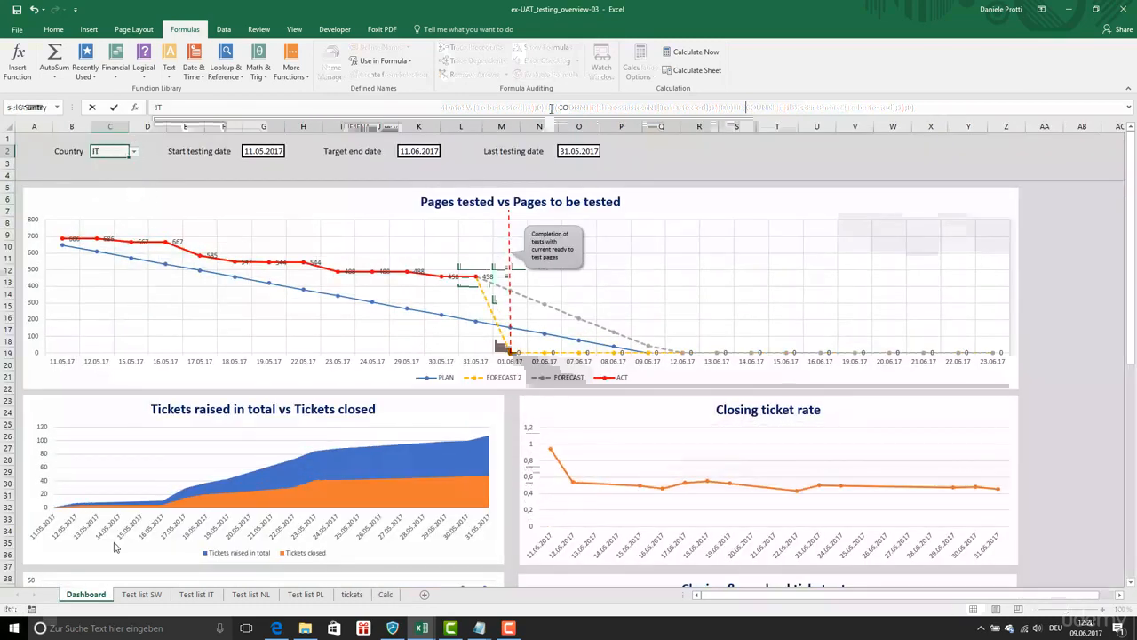
click(386, 593)
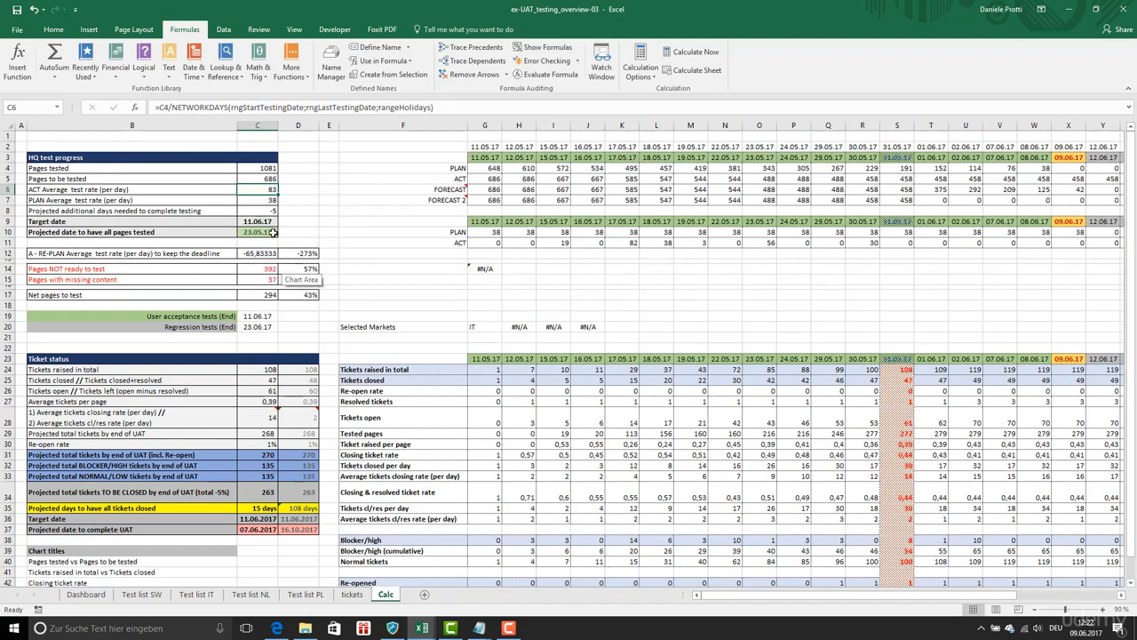
click(257, 167)
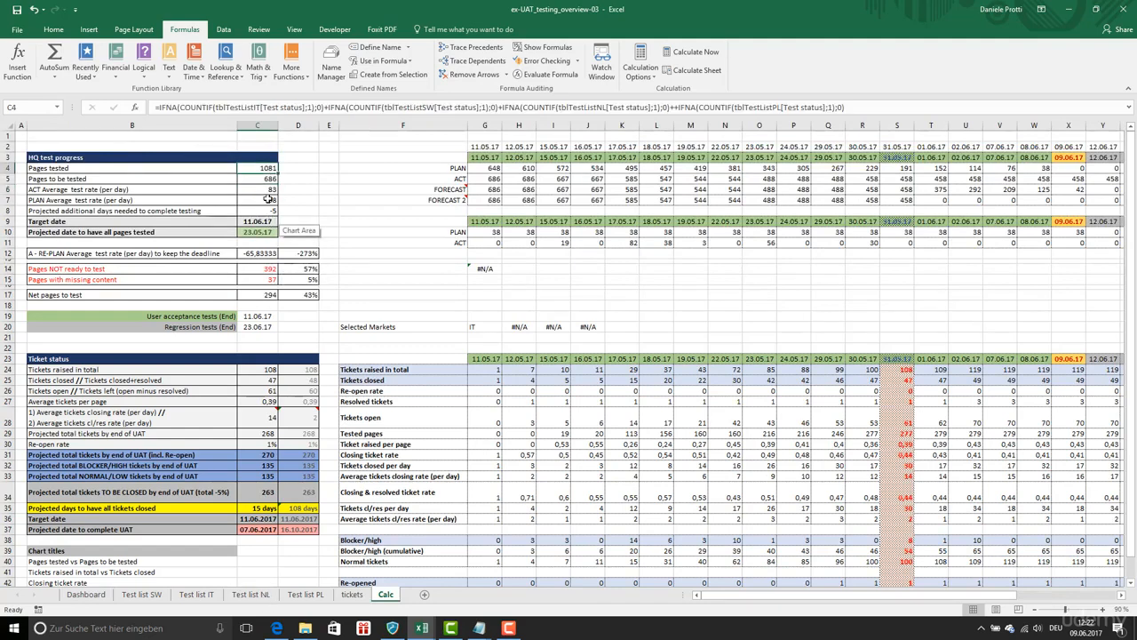
mouse_move(446, 117)
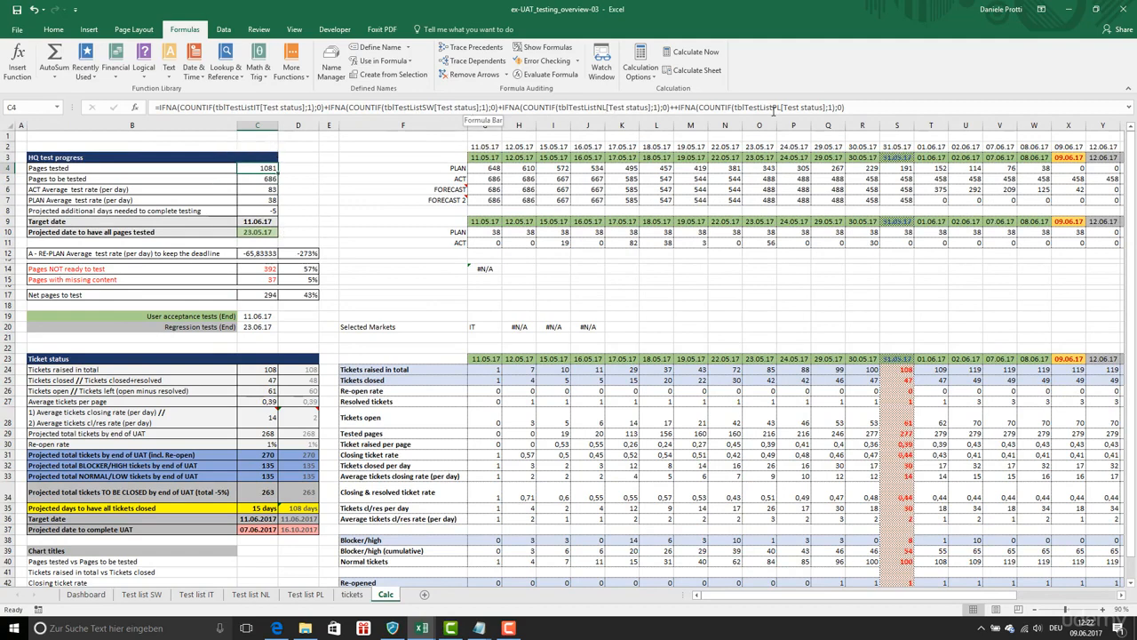
click(84, 595)
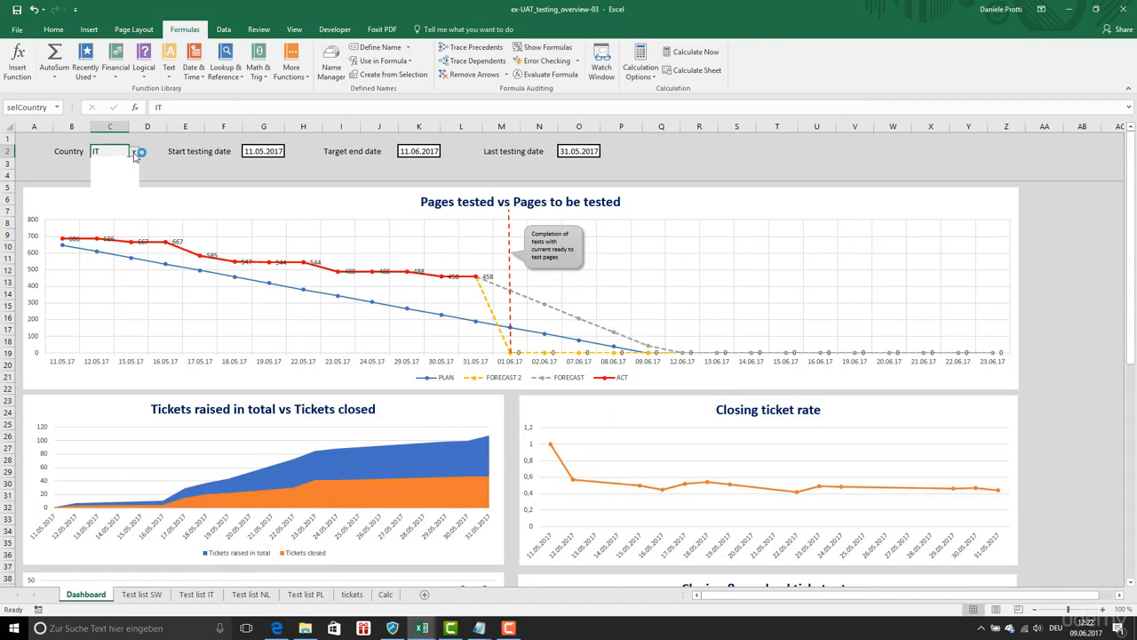
click(135, 151)
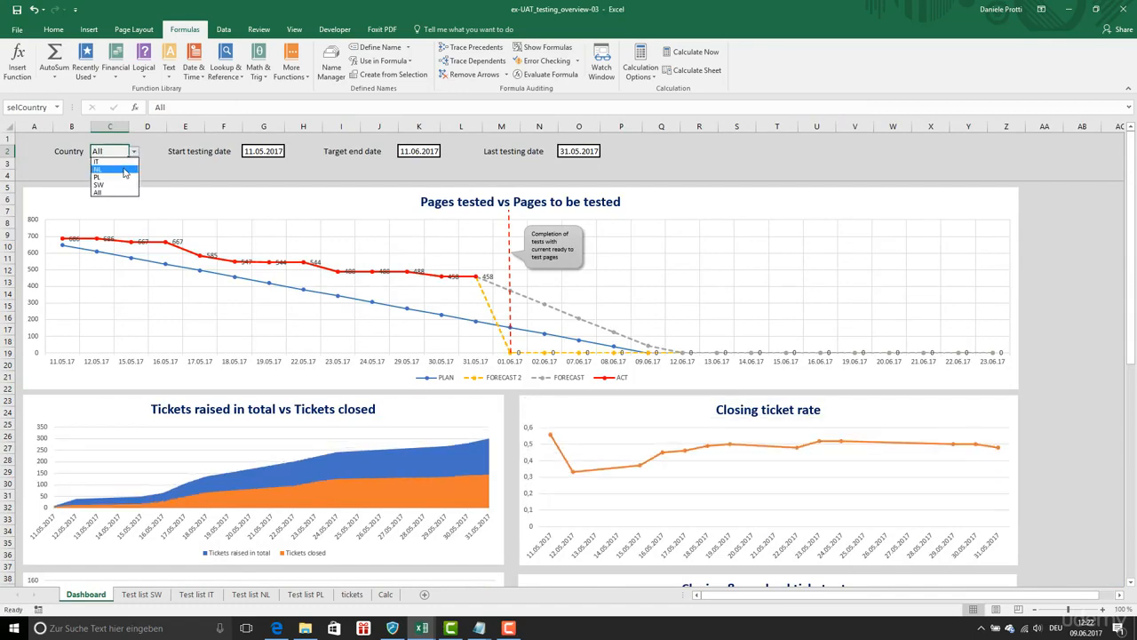
click(386, 593)
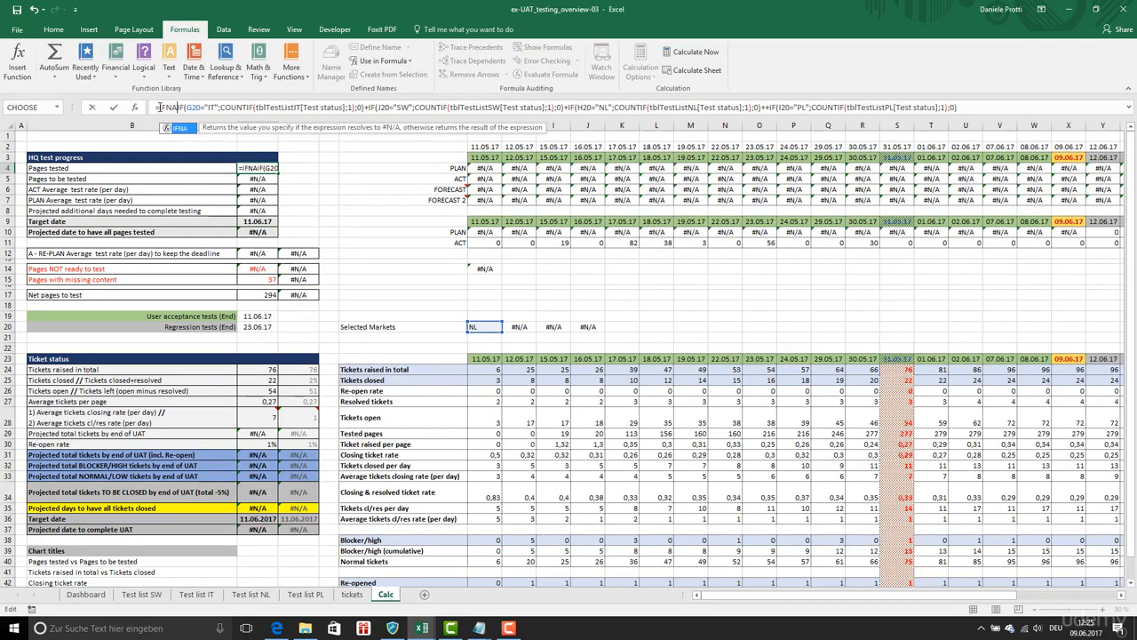
Switch the Dashboard country to NL then PL and enter per-country IF/NA() formulas across the Selected Markets row
click(85, 595)
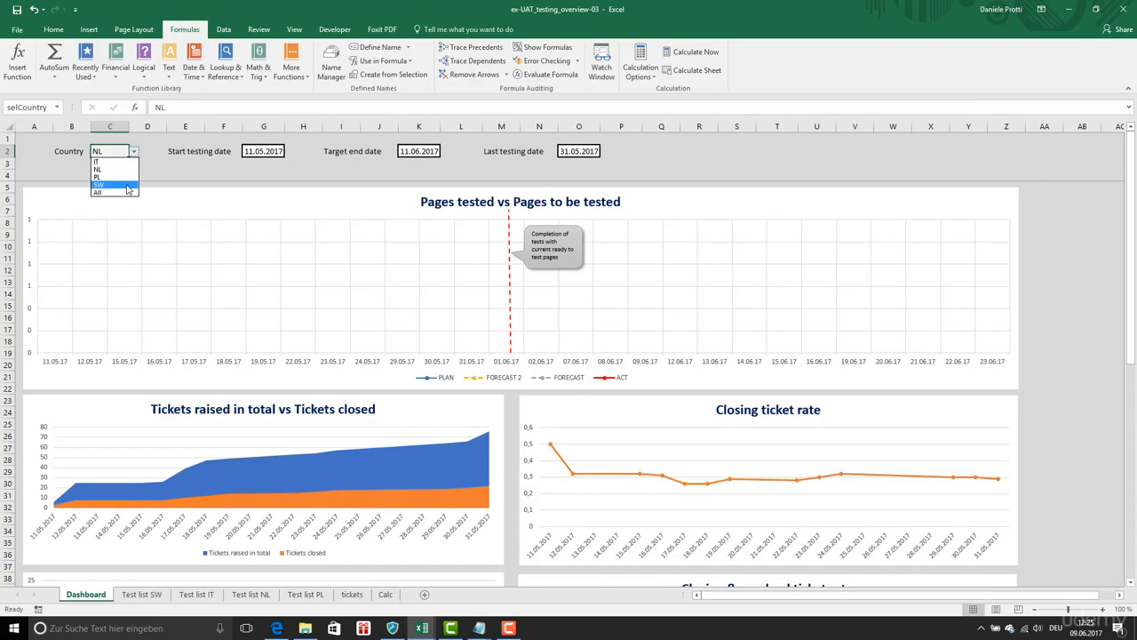
click(410, 593)
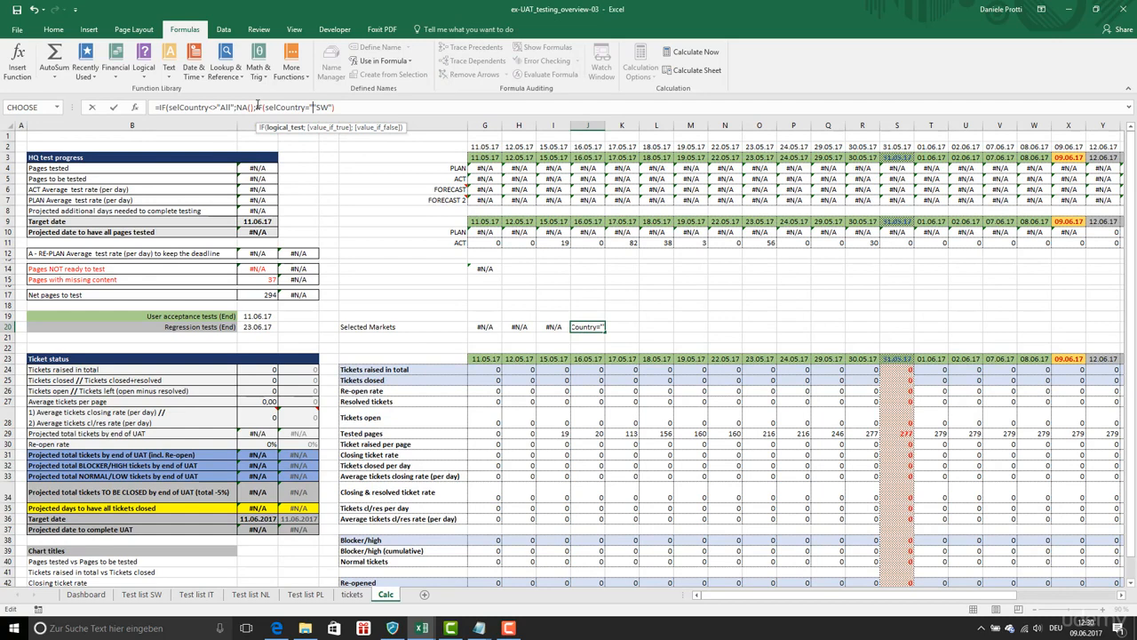
text(N)
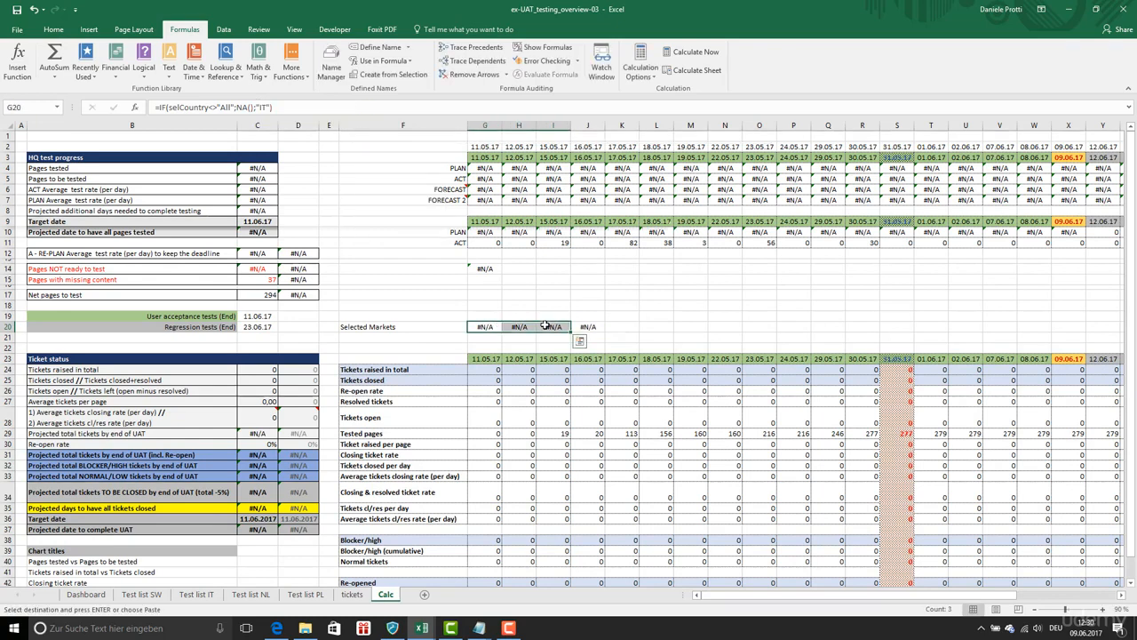
double_click(483, 327)
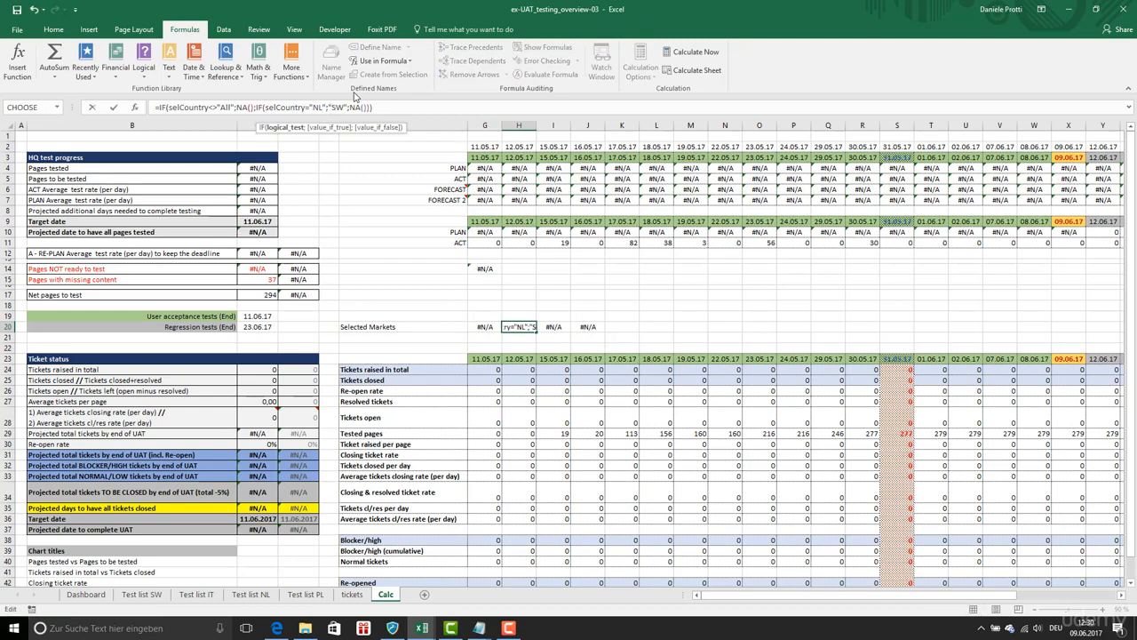
click(86, 595)
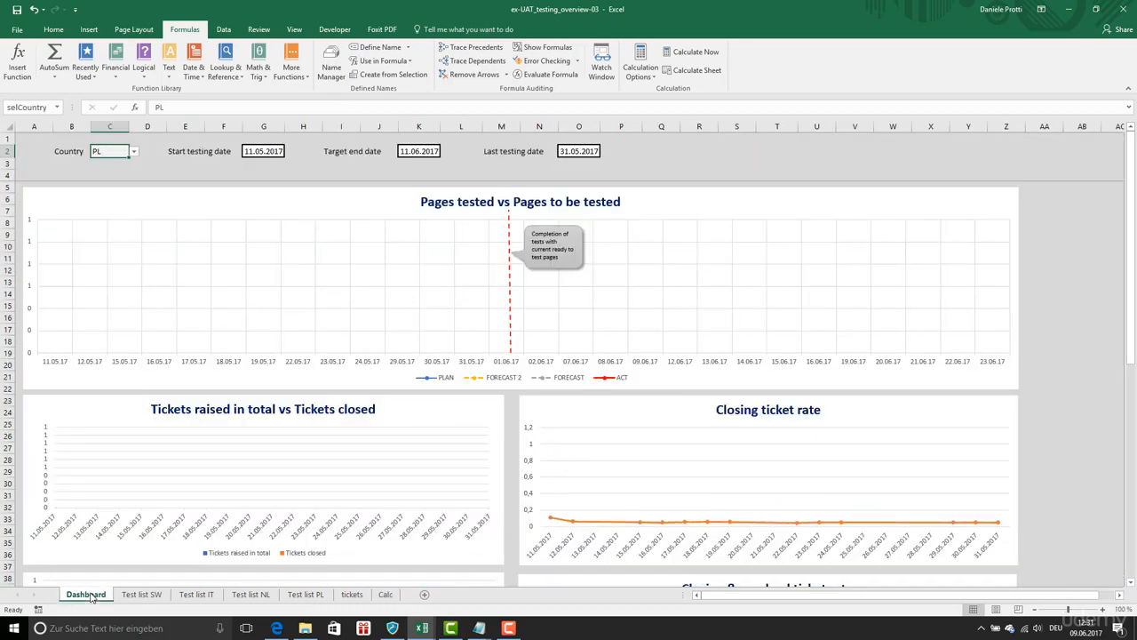
click(385, 593)
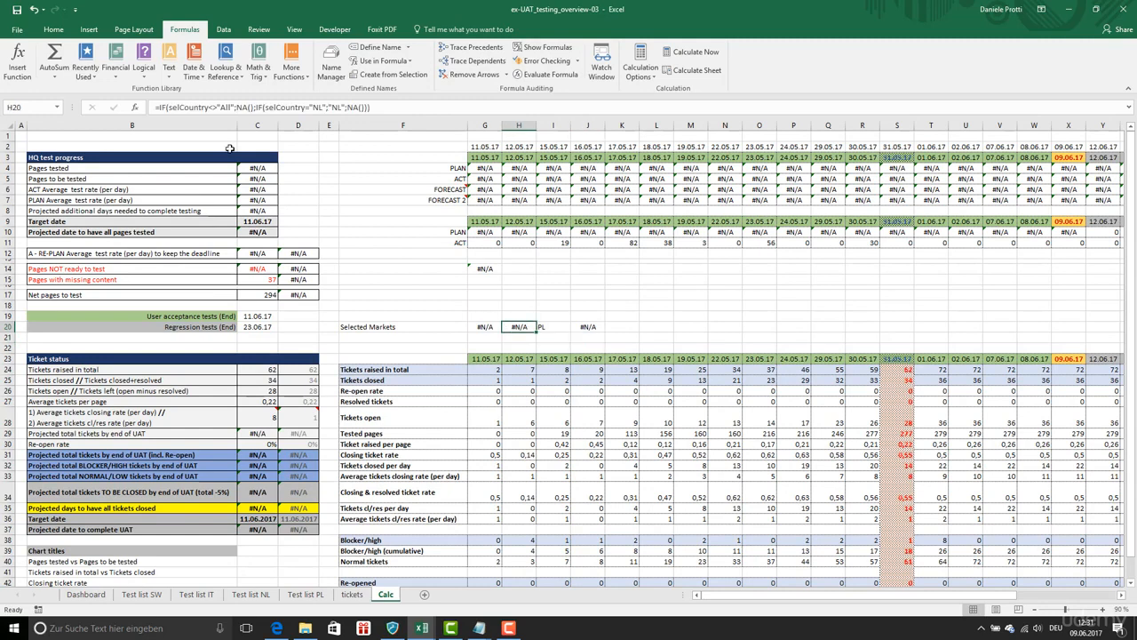
Edit the PL and neighbouring Selected Markets formulas to return the country code when selCountry="All"
double_click(518, 327)
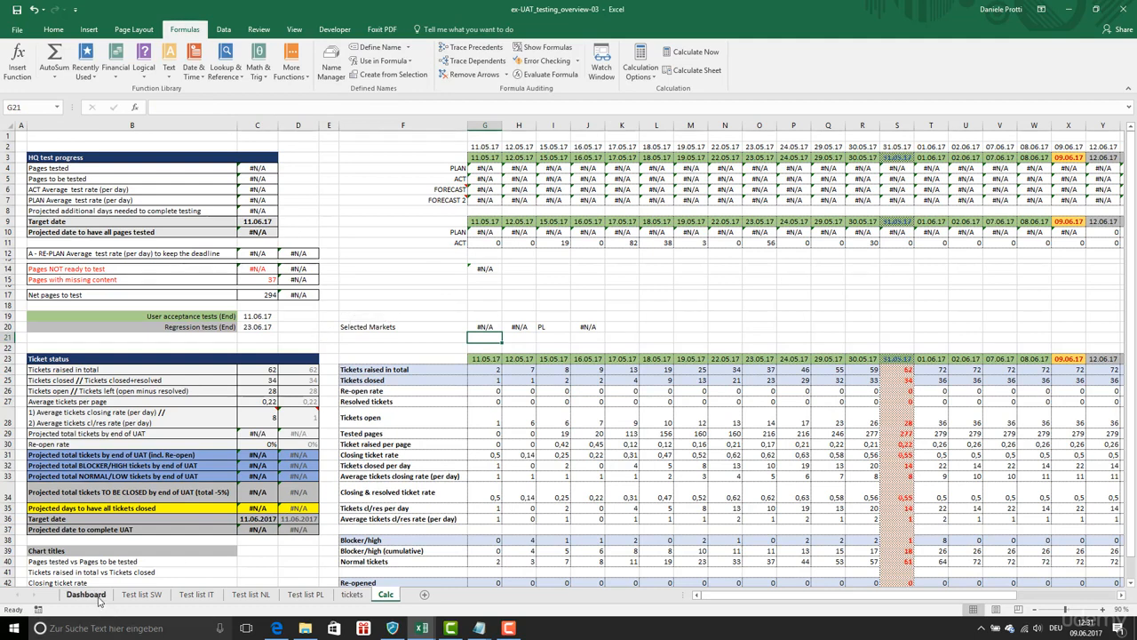
click(86, 595)
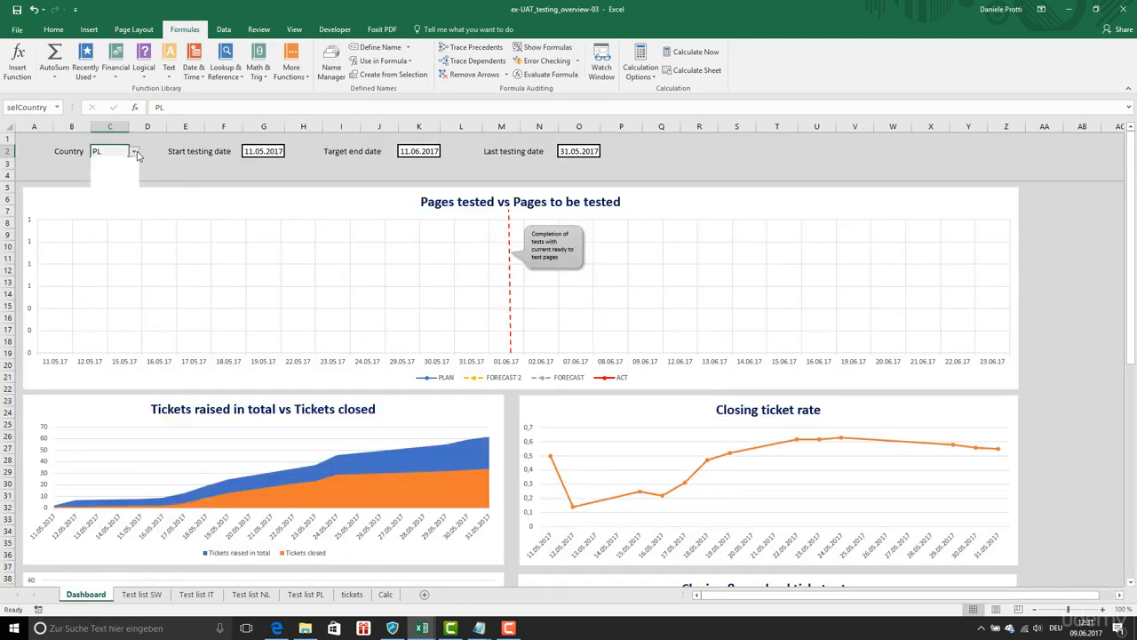
click(133, 151)
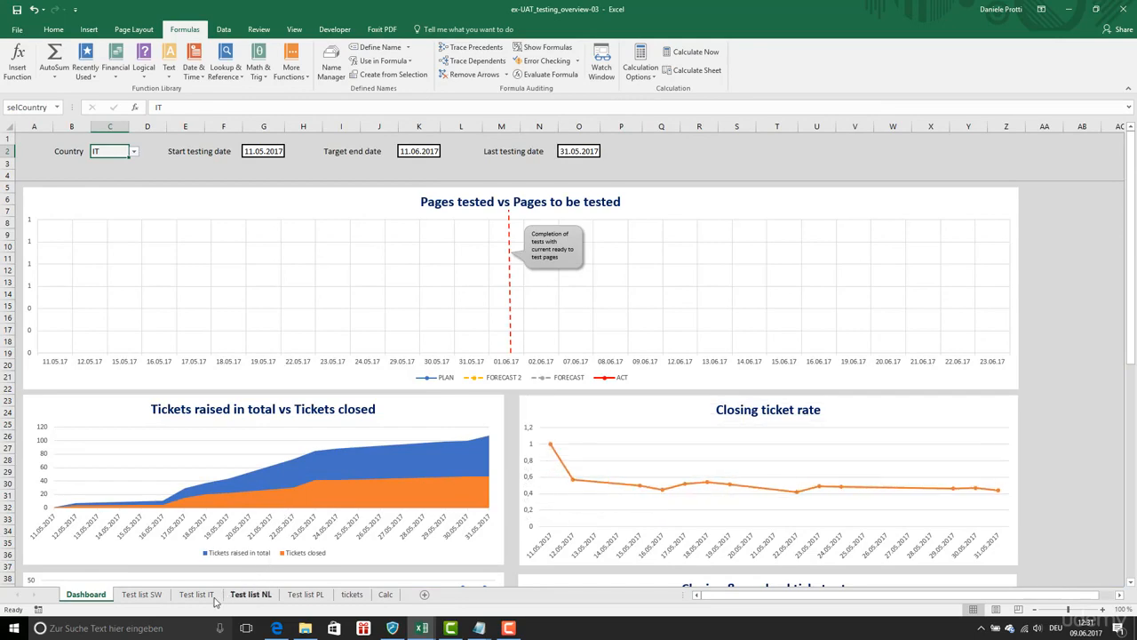
click(387, 593)
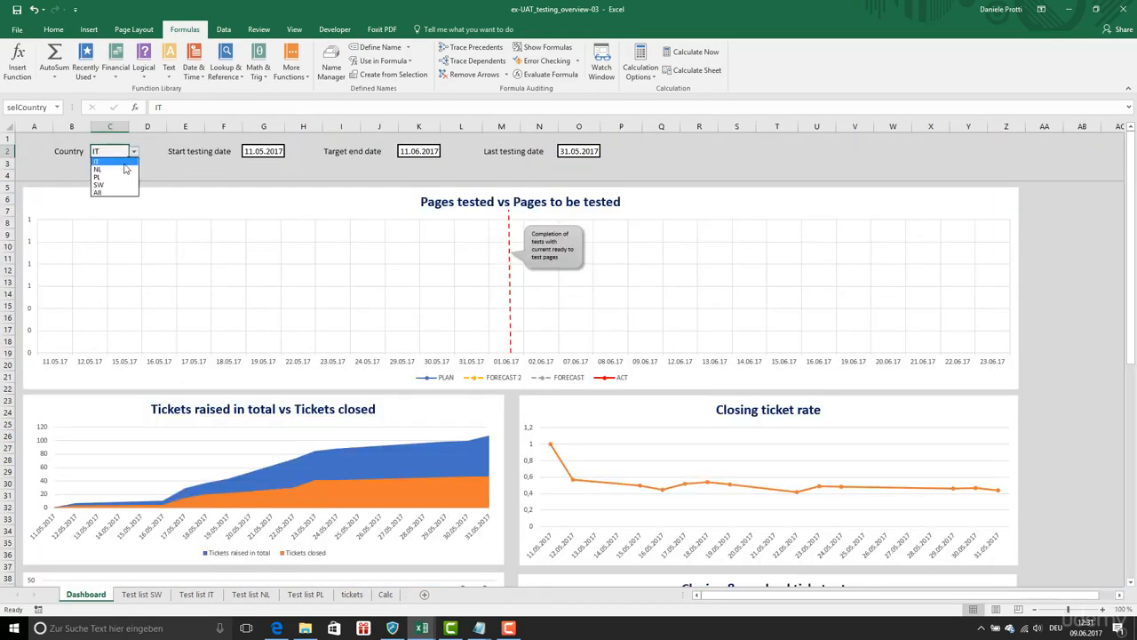
click(386, 593)
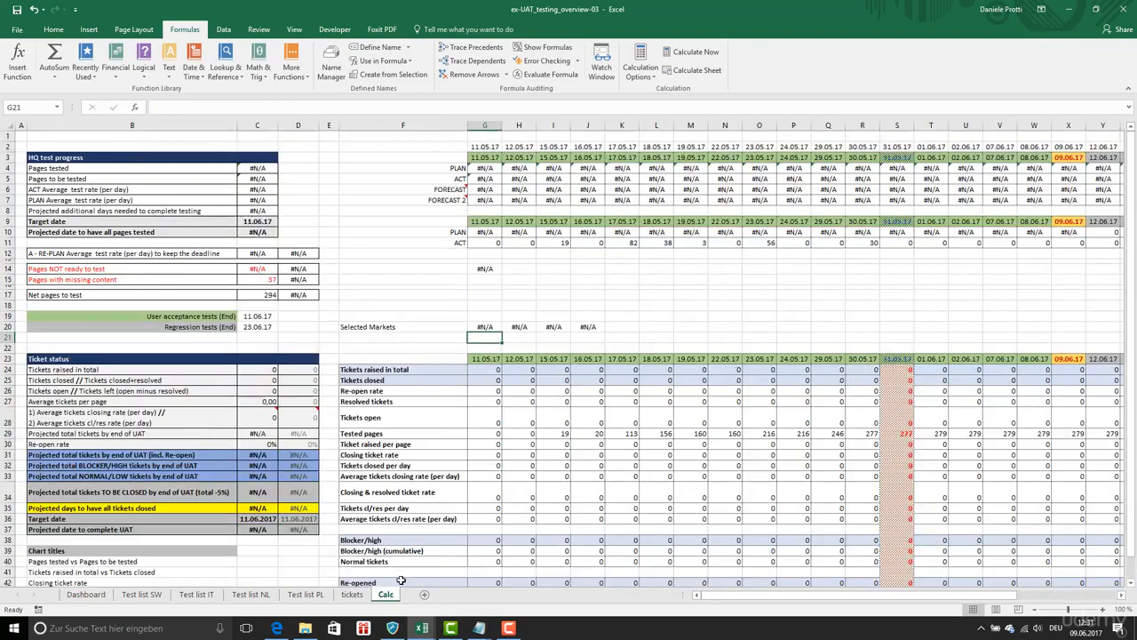
click(484, 327)
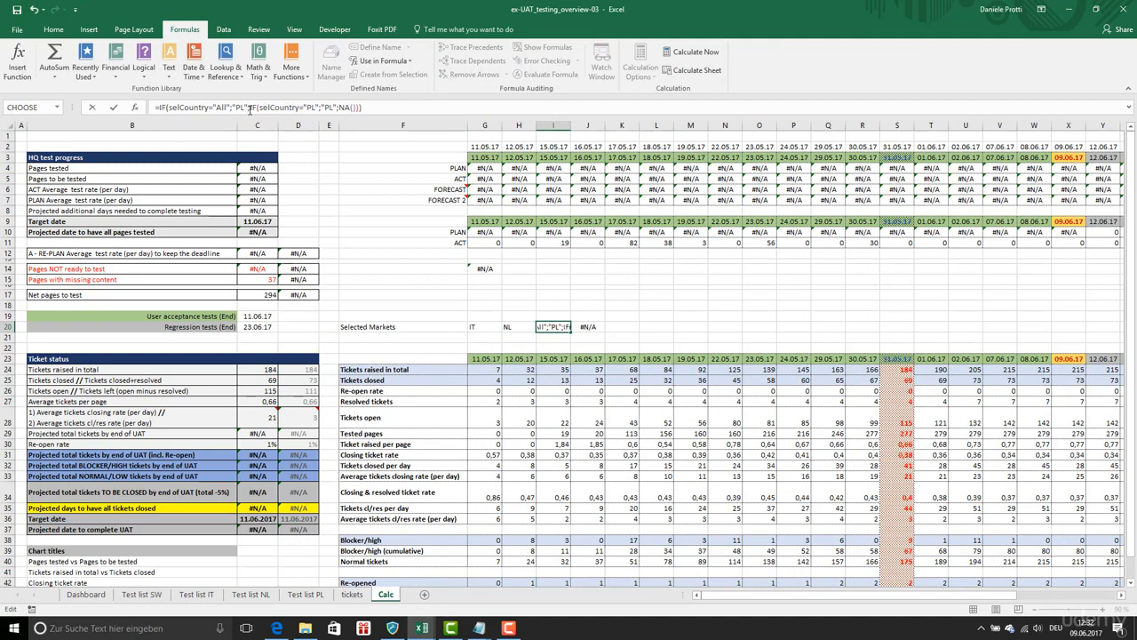
click(586, 327)
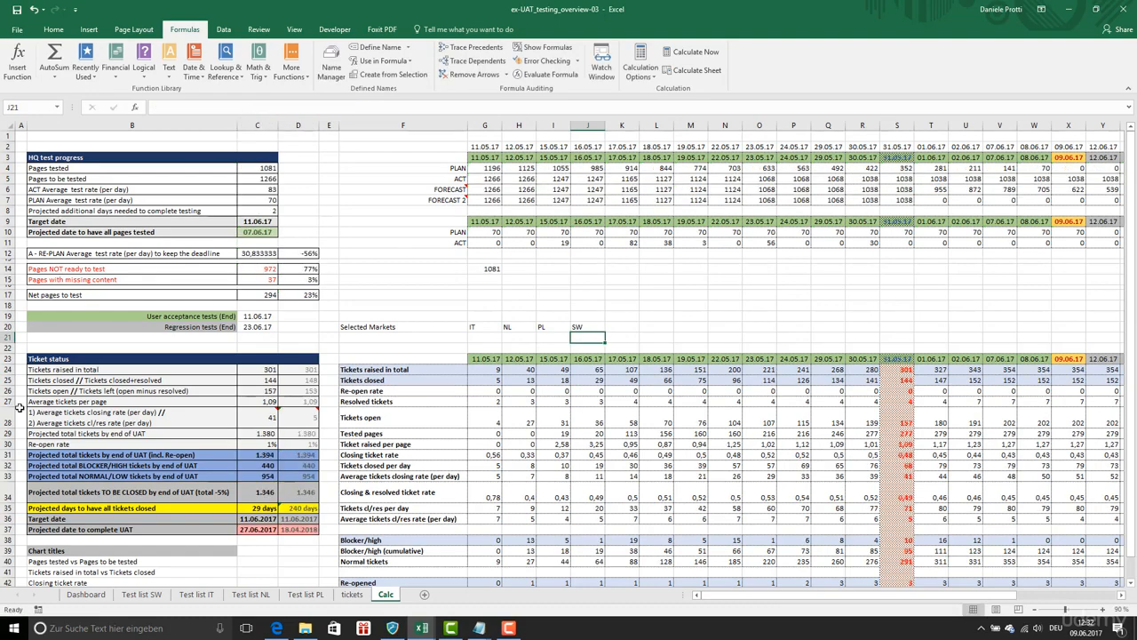
Choose All on the Dashboard and check the pages-tested total on Calc, starting an IFNA wrap
click(85, 597)
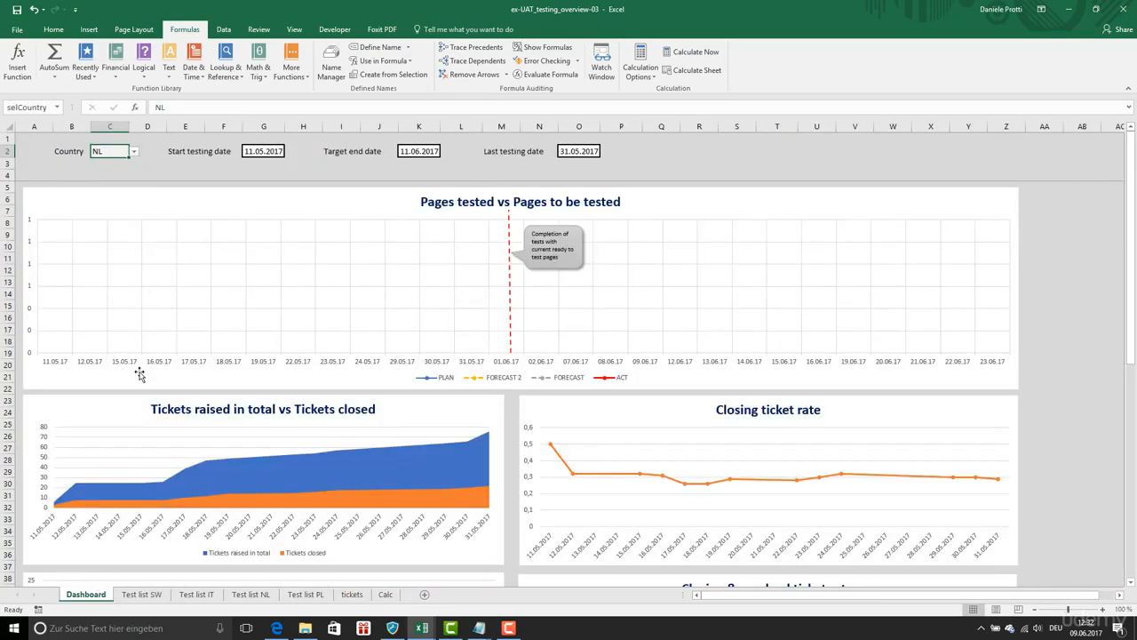
click(139, 151)
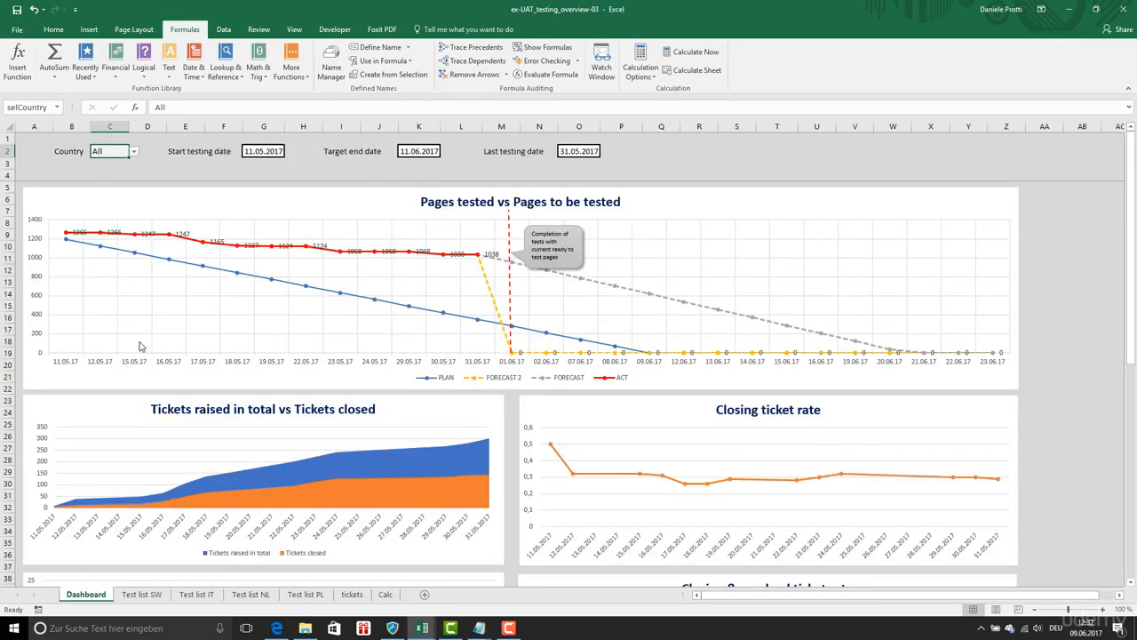
click(386, 594)
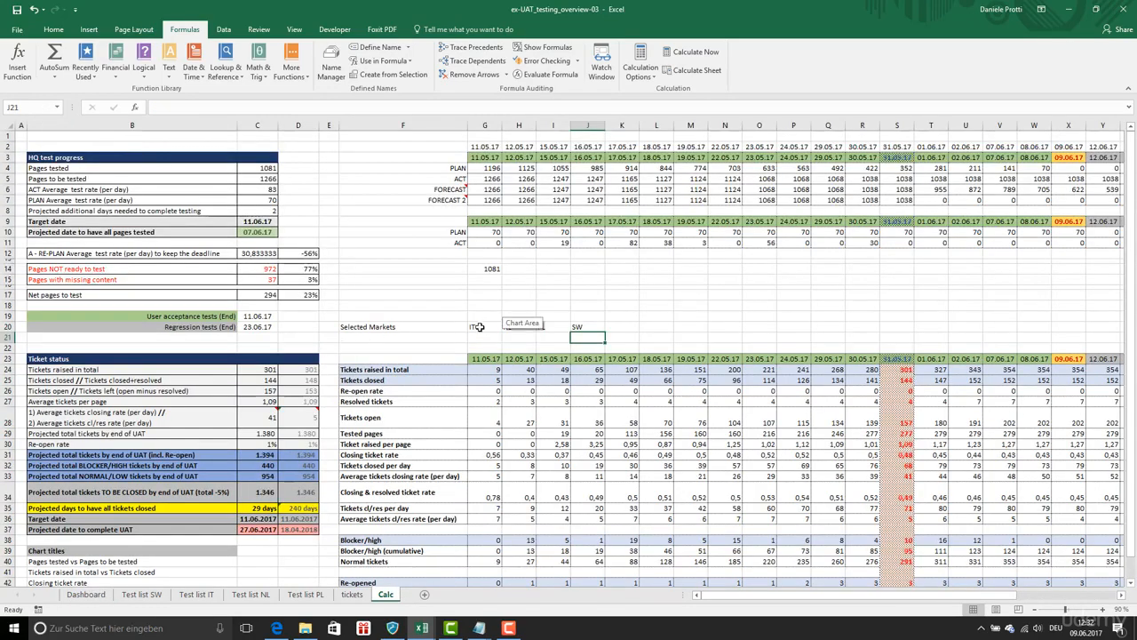
click(483, 327)
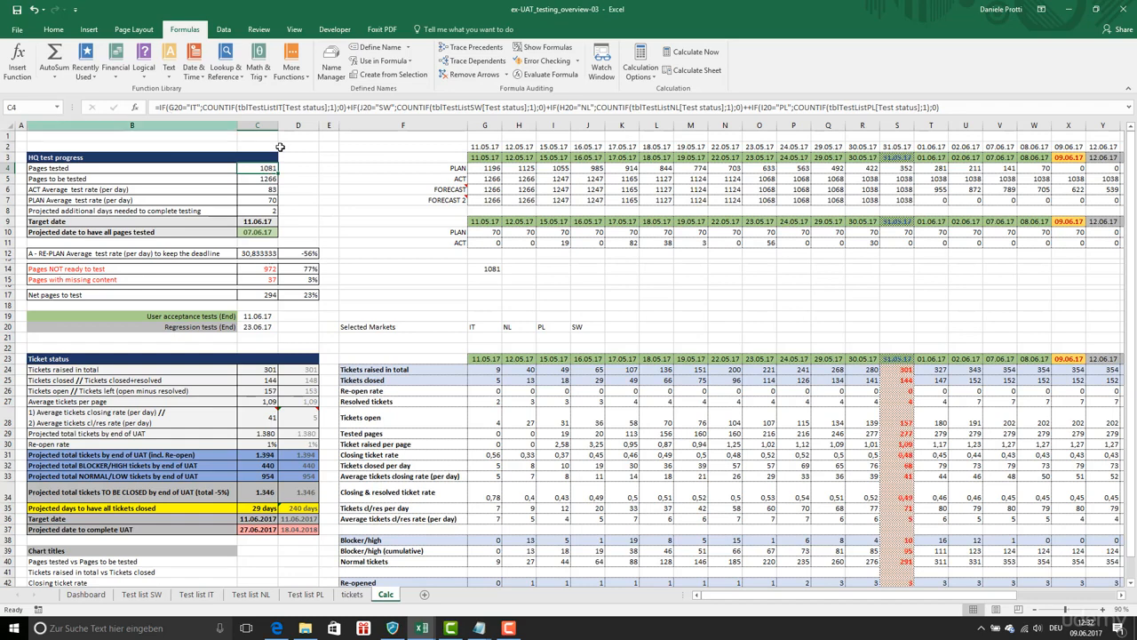
click(96, 595)
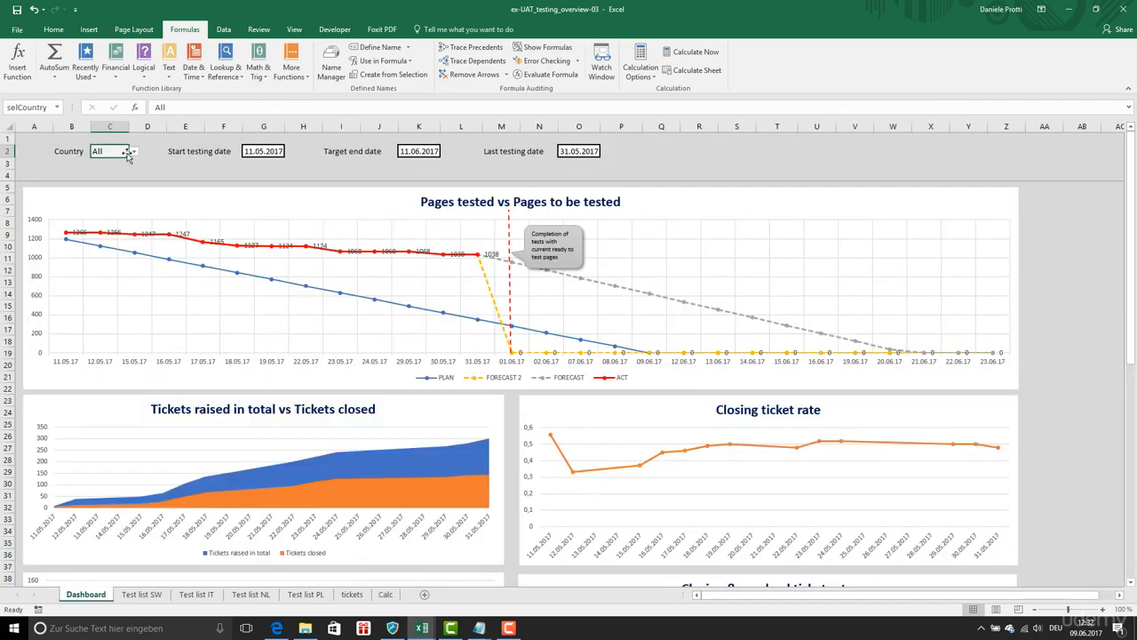
mouse_move(128, 170)
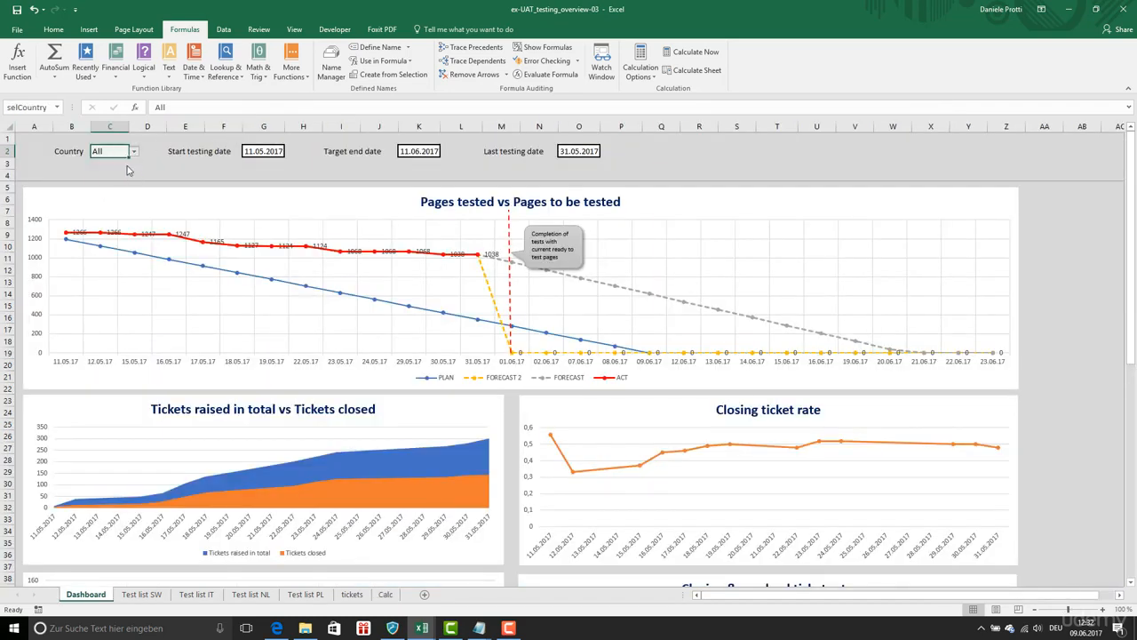
click(384, 593)
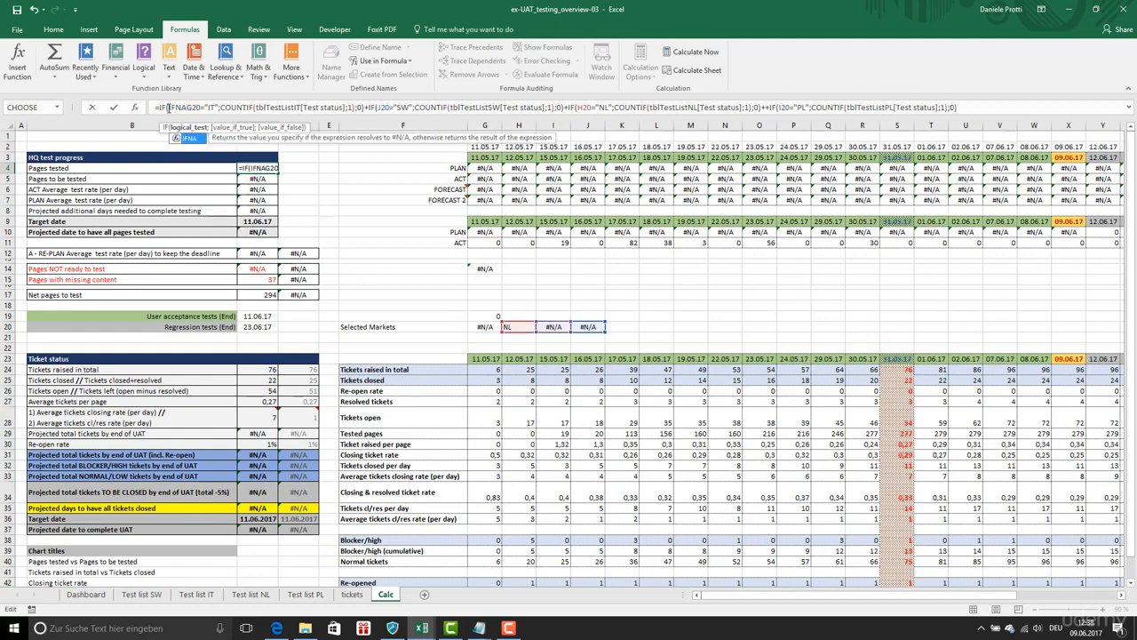
Wrap the pages-to-be-tested counts in IFNA so PLAN, ACT and FORECAST rows show numbers, then verify on the Dashboard
click(483, 327)
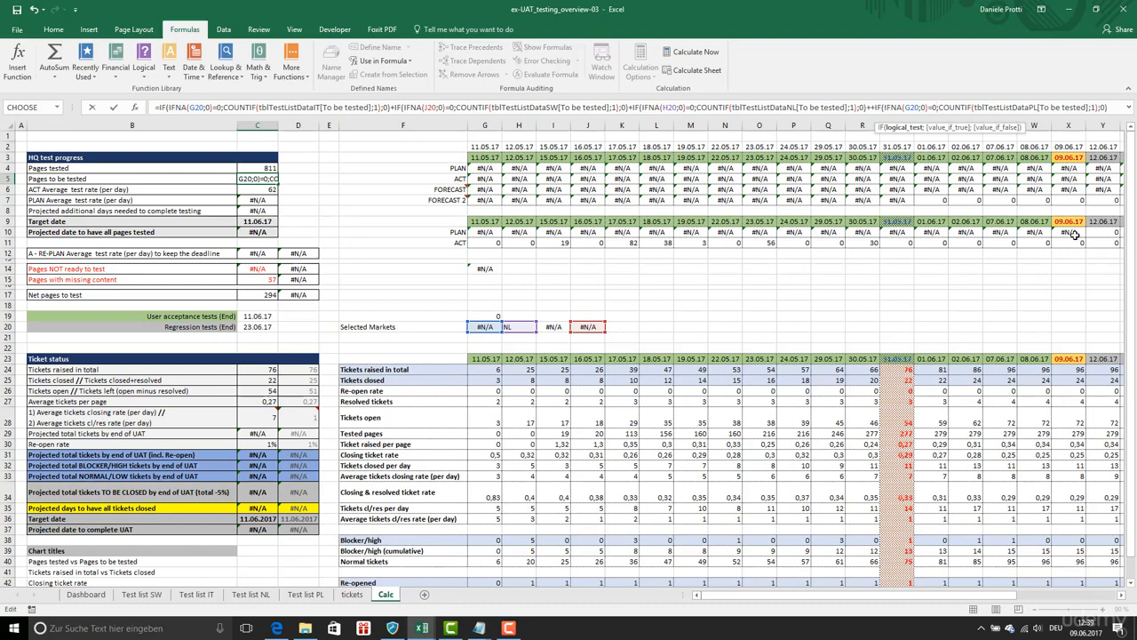
click(86, 597)
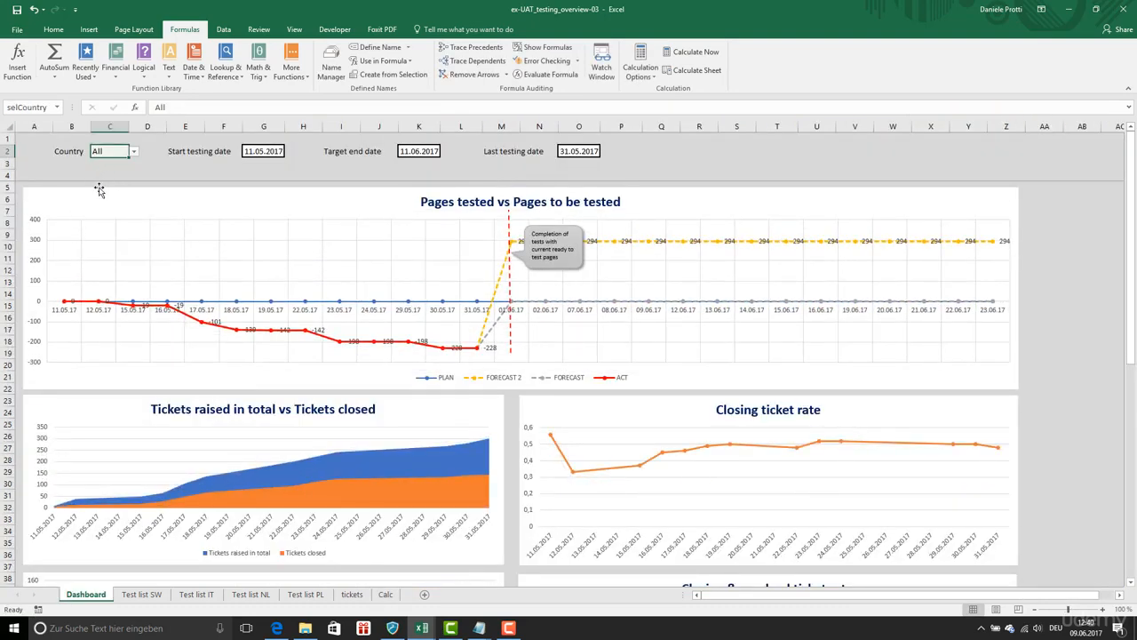
mouse_move(160, 292)
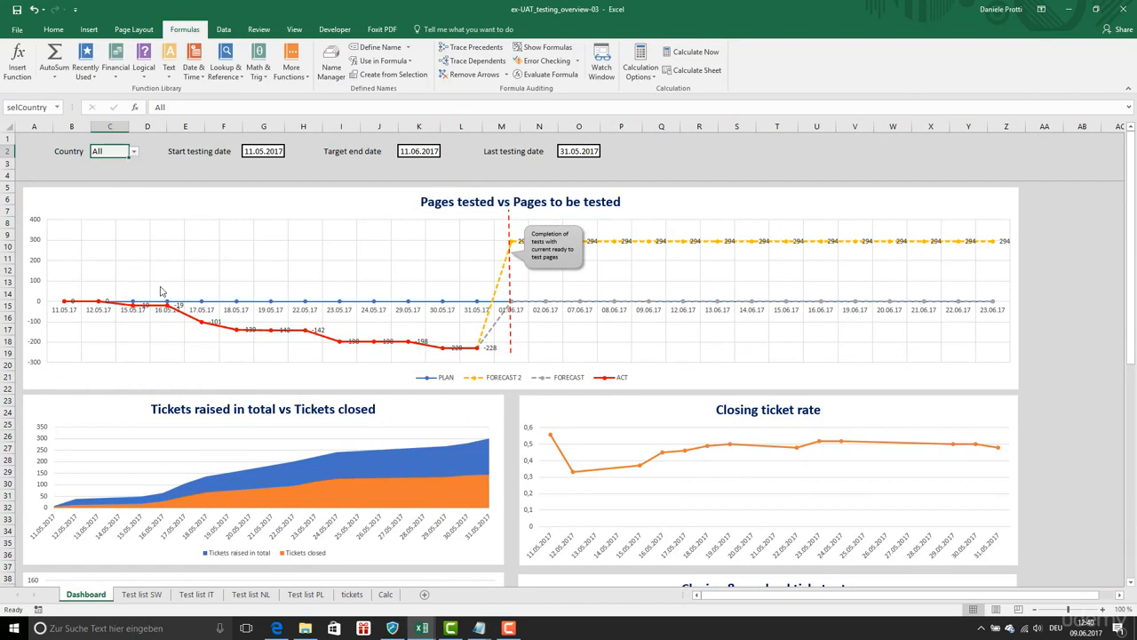
mouse_move(394, 330)
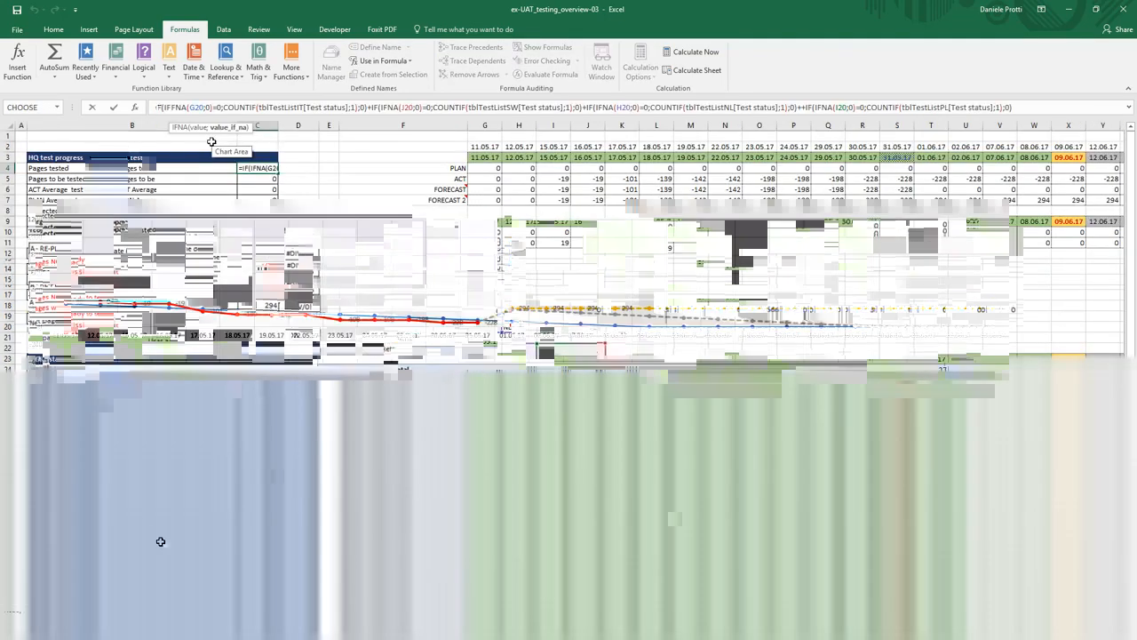
Review the Dashboard charts for one country, check the Calc figures, and bring up the Tickets sheet
click(85, 595)
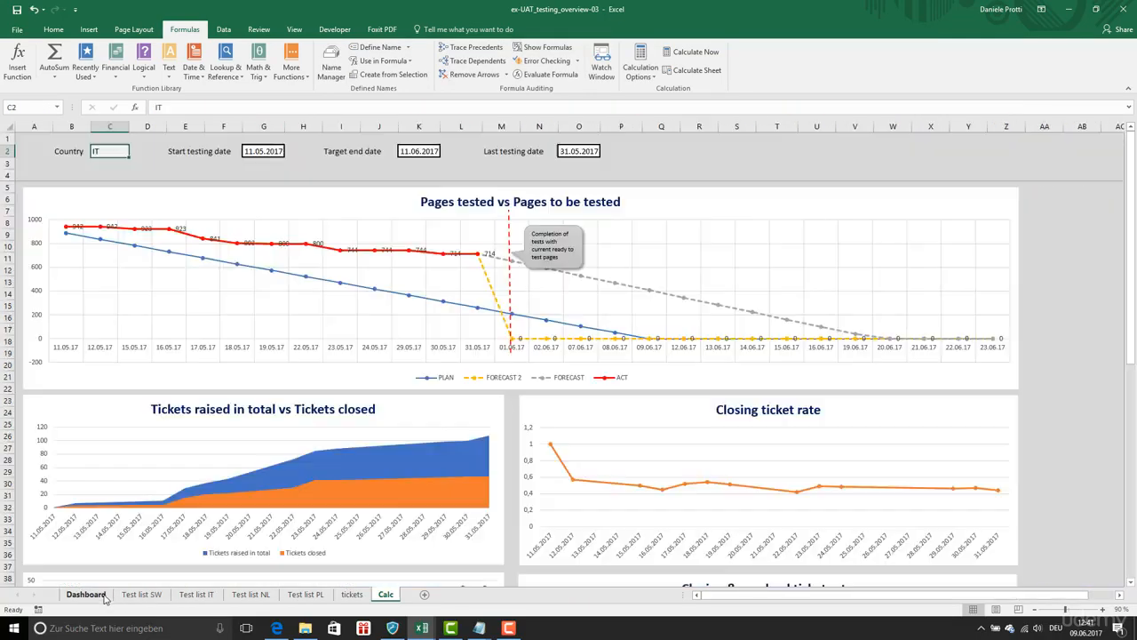
click(384, 593)
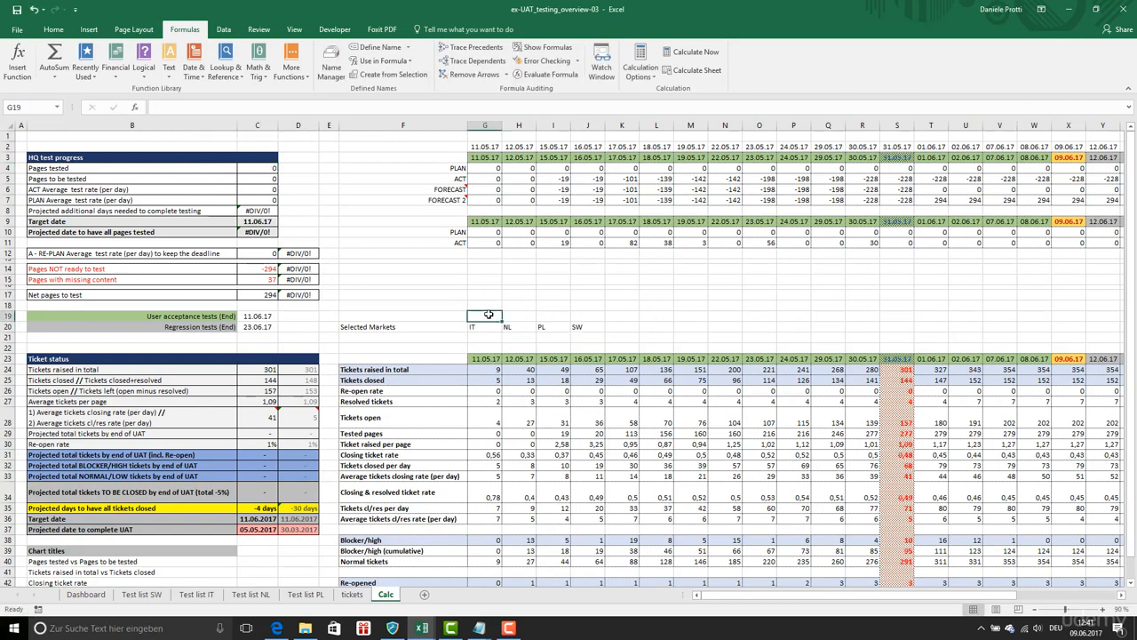
click(256, 167)
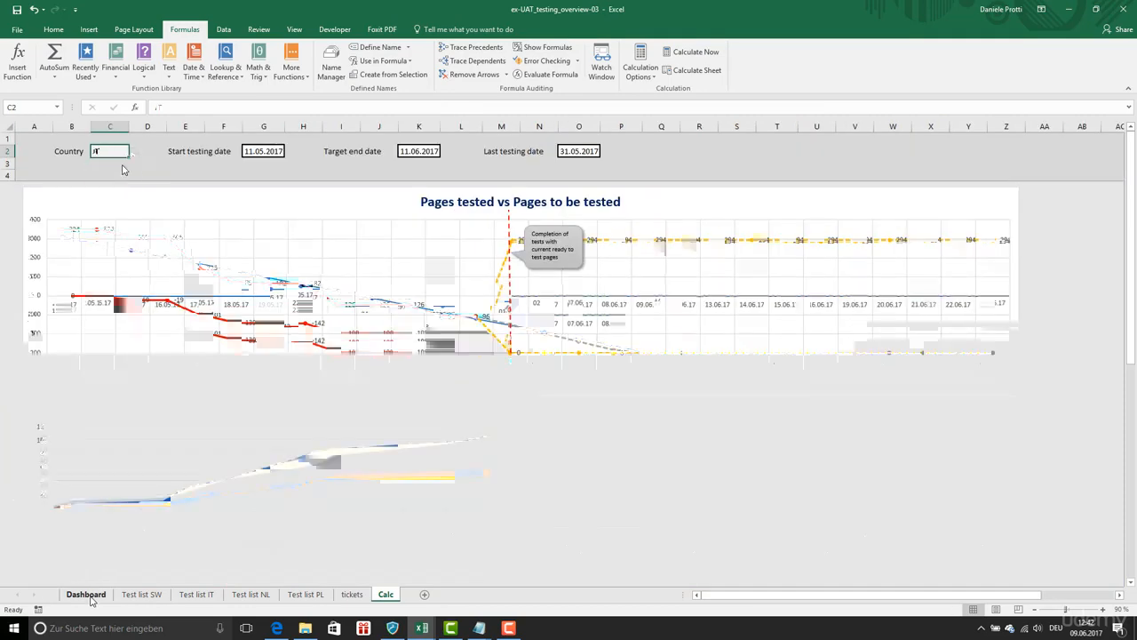
click(351, 593)
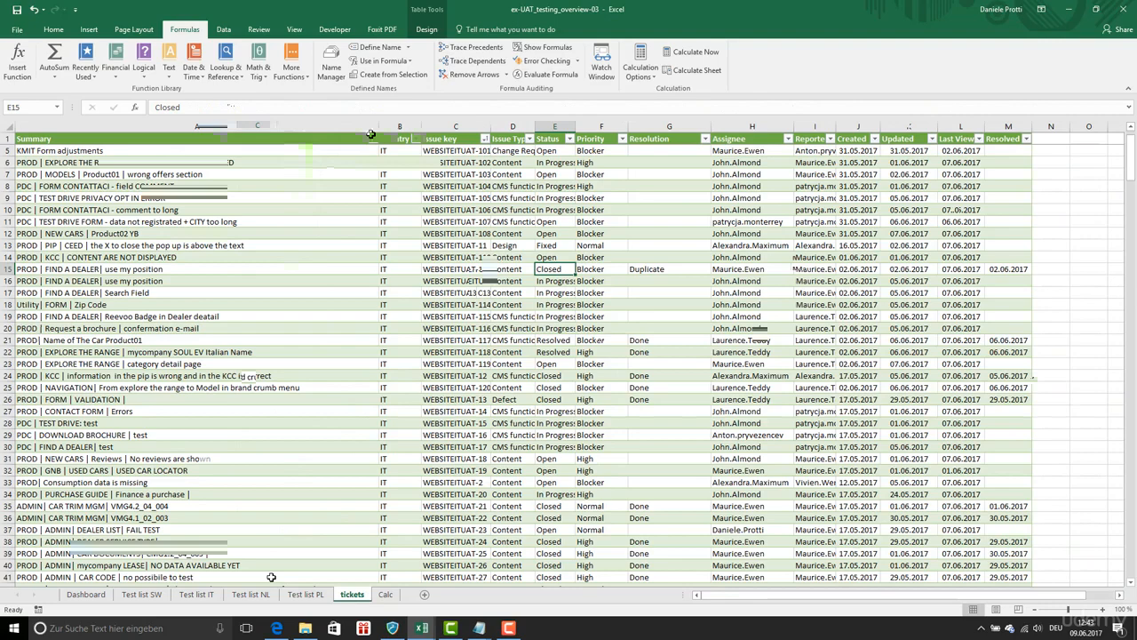
Via the IT test list return to Calc and inspect the pages-to-be-tested and C12 working-days formulas
click(196, 594)
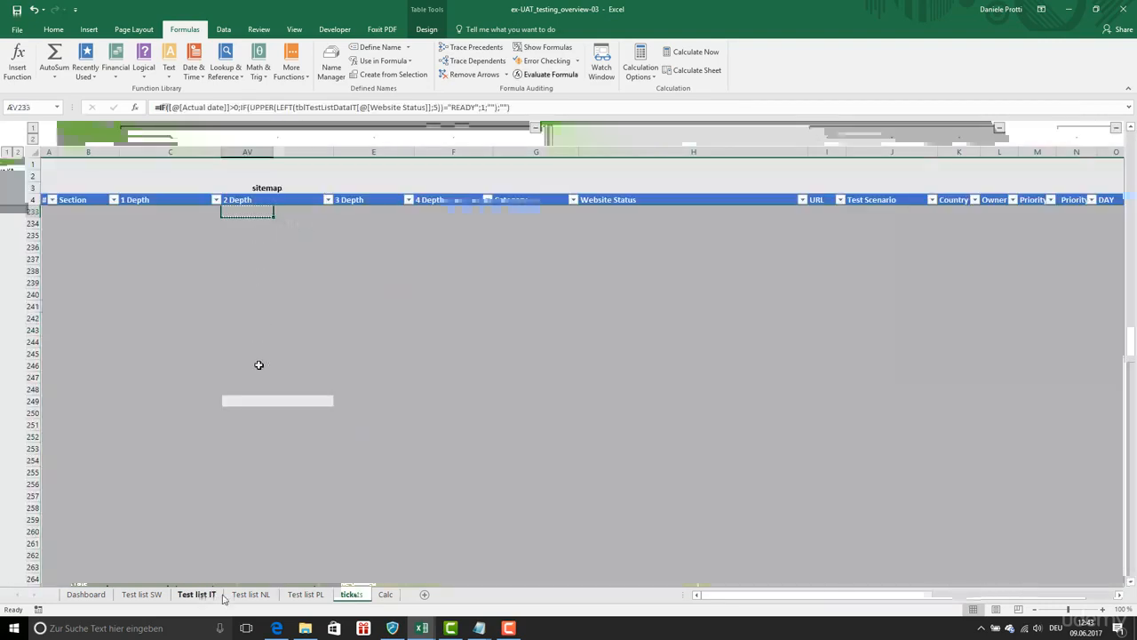
click(387, 593)
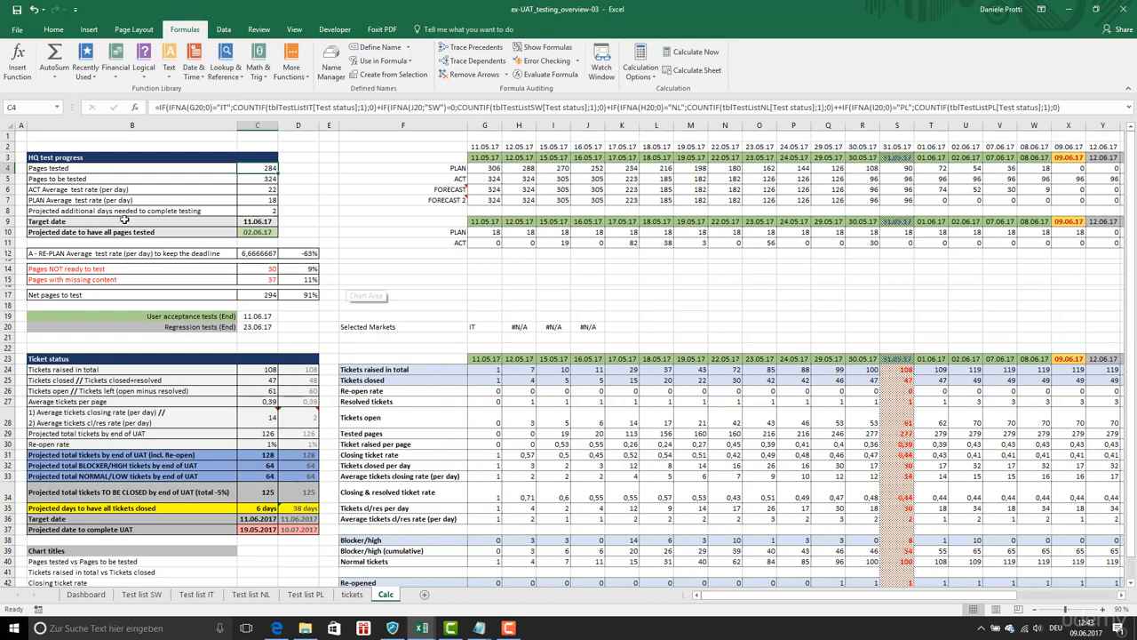
click(260, 178)
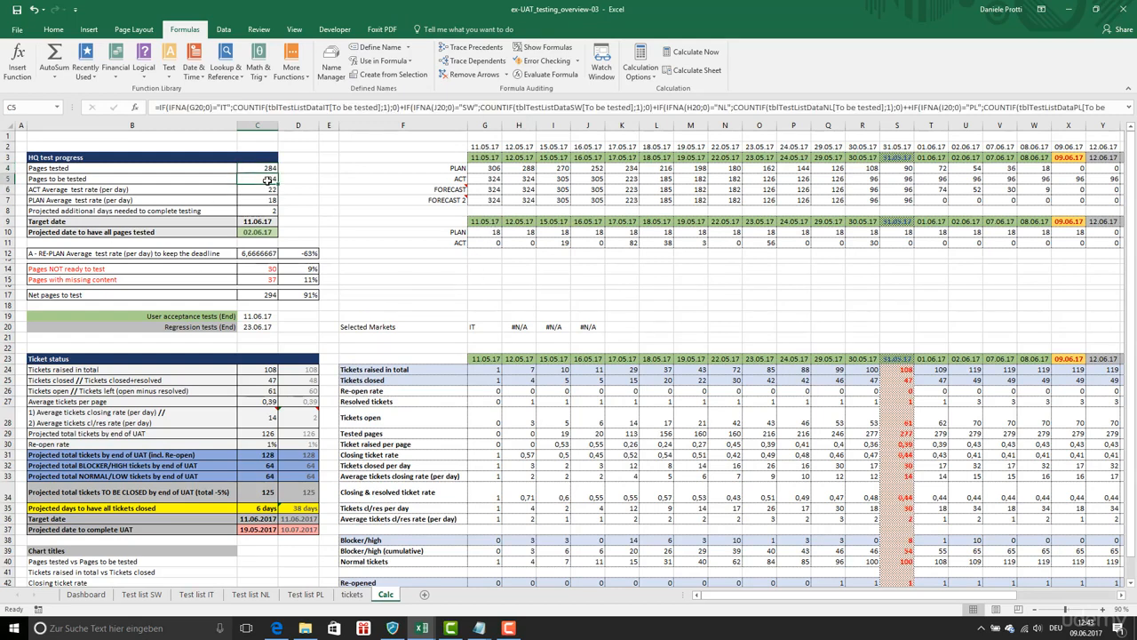
click(260, 253)
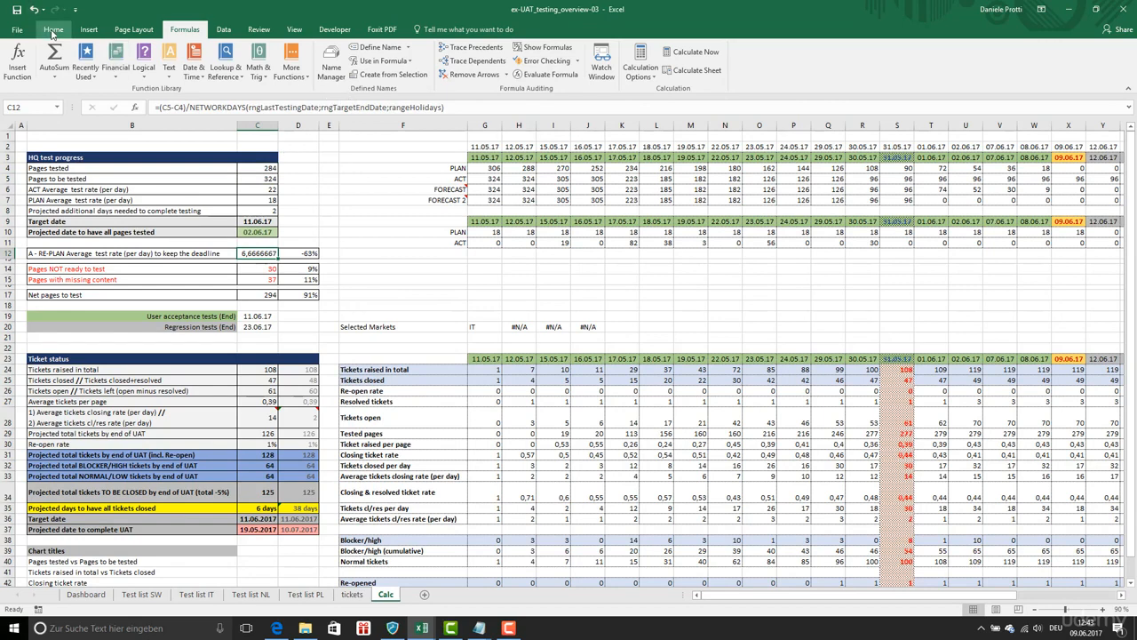
click(57, 28)
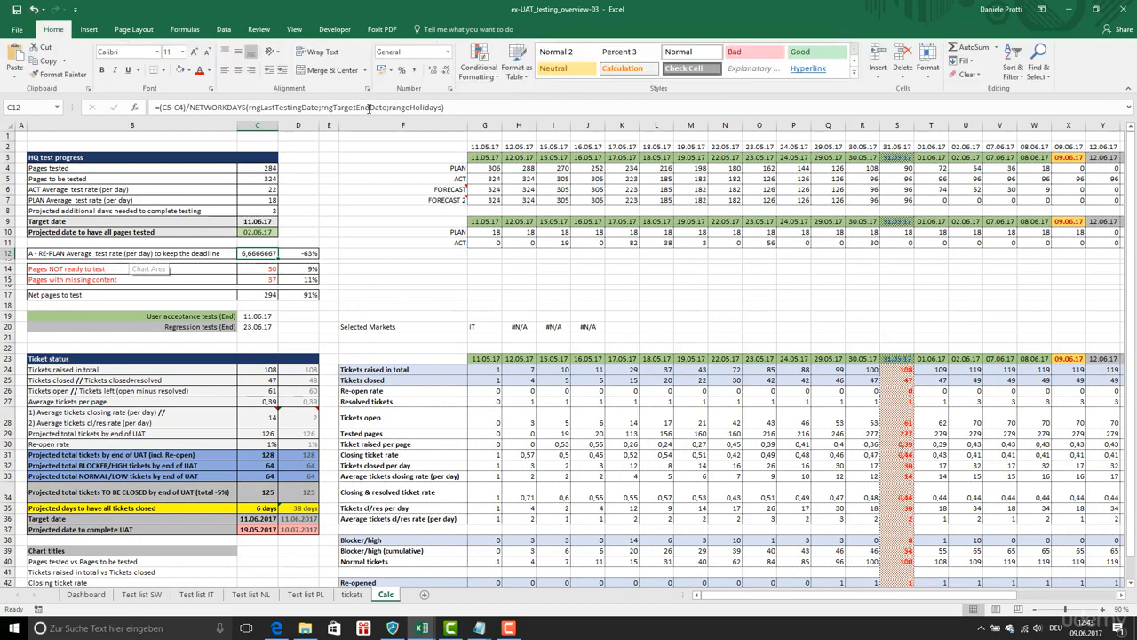
Format C12's daily test rate as a number with 0 decimals so it shows 7, then return to the Dashboard
right_click(258, 252)
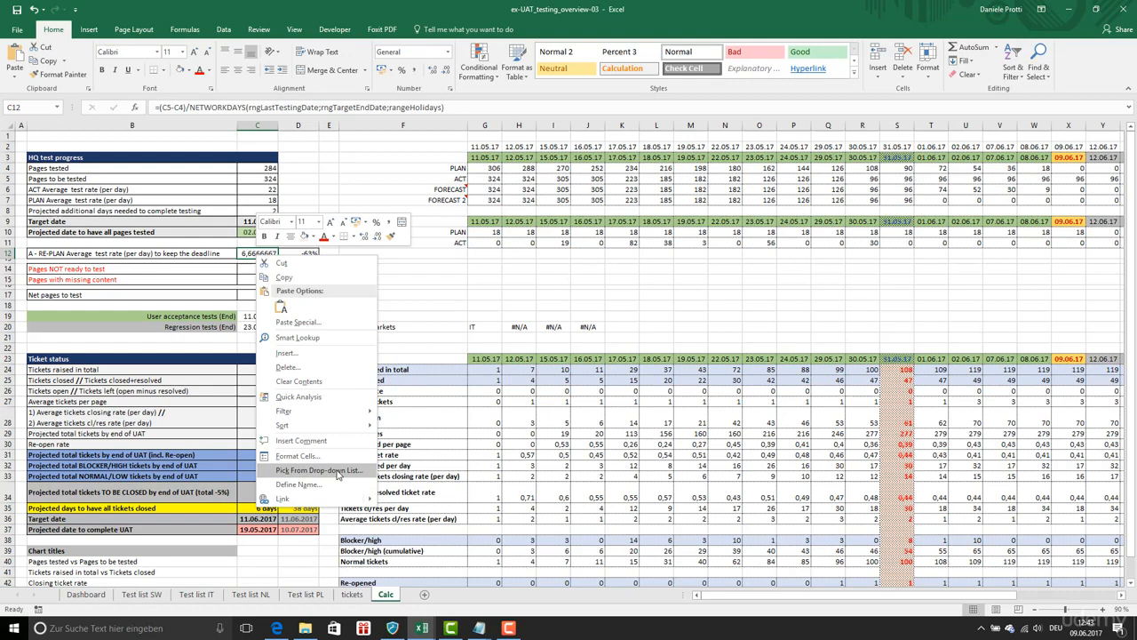
click(295, 455)
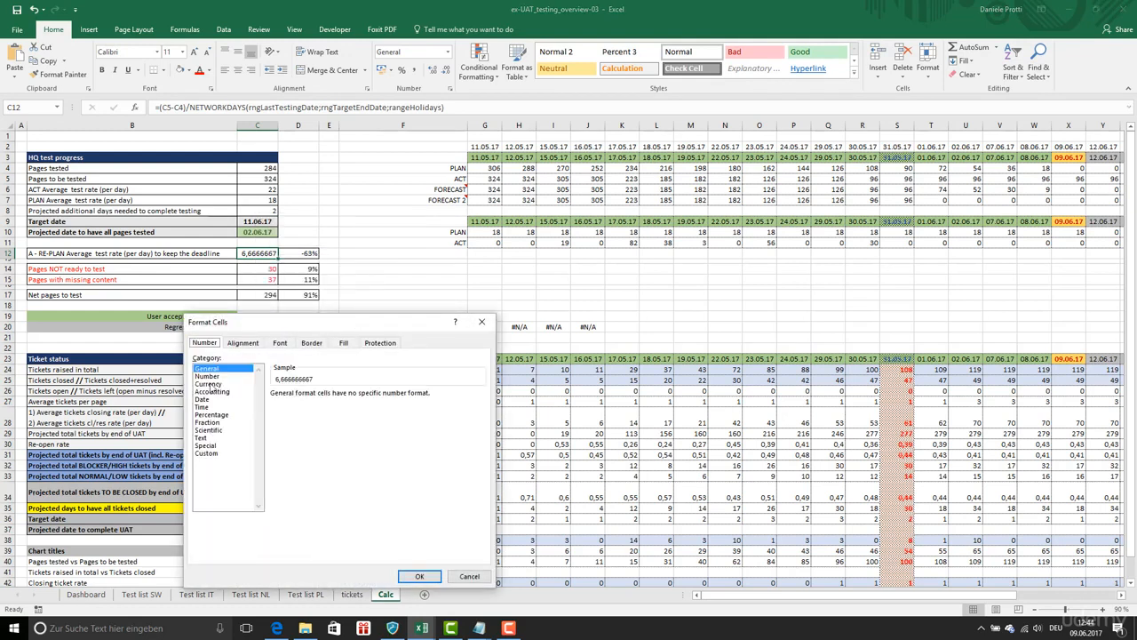
click(419, 576)
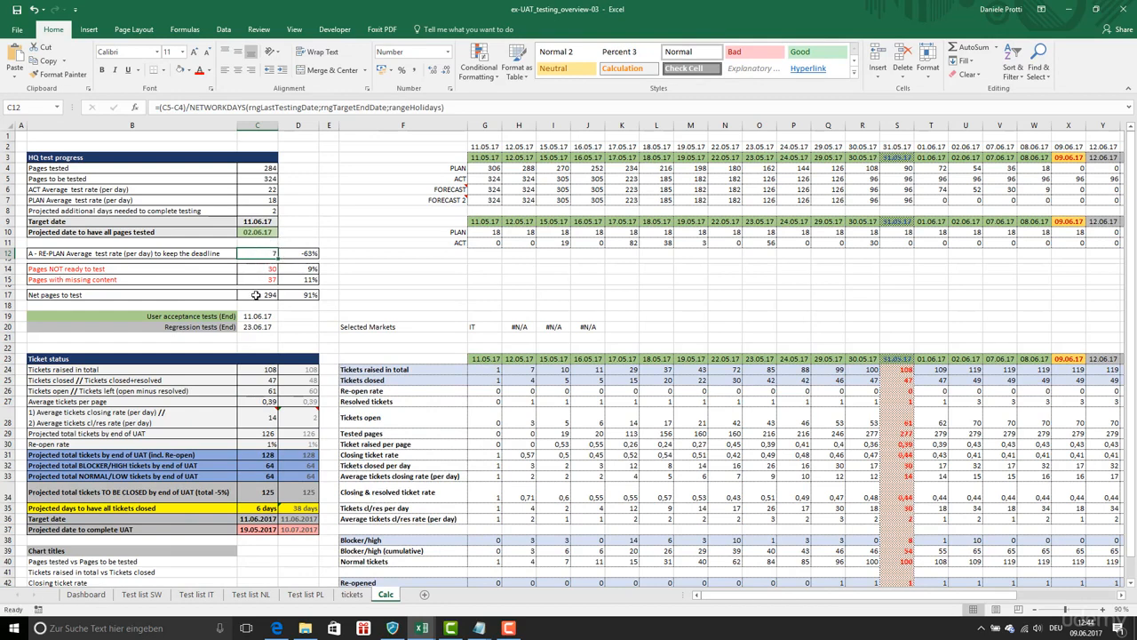
click(85, 595)
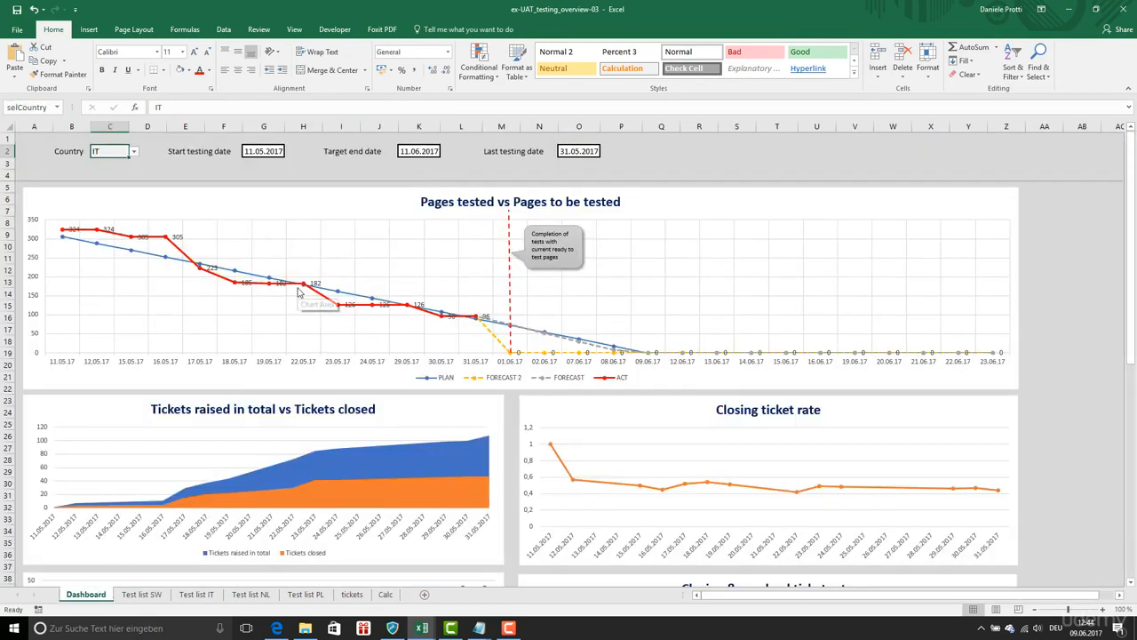
Set the Dashboard country to All then NL, glance at the SW test list and Tickets, and return to the NL charts
click(131, 151)
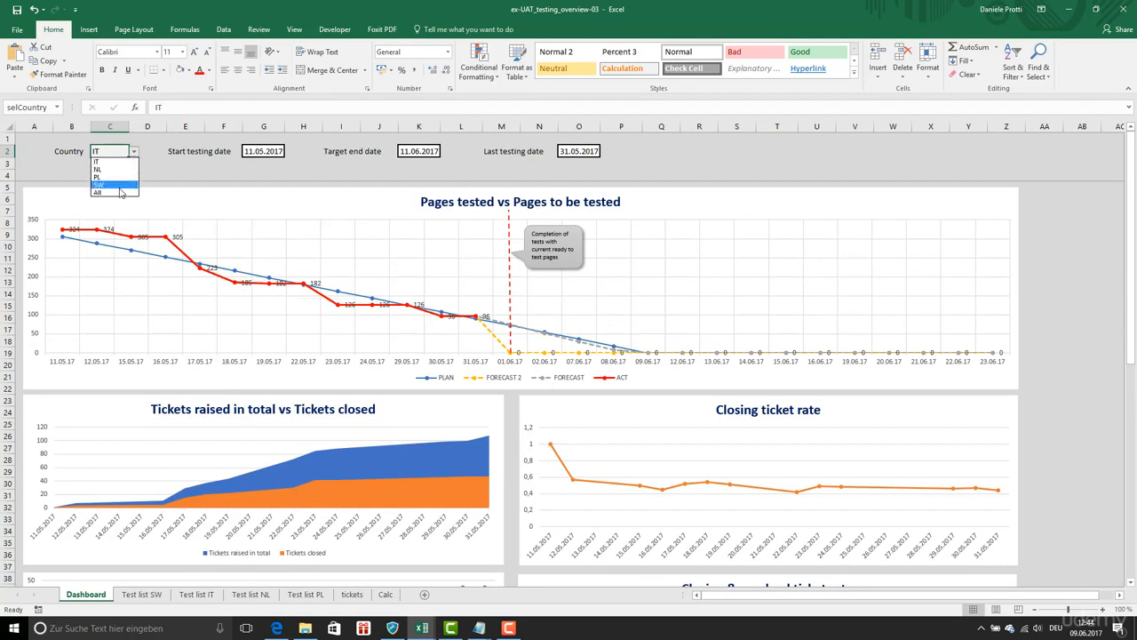
click(103, 192)
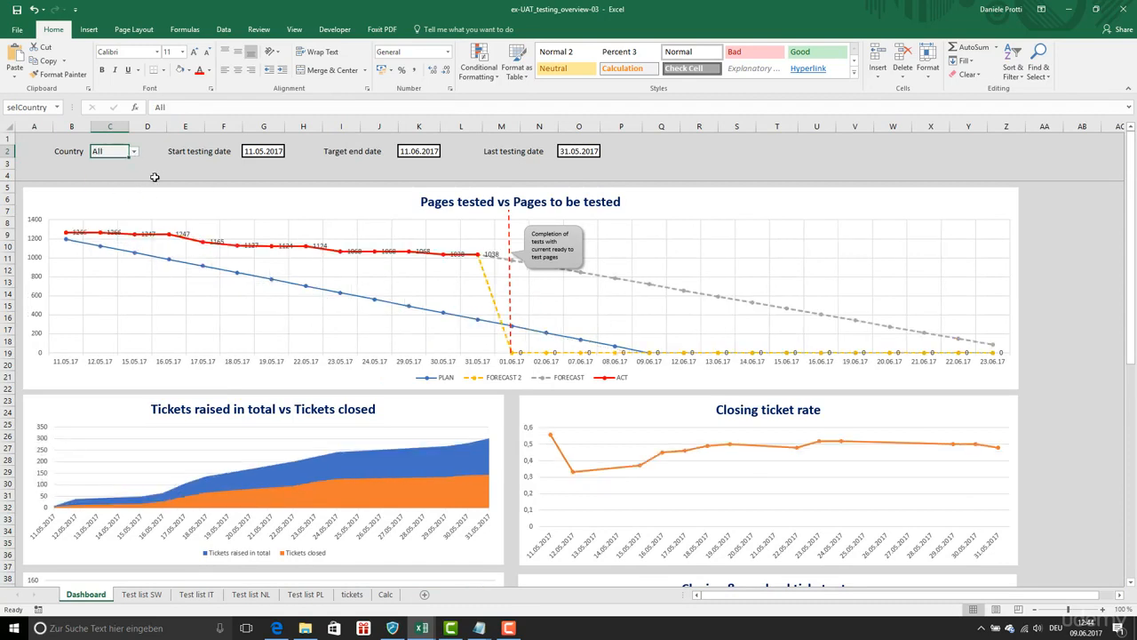
click(131, 151)
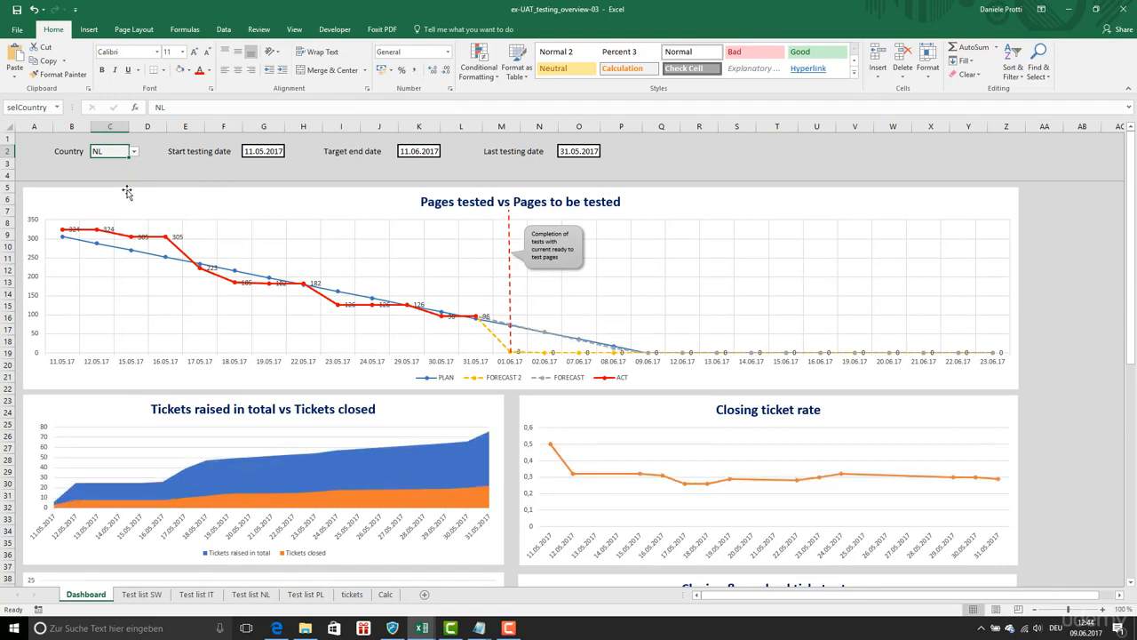
mouse_move(124, 192)
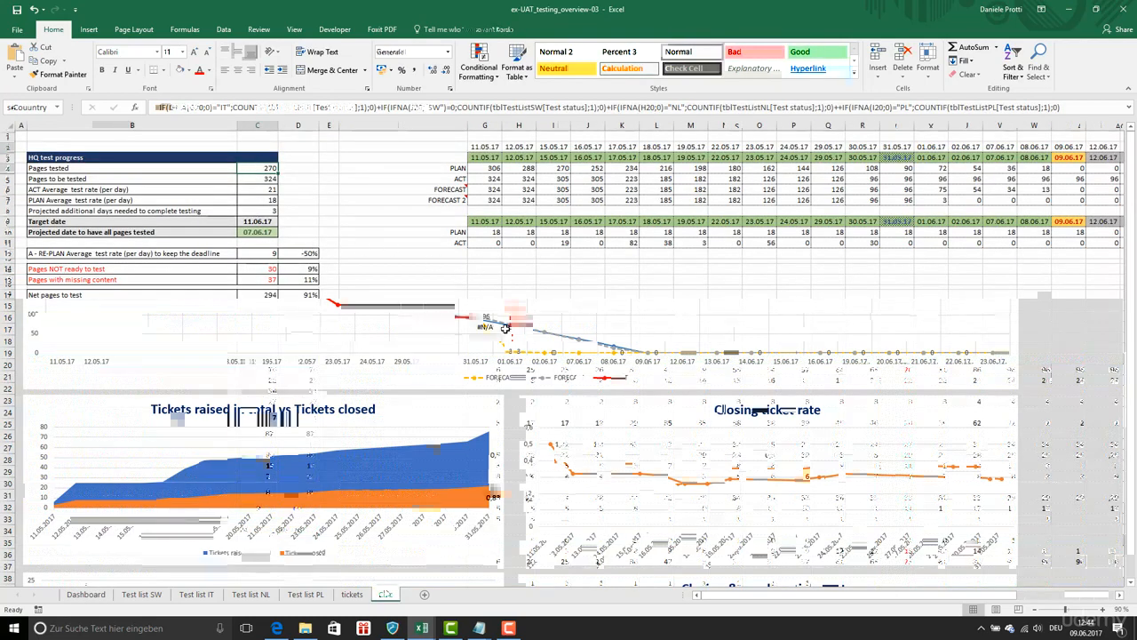
click(144, 593)
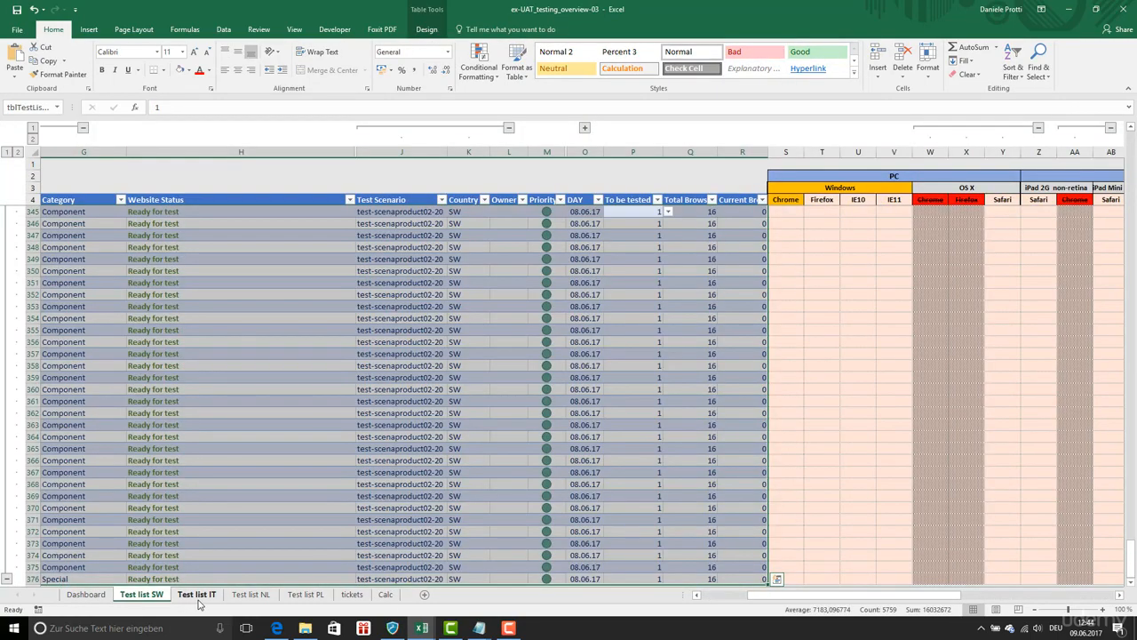
click(352, 594)
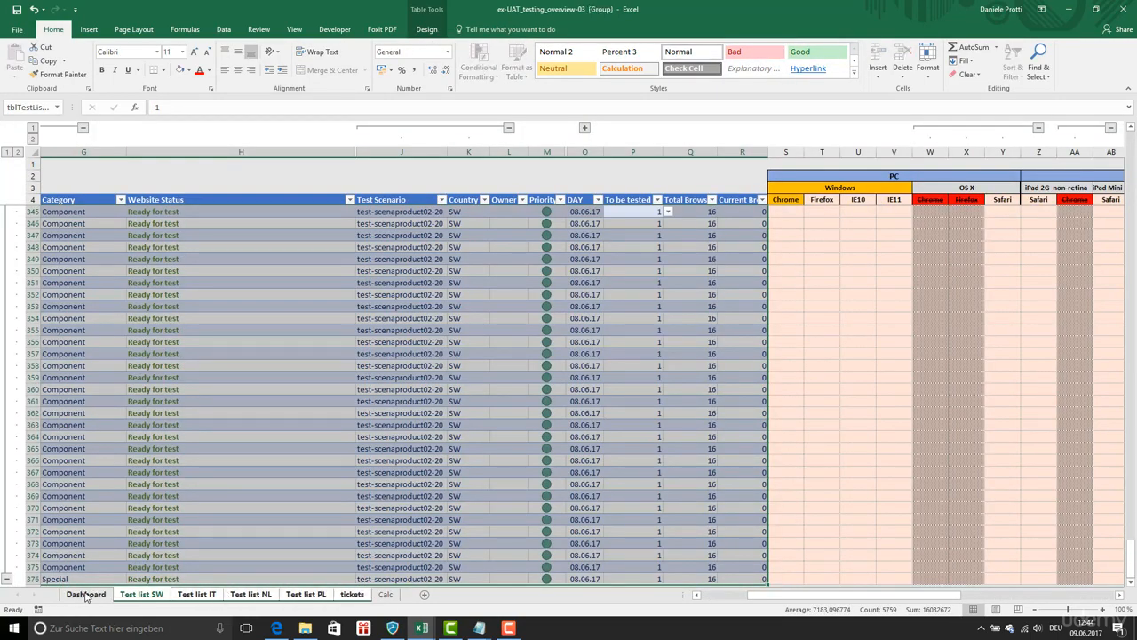
click(85, 597)
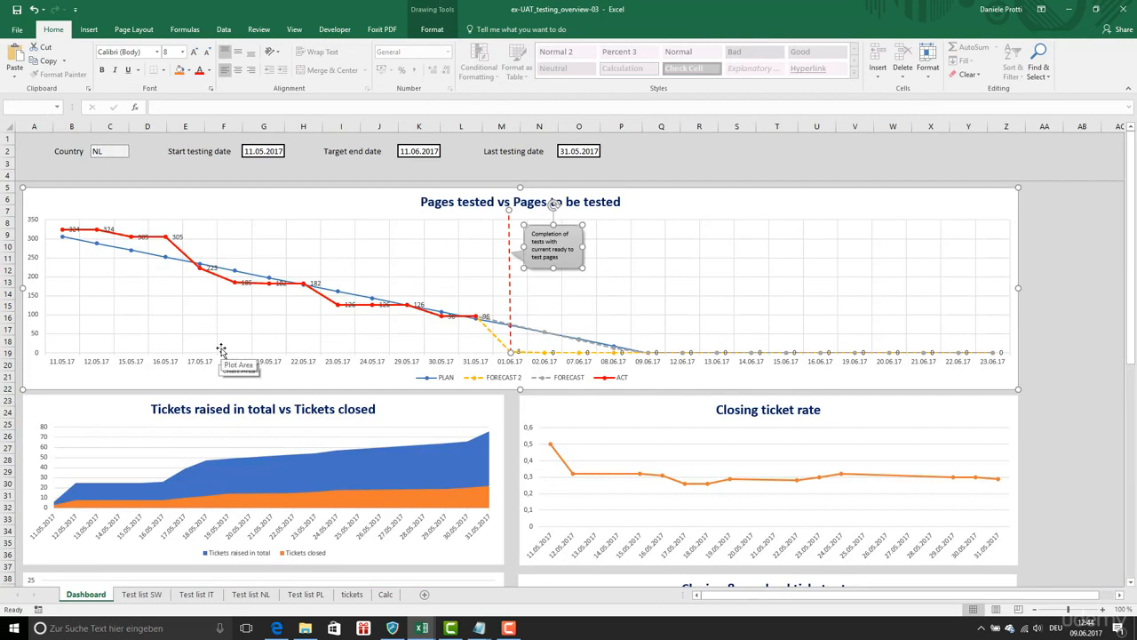